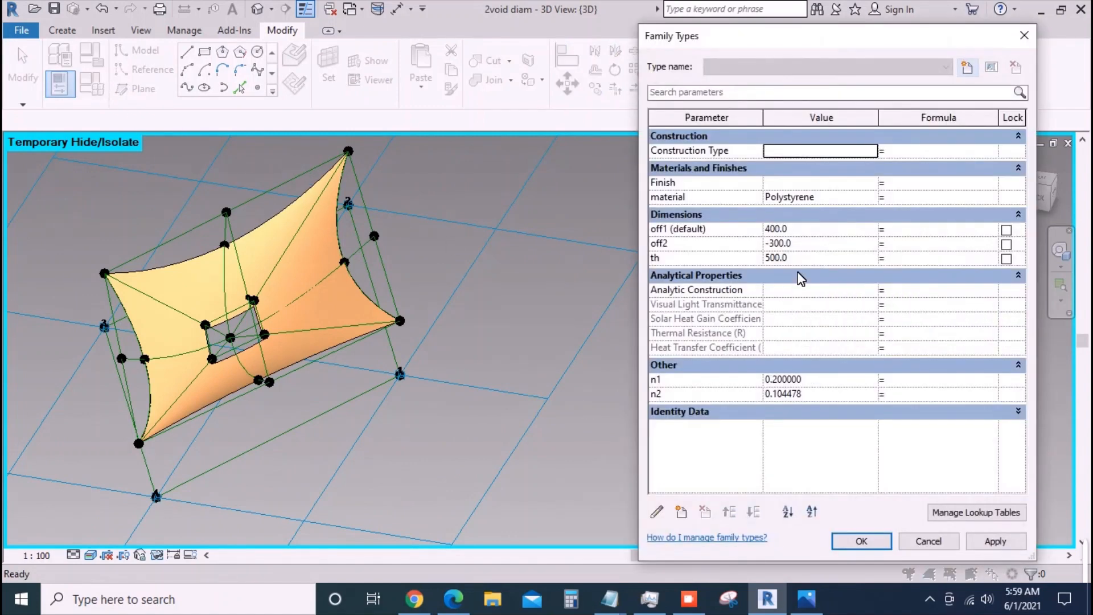
- Flex off2 through 0 and -200, leaving it at -300 to reshape the surface
click(778, 244)
text(0)
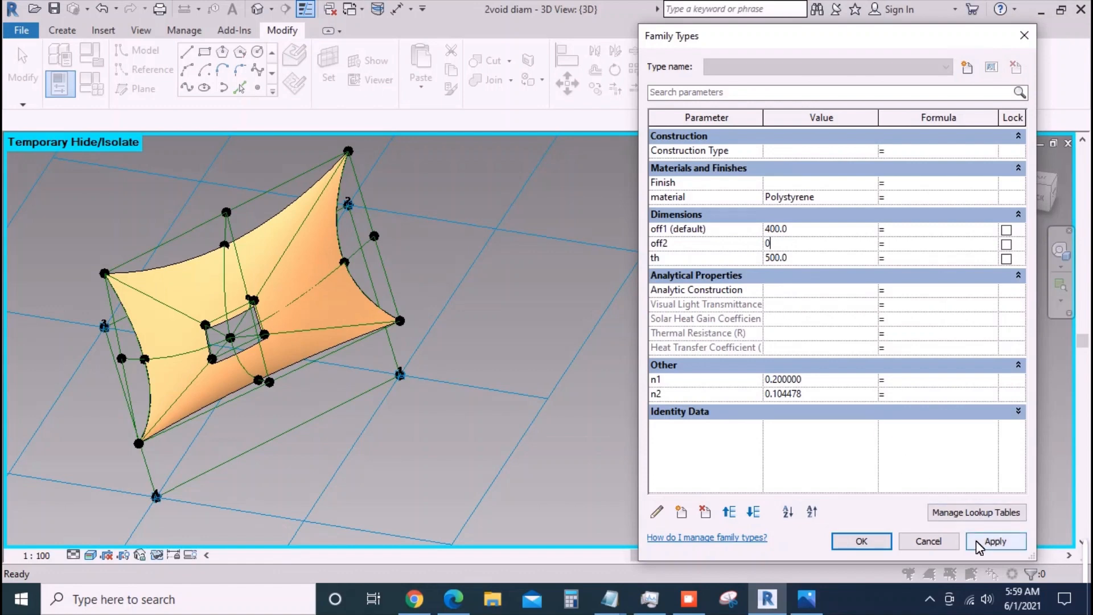
click(995, 541)
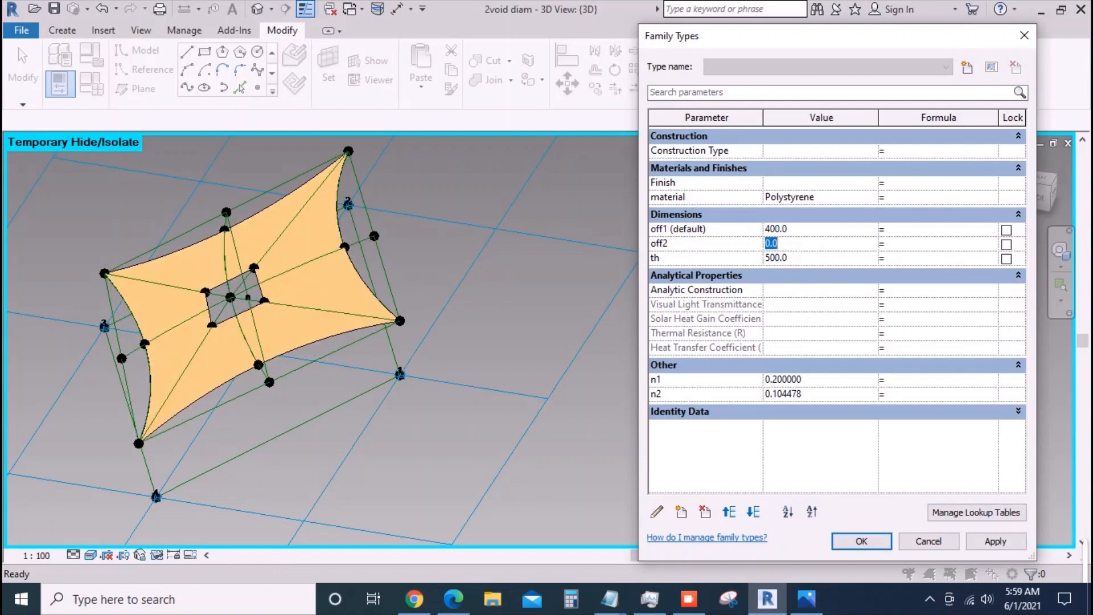
text(2)
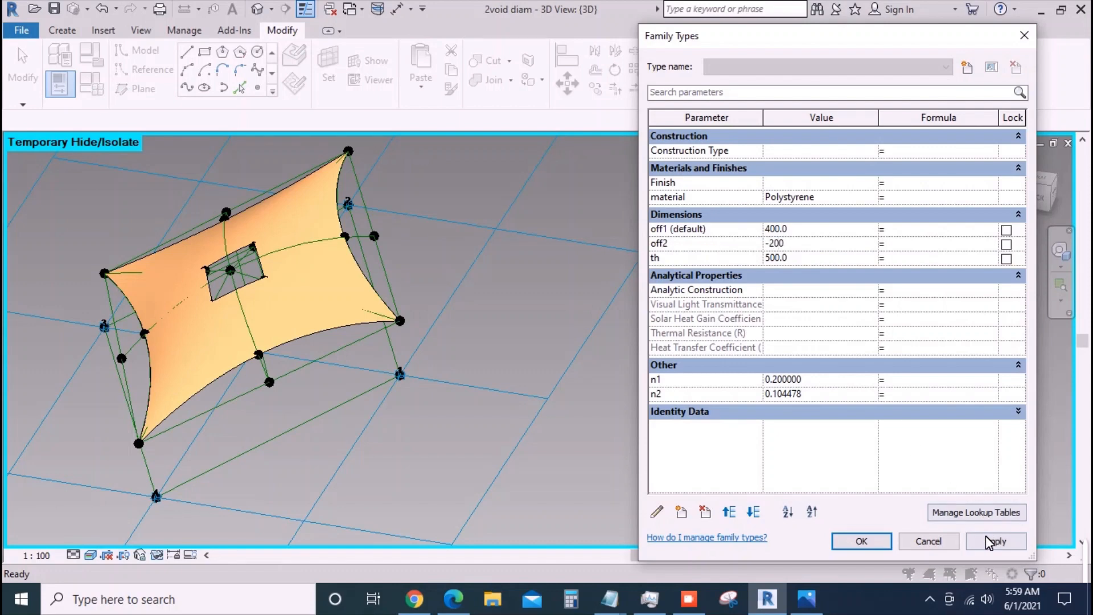
click(995, 541)
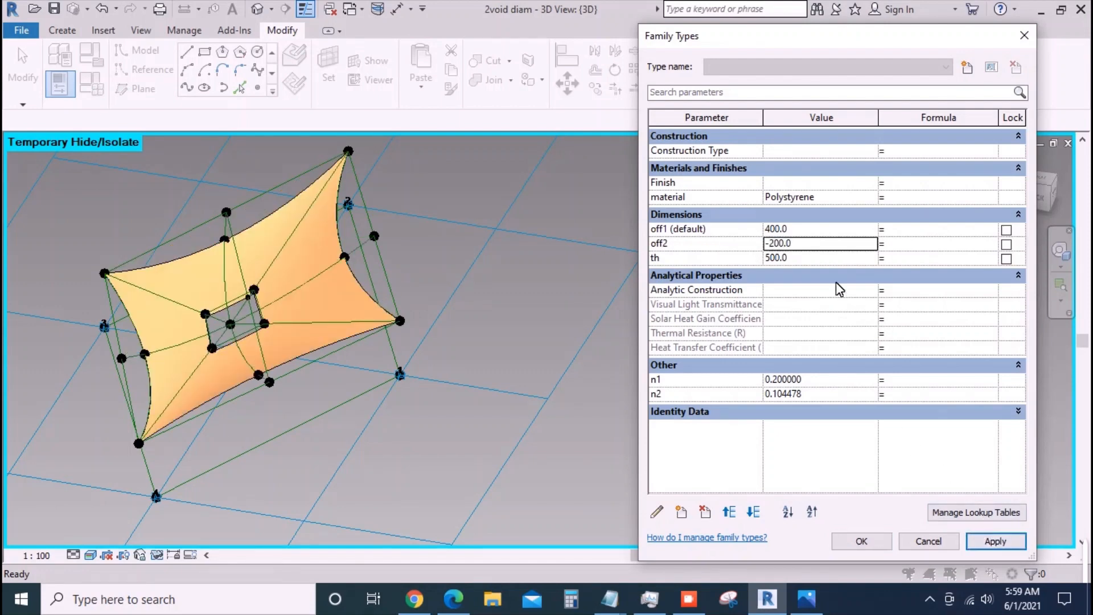
click(821, 242)
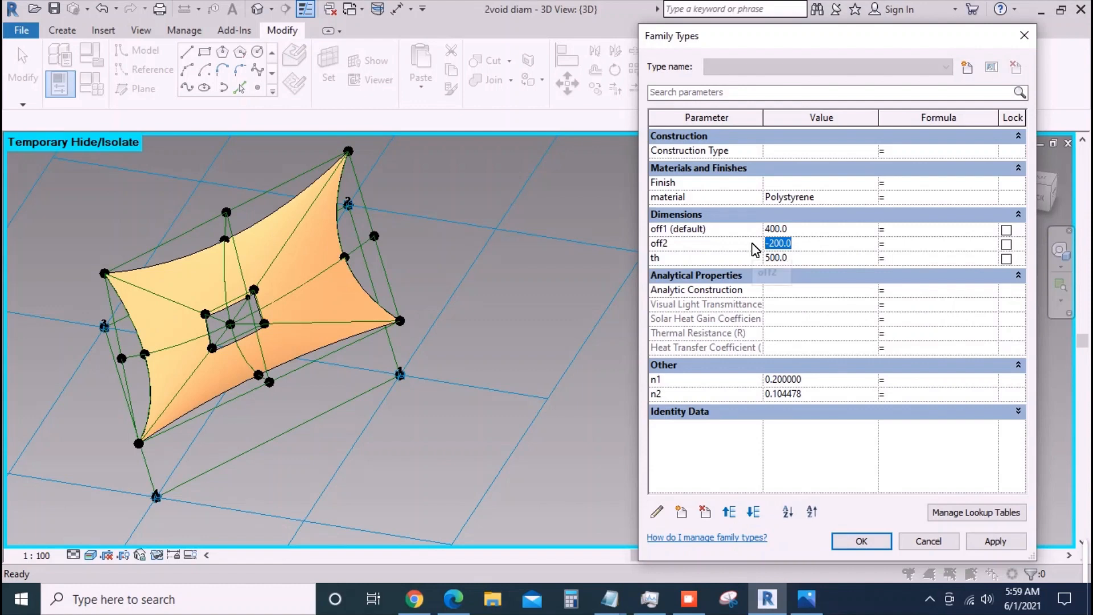
text(-300)
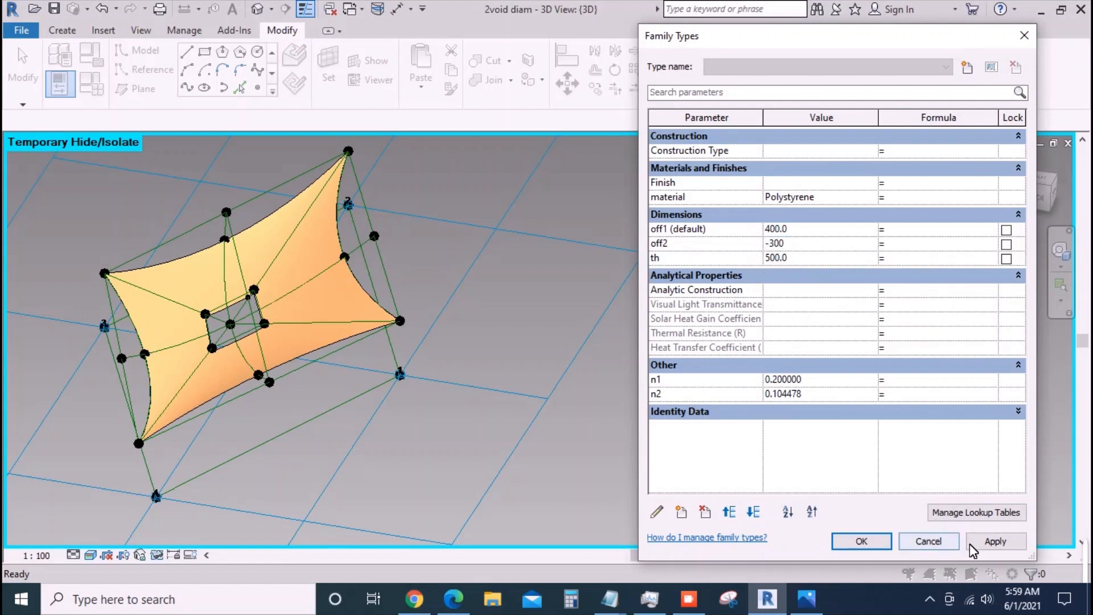
click(995, 541)
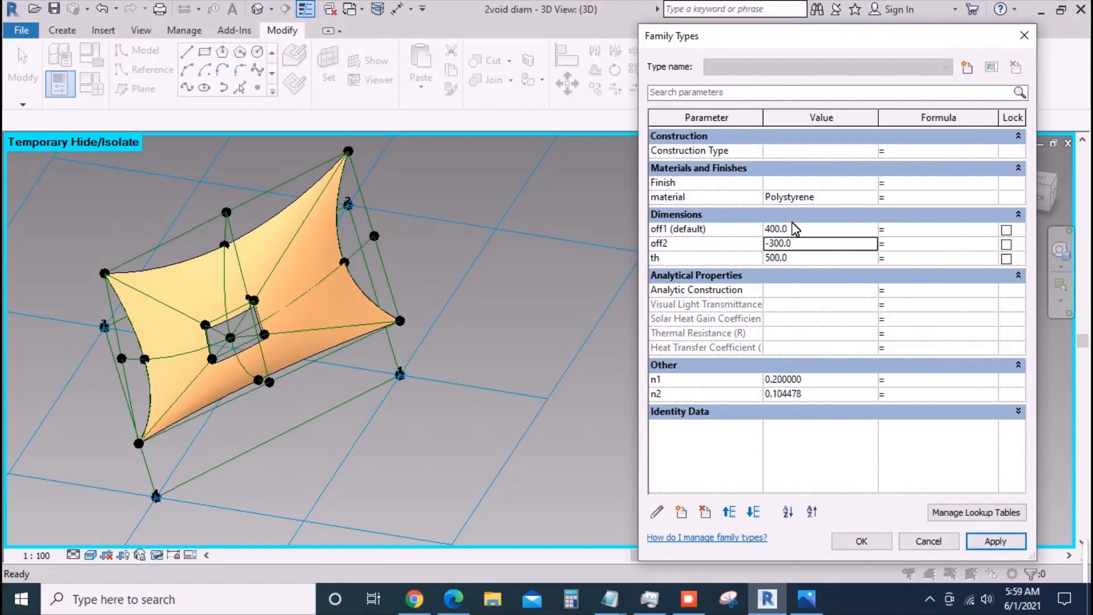
- Set off1 to 0 and apply it to the panel geometry
text(0)
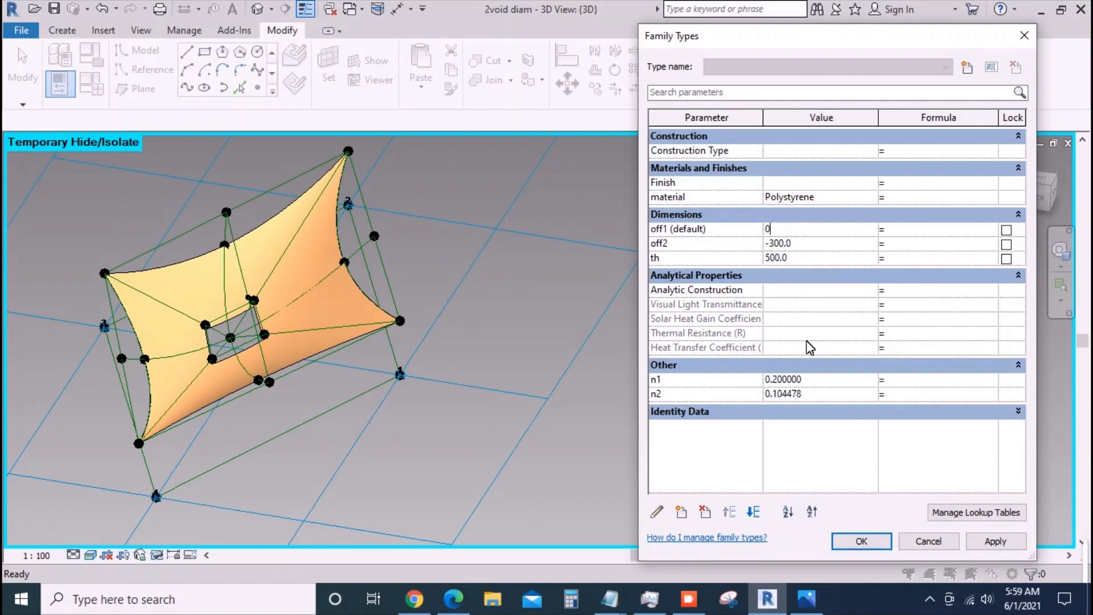
click(996, 541)
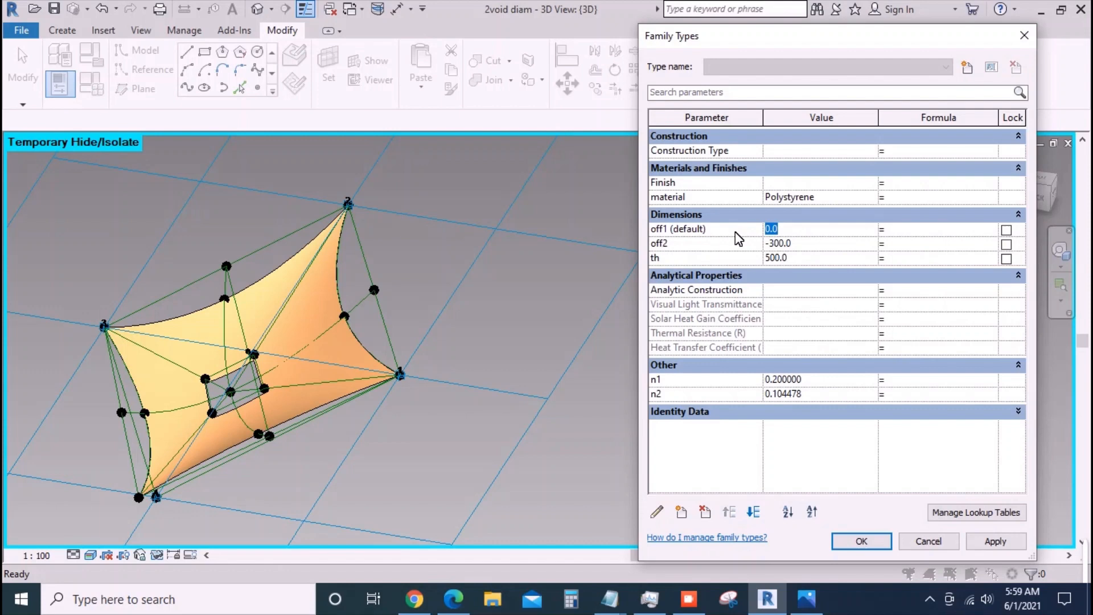
- Commit off1 of 300, then flex n1 through 0.3 and 0.4, leaving it at 0.2
click(995, 541)
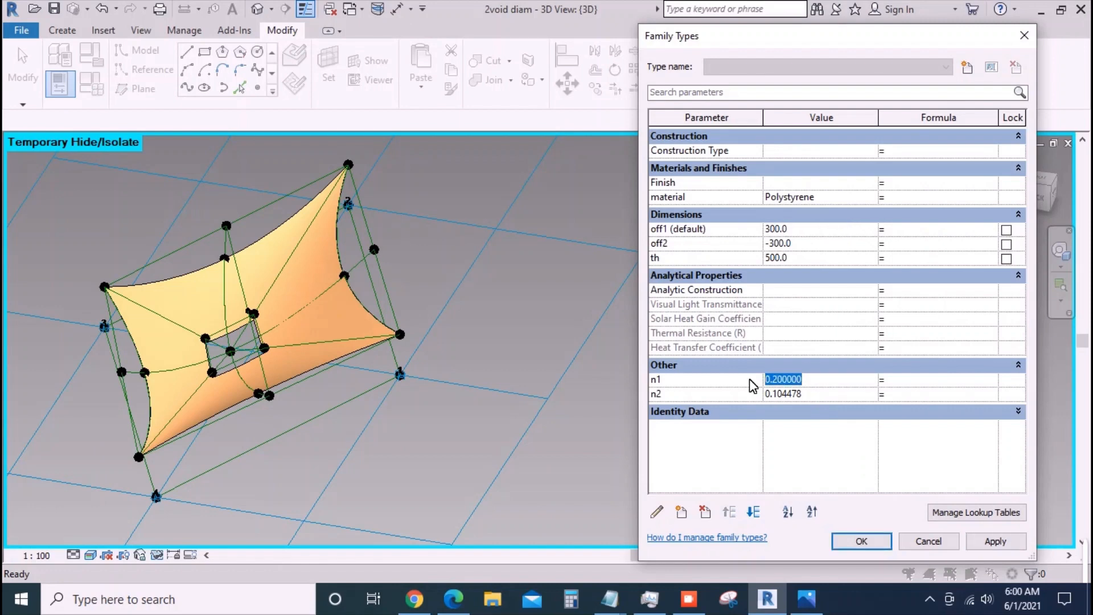
text(0.)
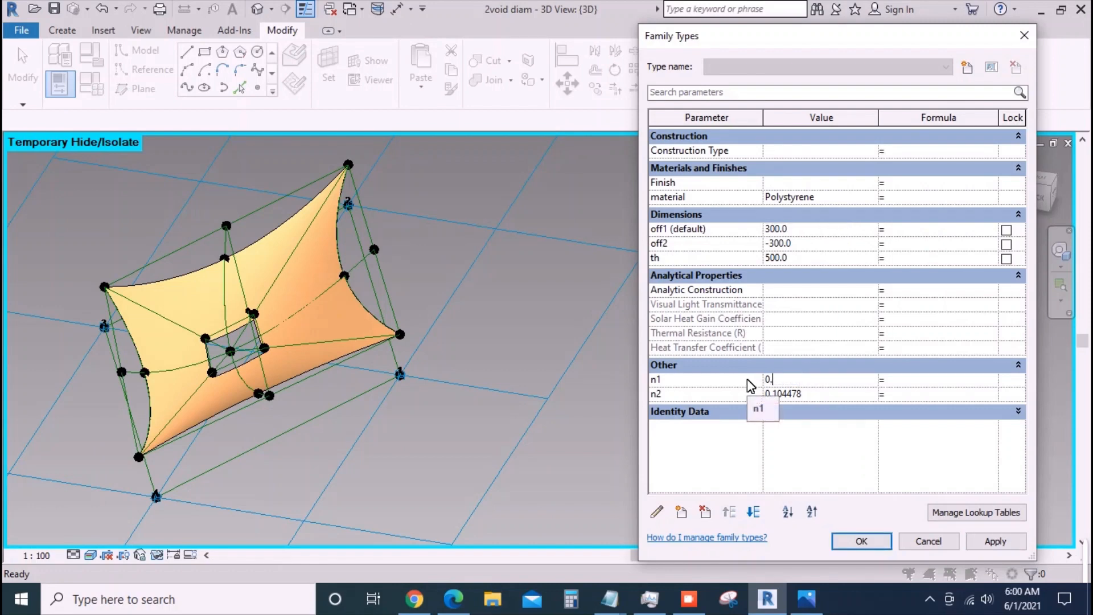
click(996, 541)
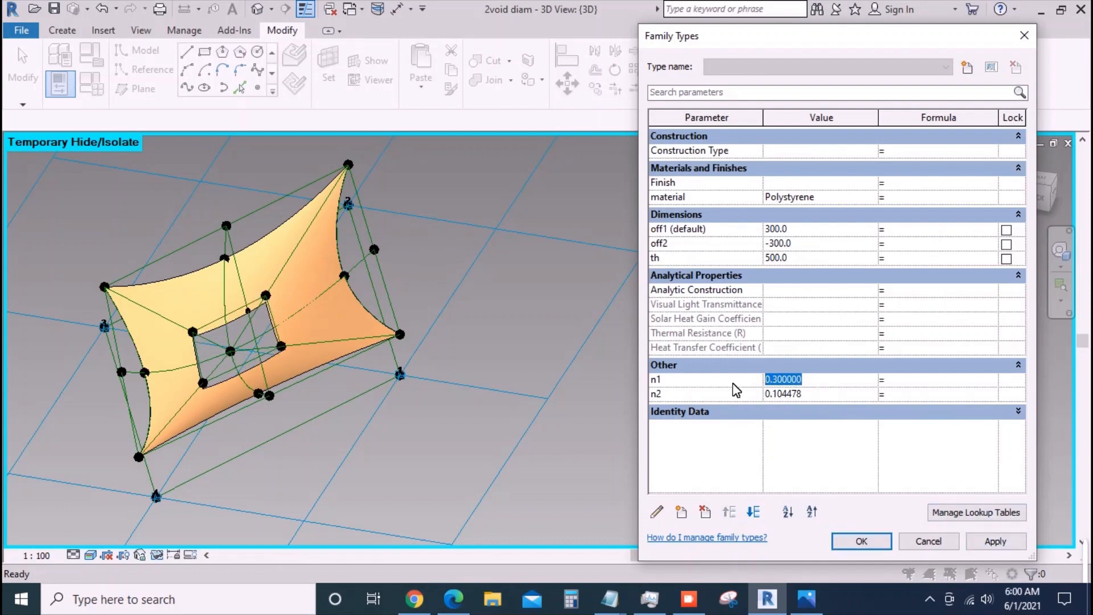
click(995, 541)
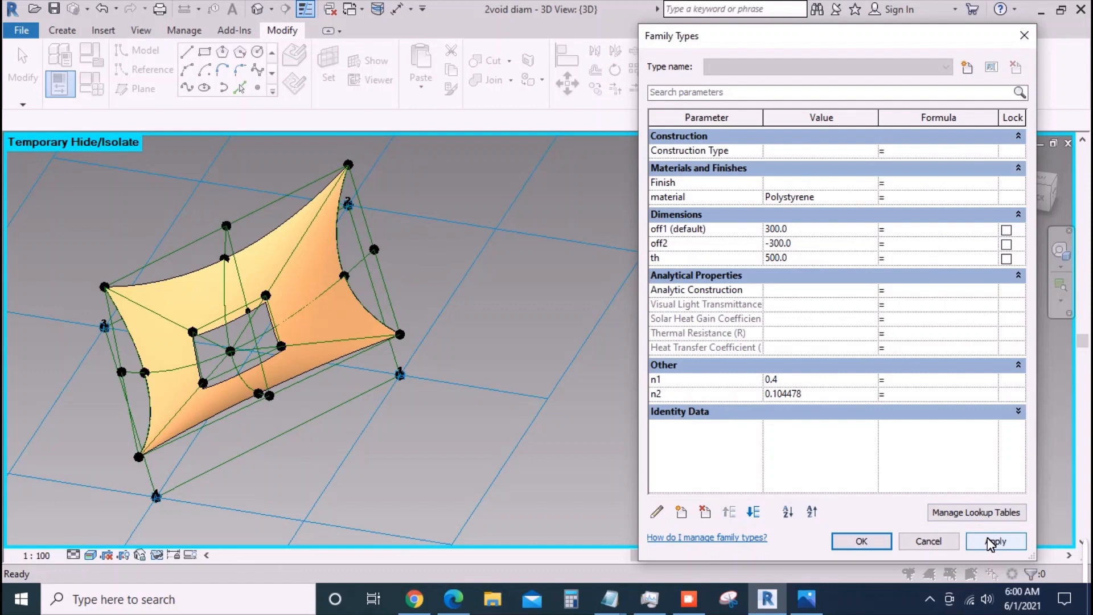
click(996, 541)
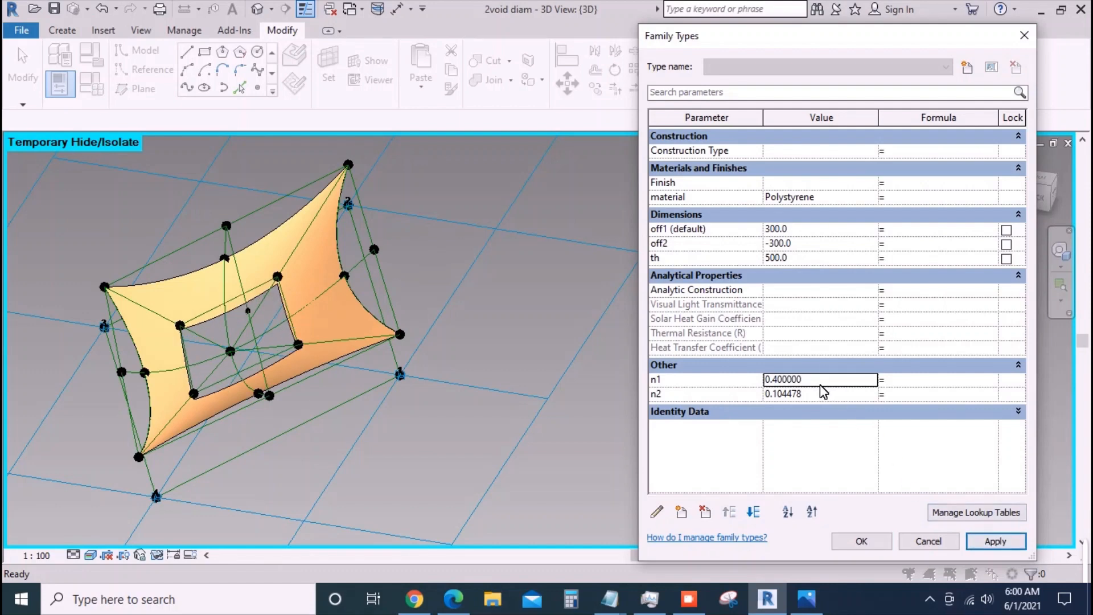
text(0.)
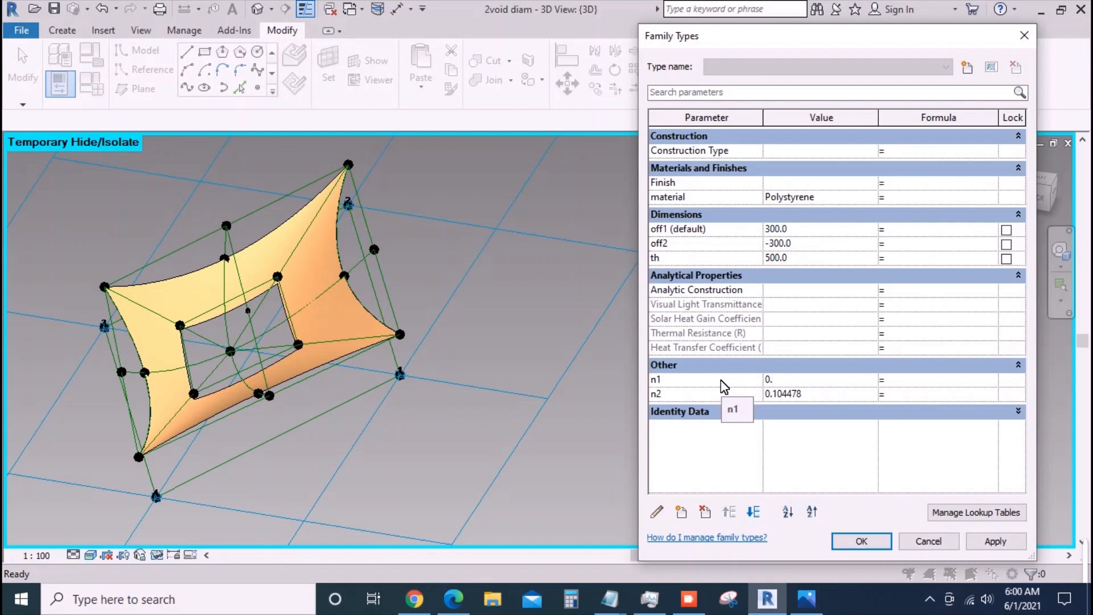
text(0.200000)
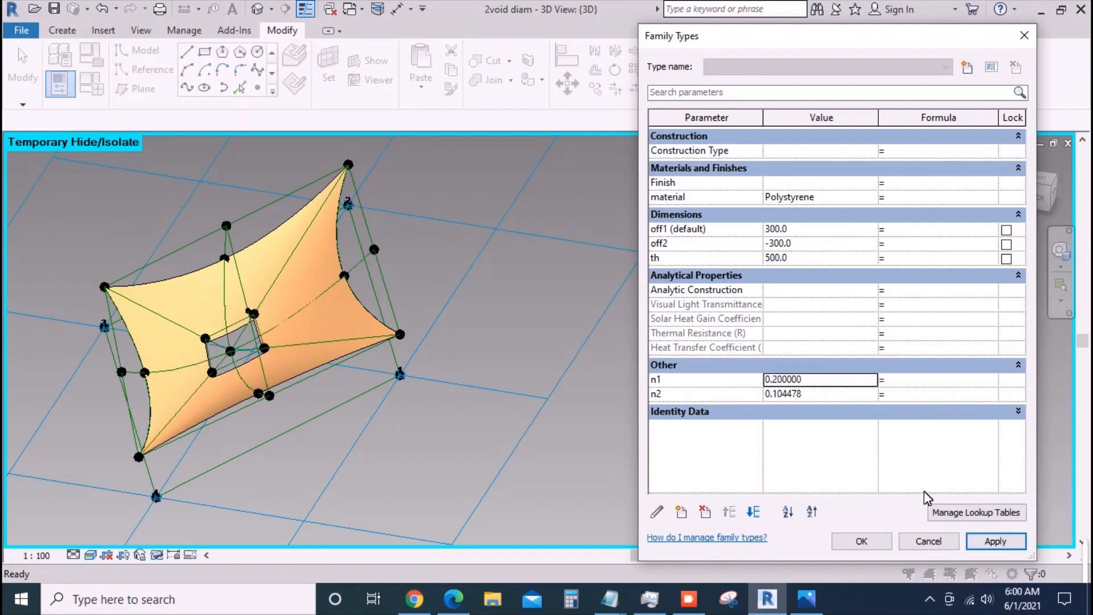
- Flex n2 through 0.2, 0.1 and 0, leave it at 0.15 and close Family Types
click(821, 394)
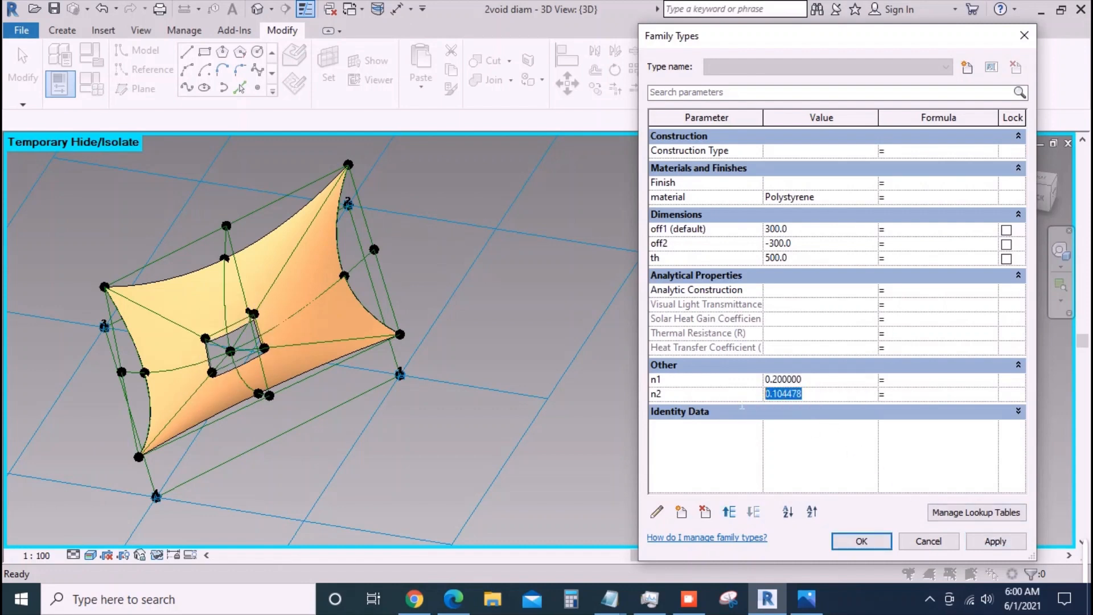
text(0.)
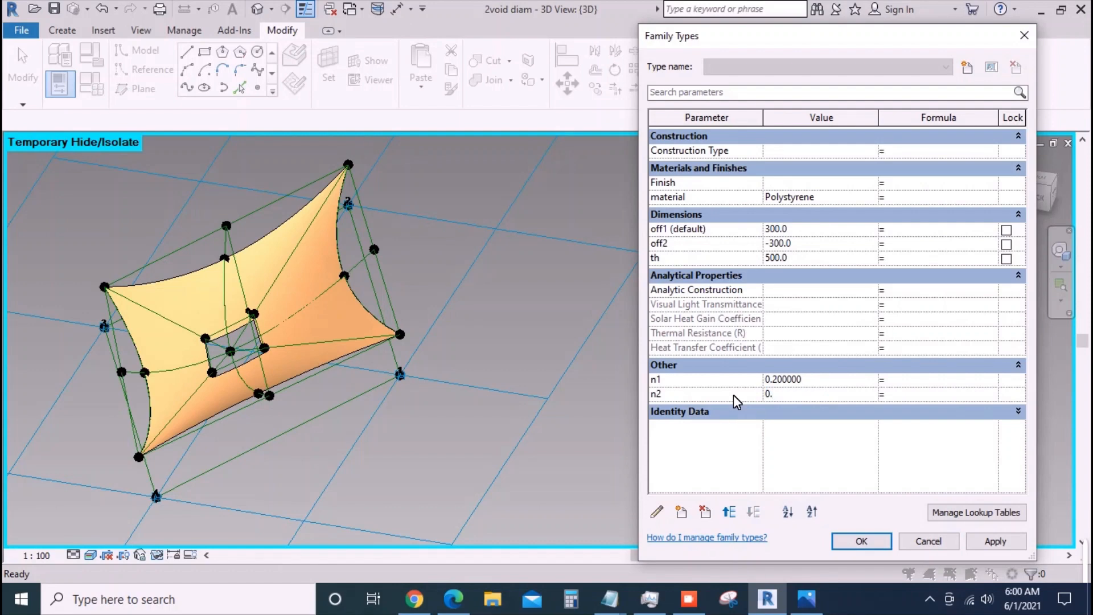
click(995, 541)
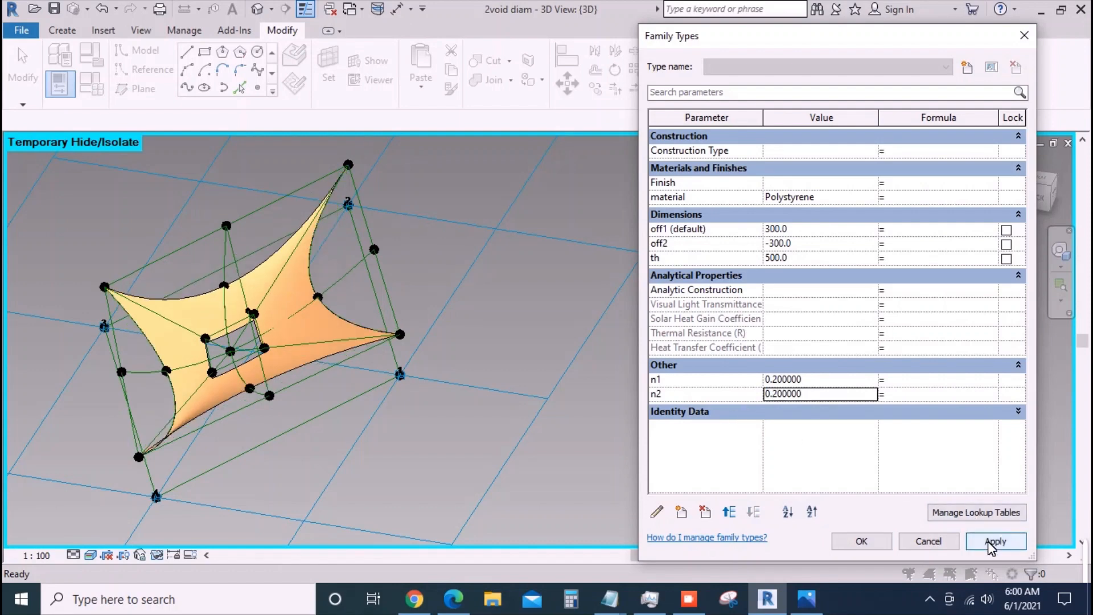
click(995, 541)
text(0.)
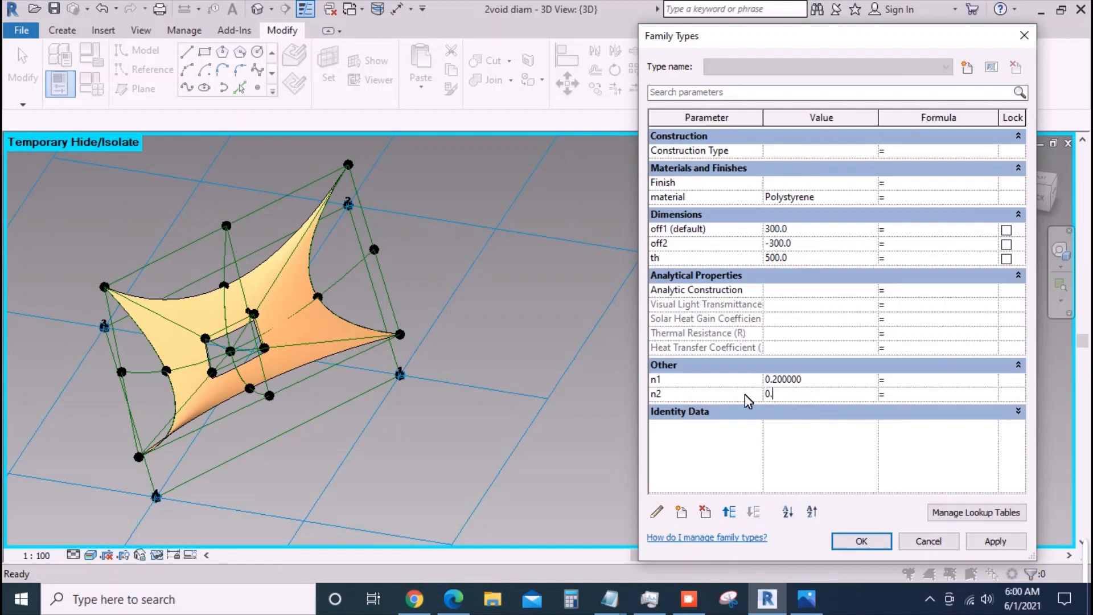
click(995, 541)
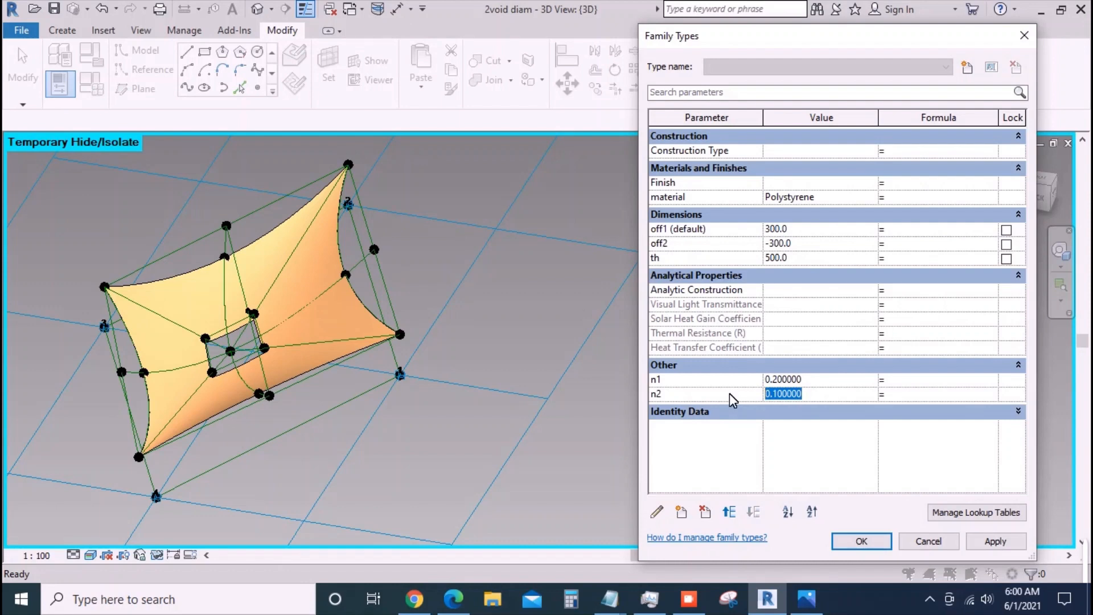
click(995, 541)
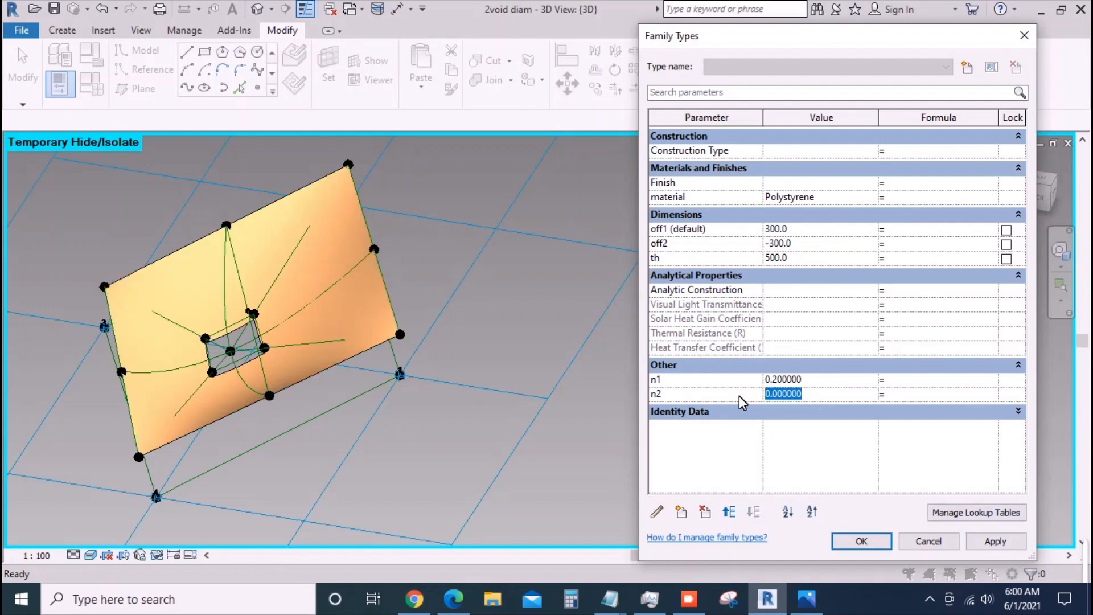
text(0.1)
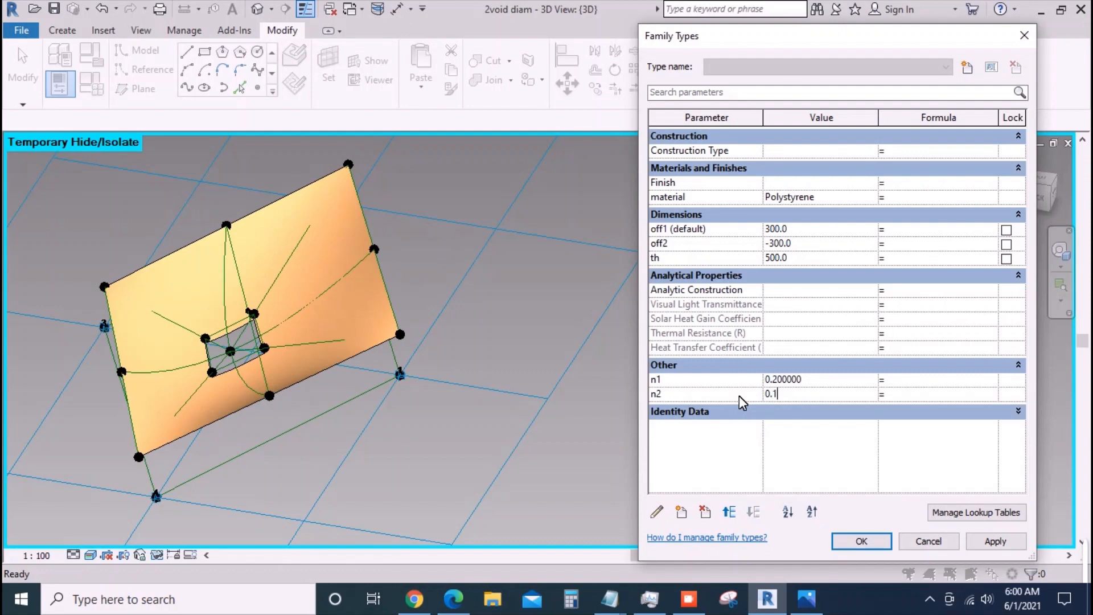
click(995, 542)
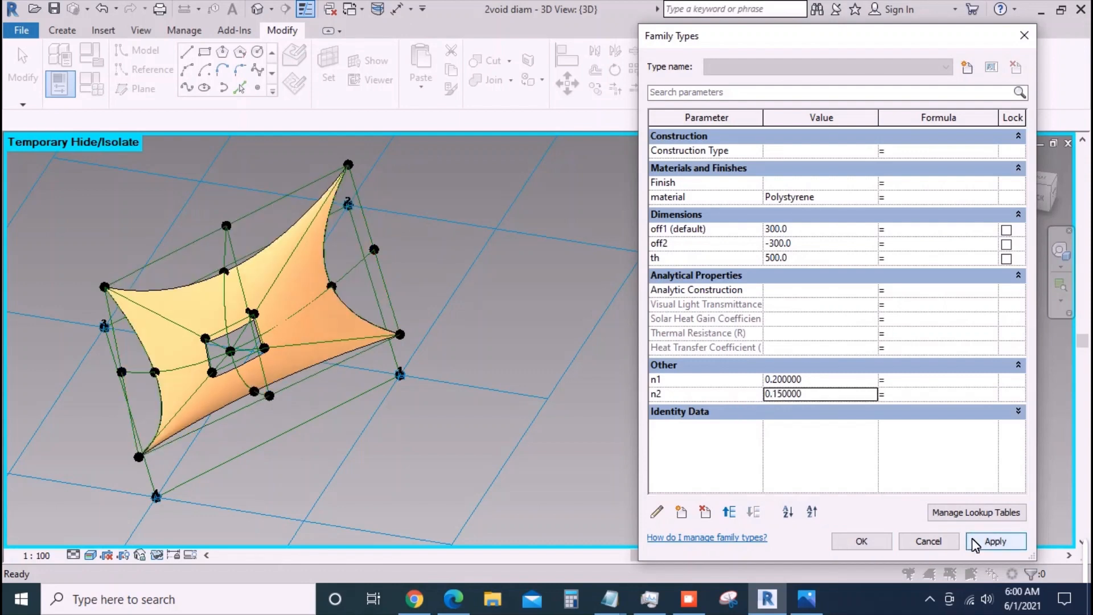
click(20, 29)
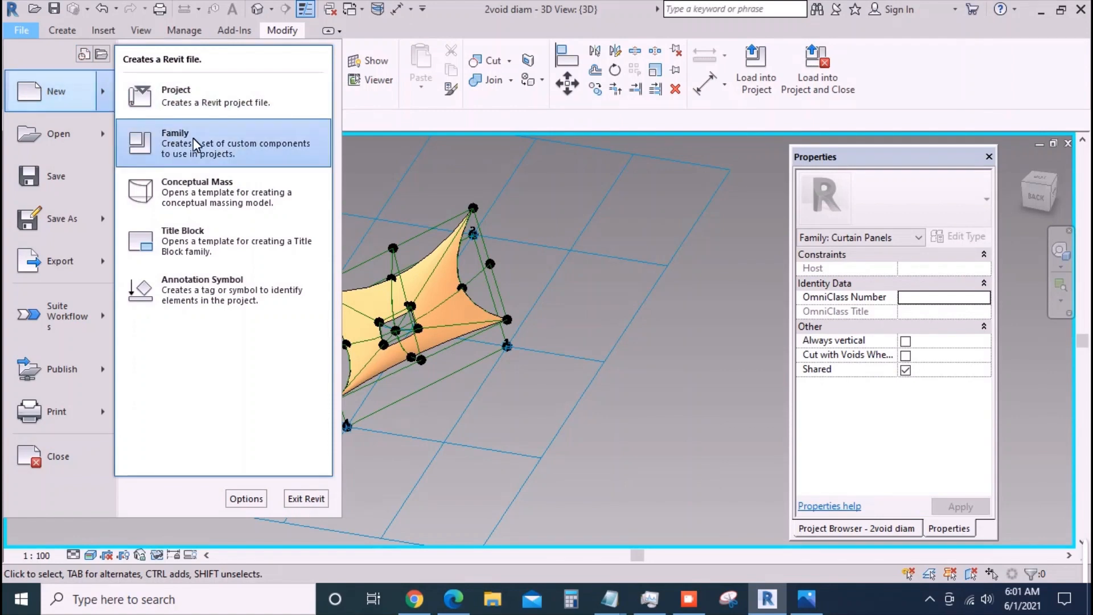
- Start a new family from the pattern-based generic model template
click(175, 143)
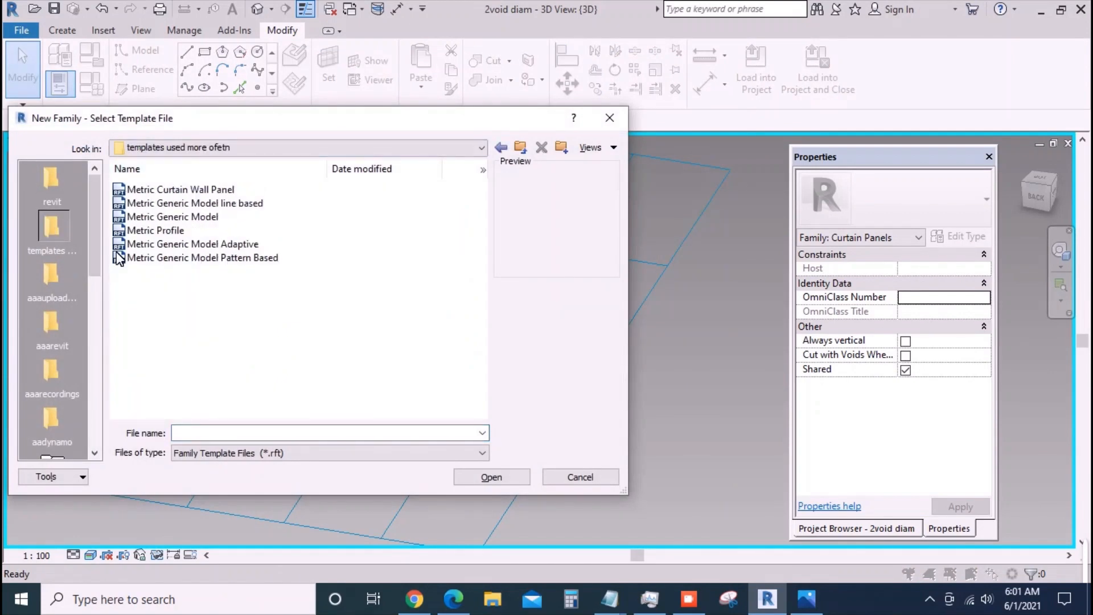
click(578, 477)
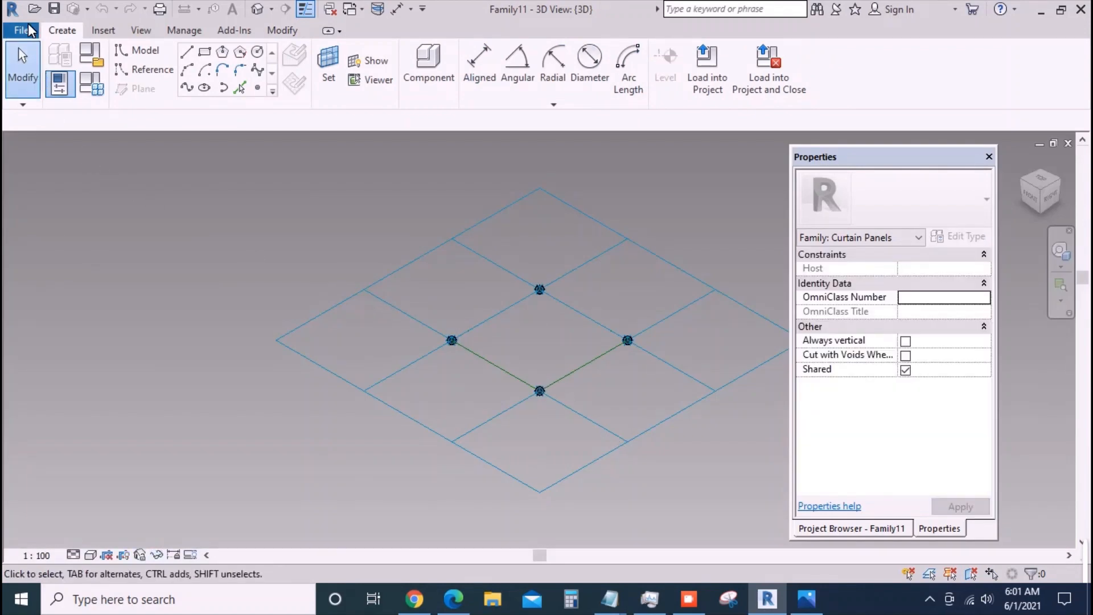
- Save the new family as 'void diam.rfa' in the revit folder
click(21, 30)
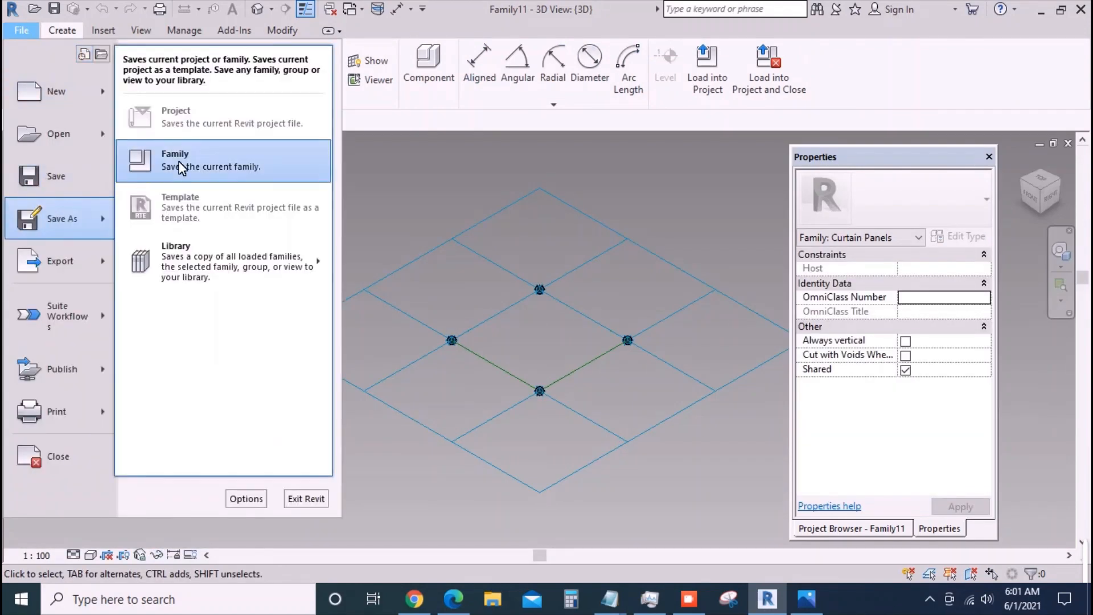
click(176, 161)
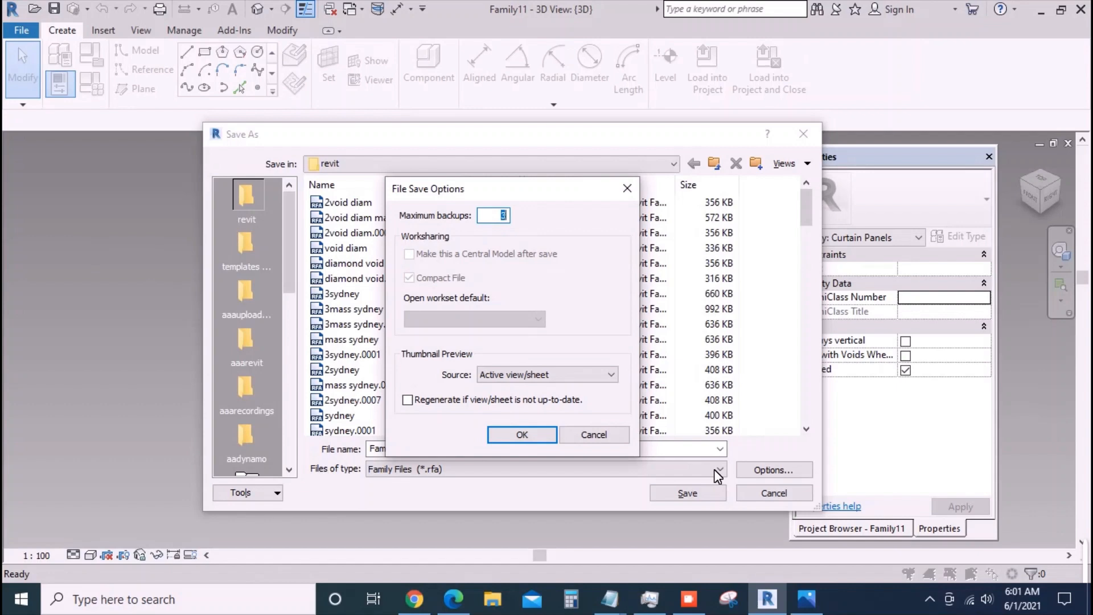
click(521, 434)
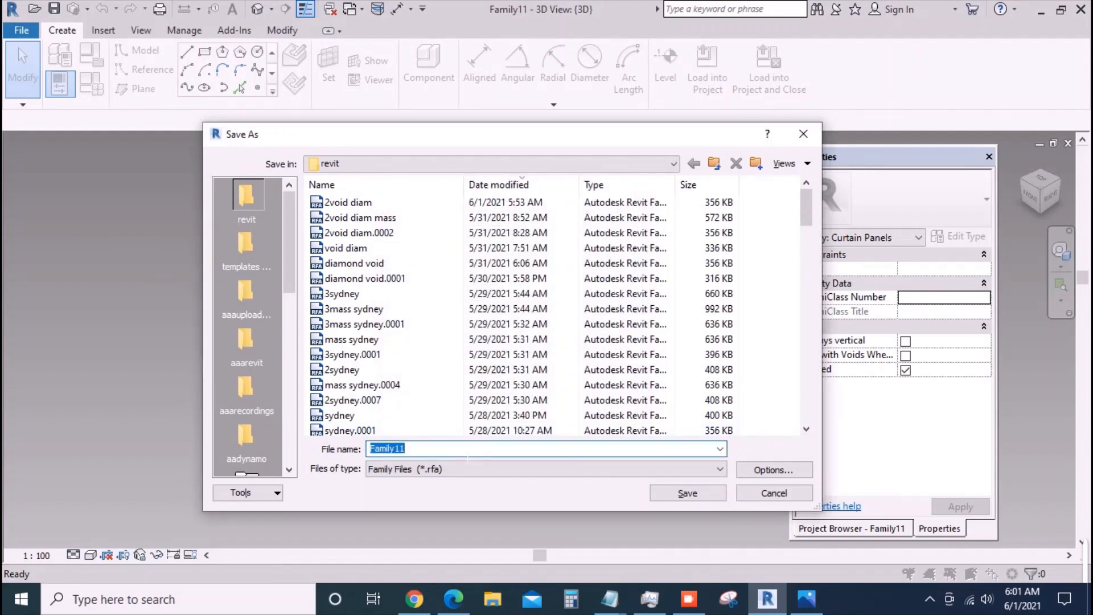
text(void diam.rfa)
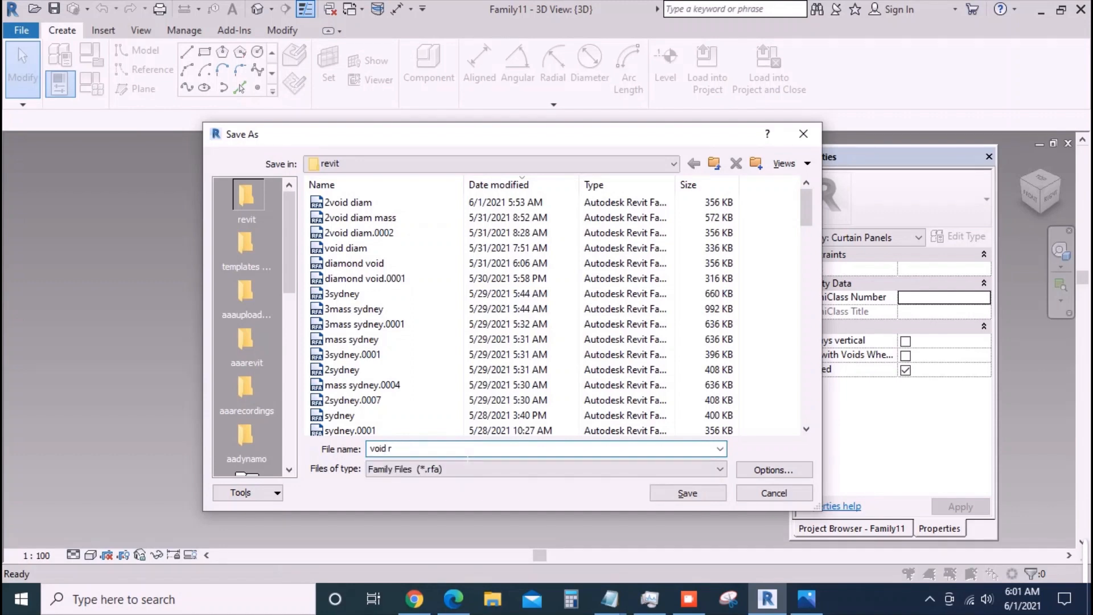
click(685, 494)
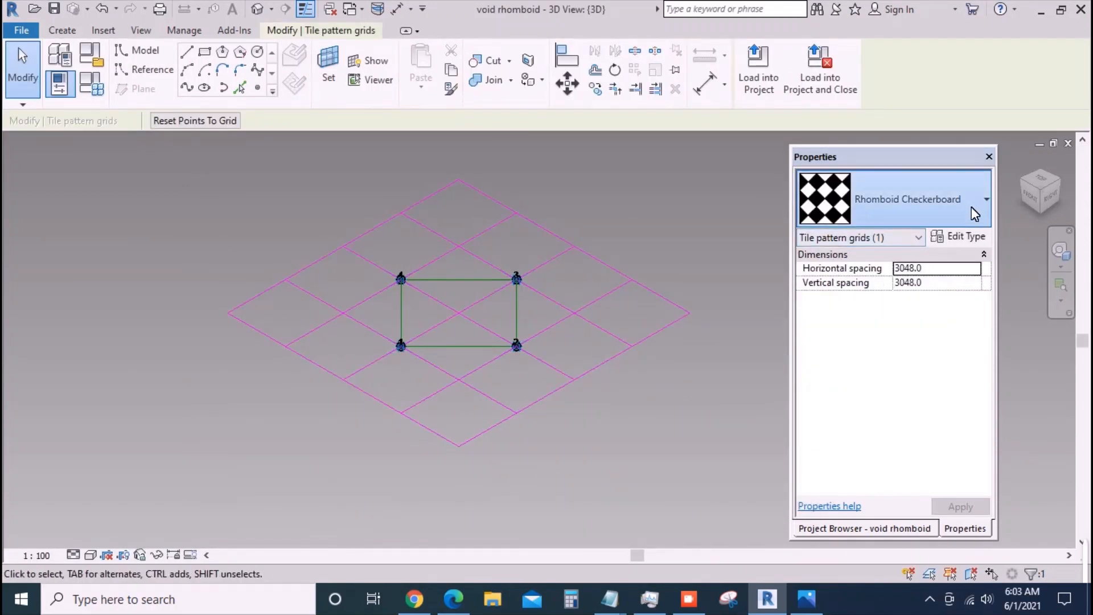
- Switch the tile pattern to Rhomboid with 500 horizontal and 1000 vertical spacing
click(907, 198)
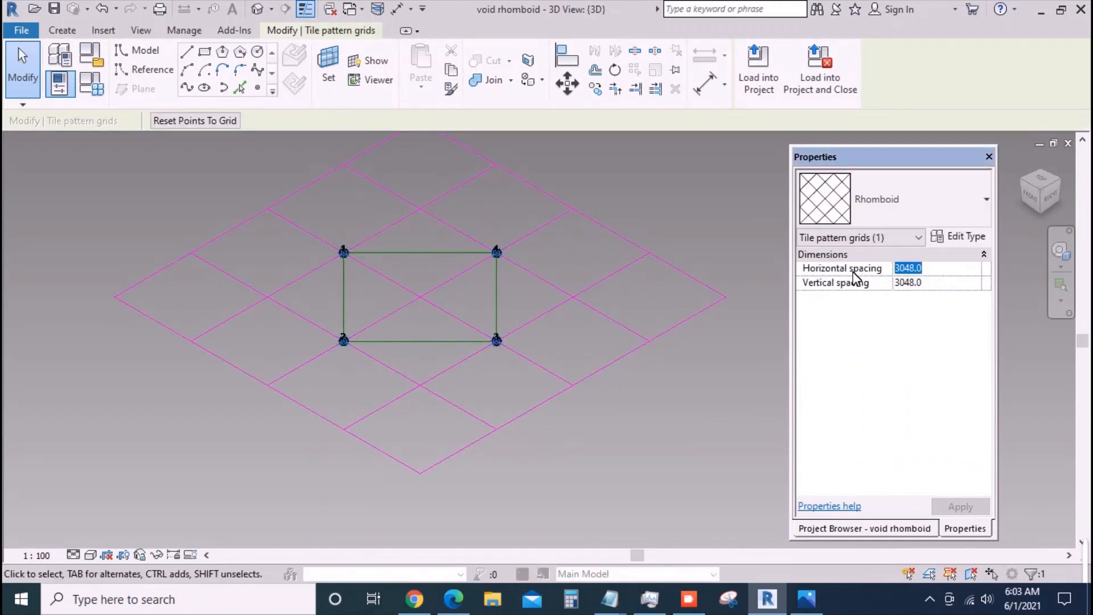
text(500.0)
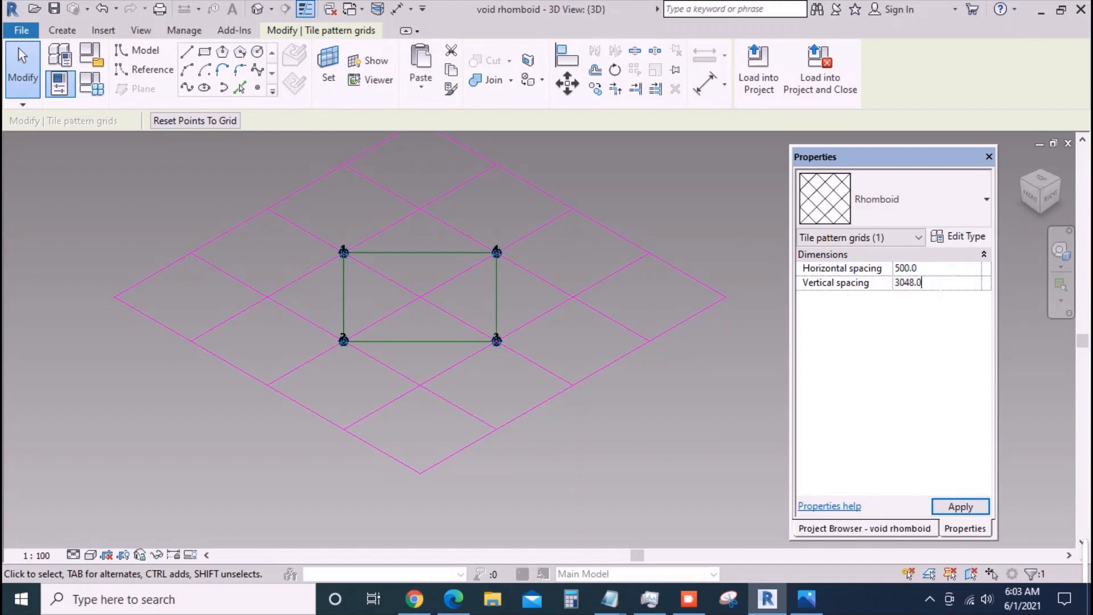
text(1000)
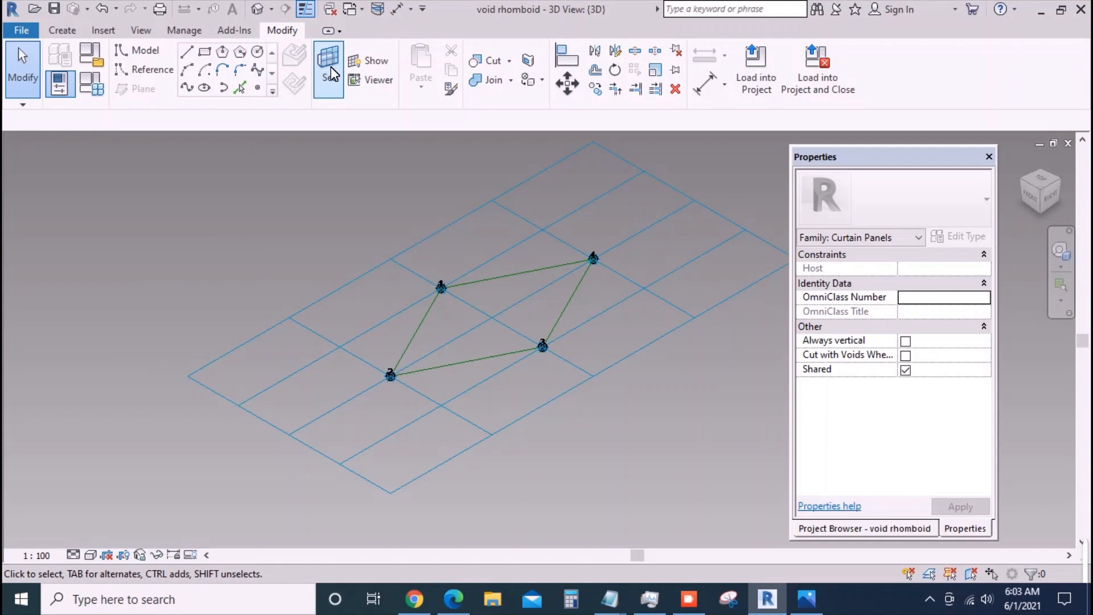
- Set the work plane, select the four corner points and start a new Offset parameter
click(328, 69)
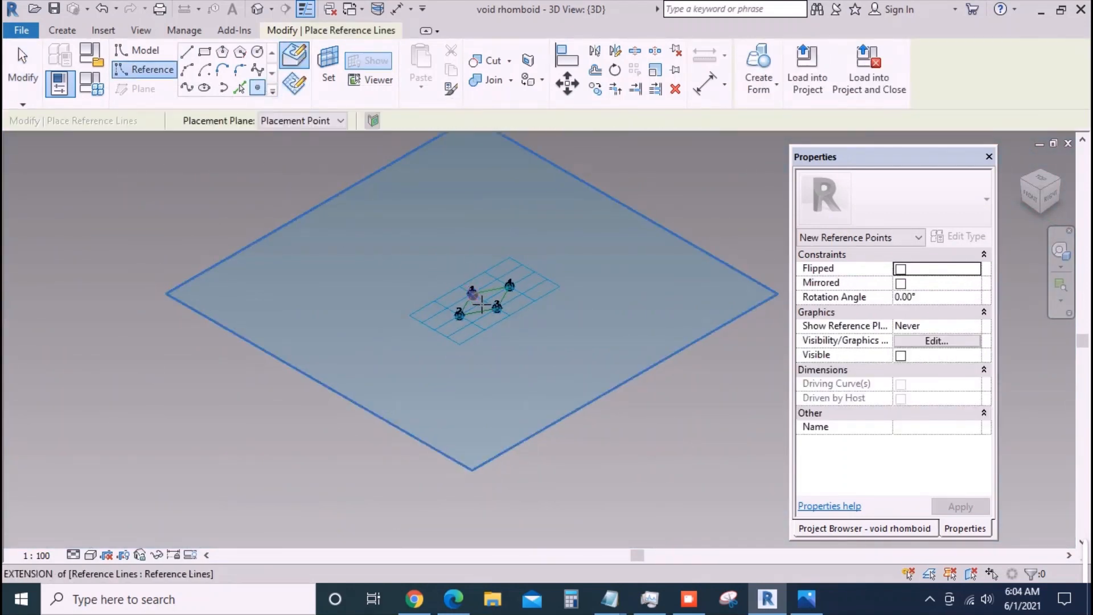
click(328, 70)
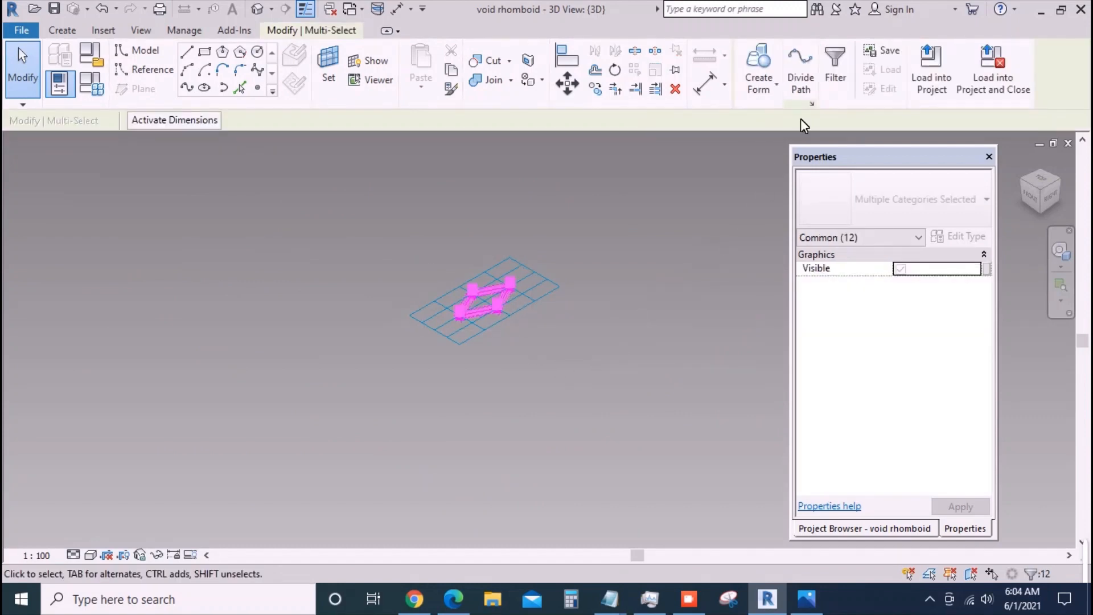
click(835, 66)
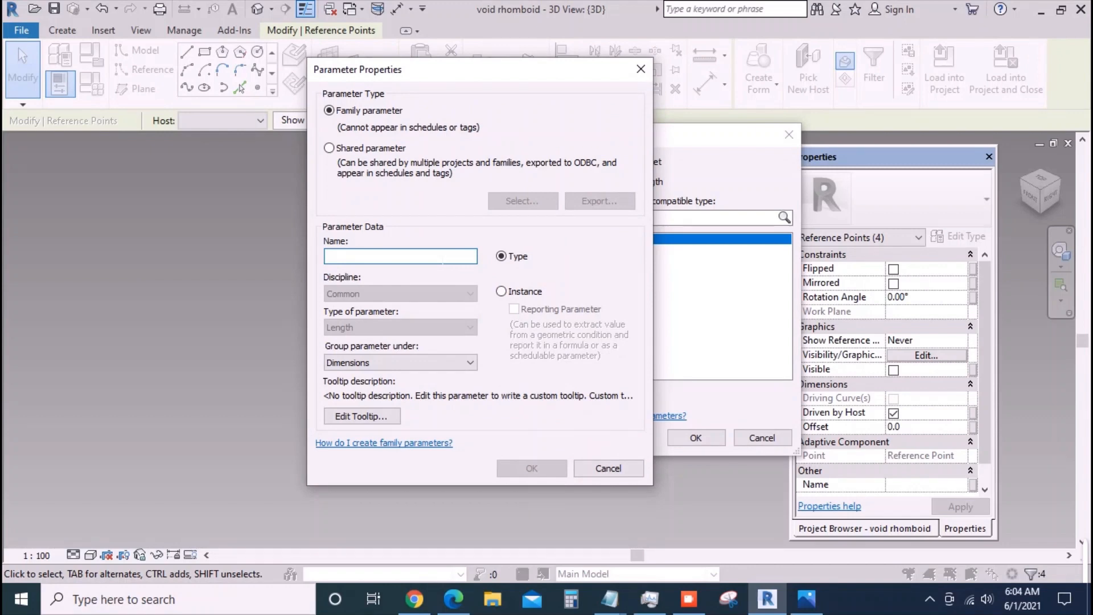
- Name the length parameter 'ht' and set it to 500 in Family Types
text(ht)
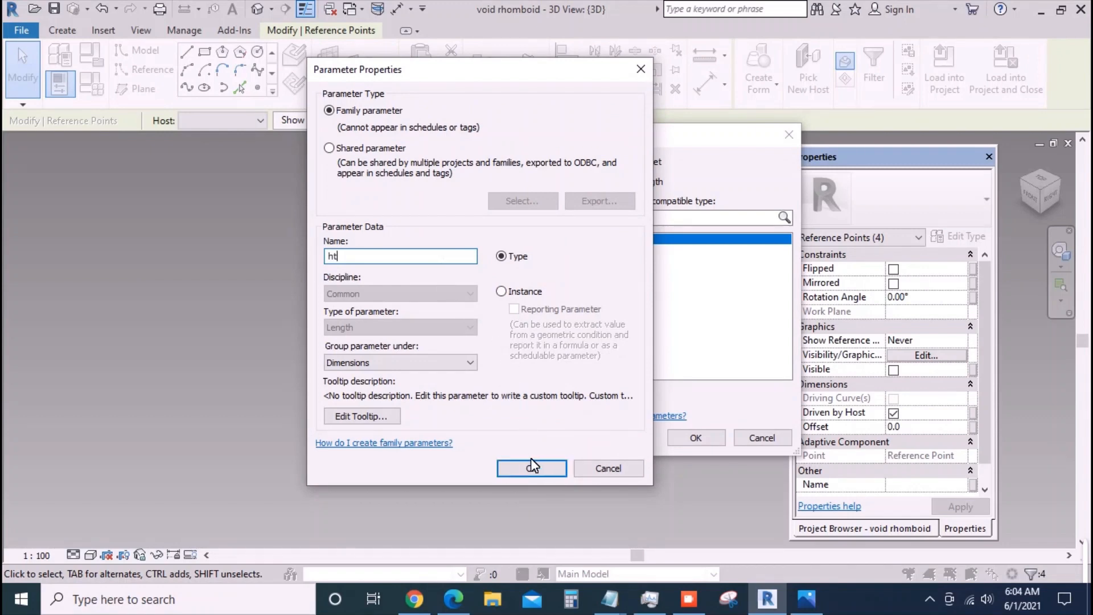
click(532, 468)
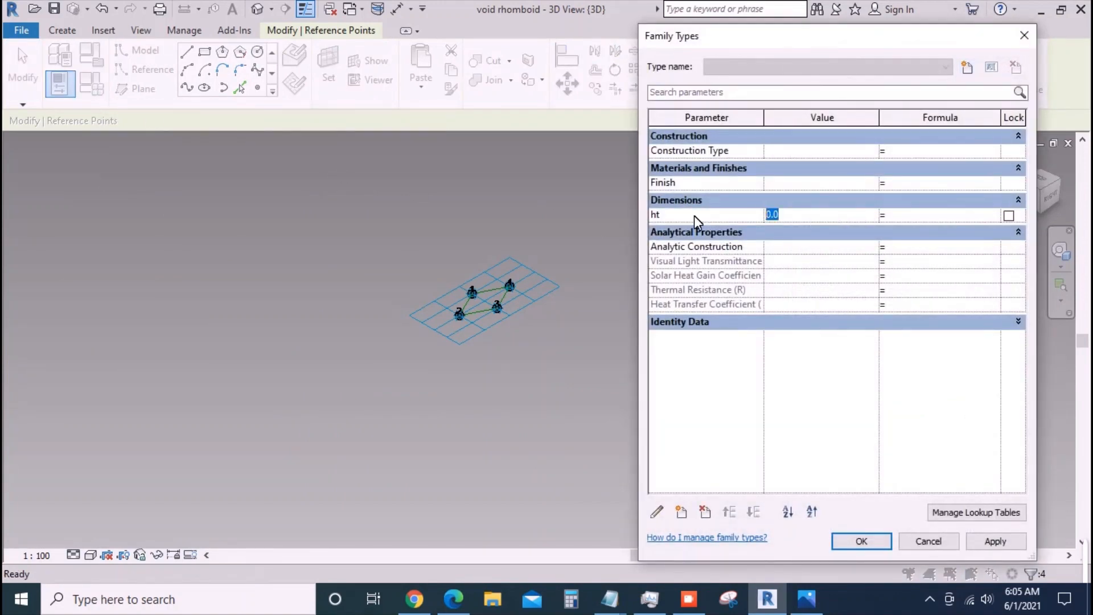
text(500)
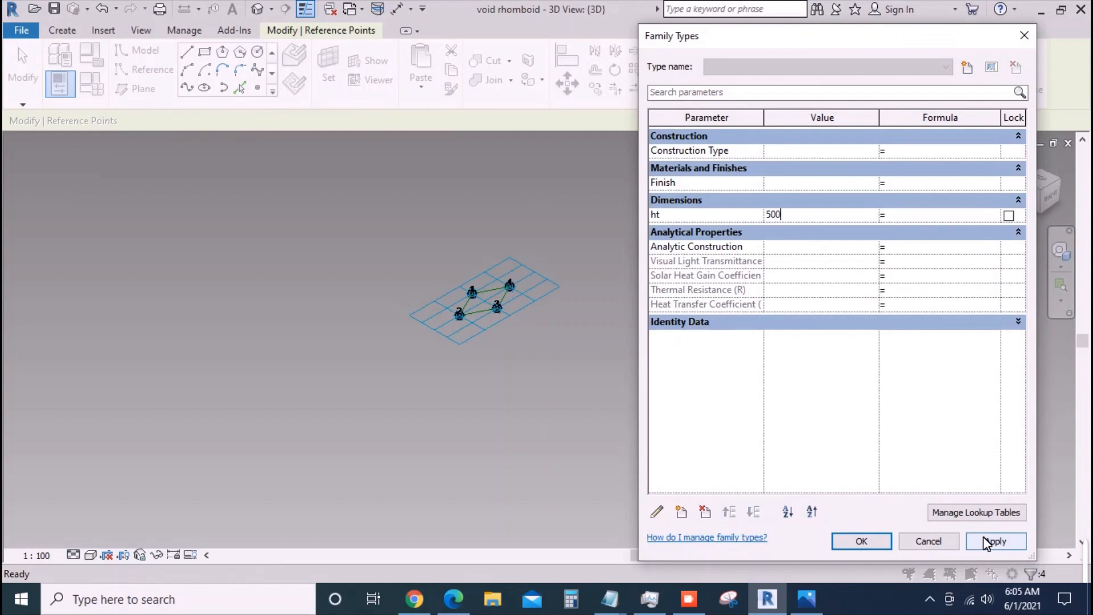
click(862, 541)
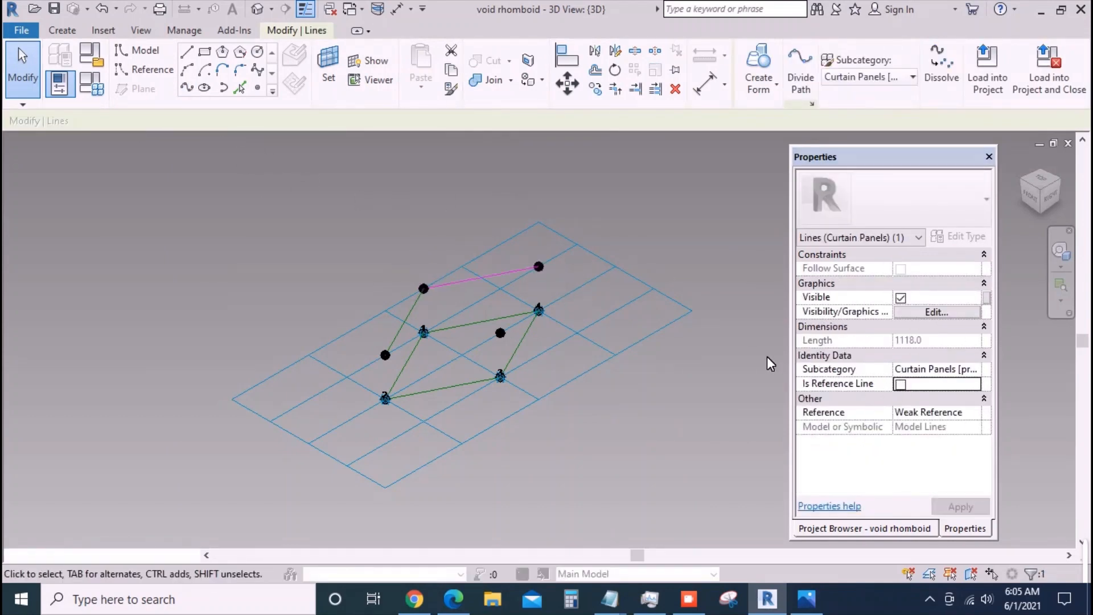
- Mark the drawn upper-rhomboid edges as reference lines
click(481, 272)
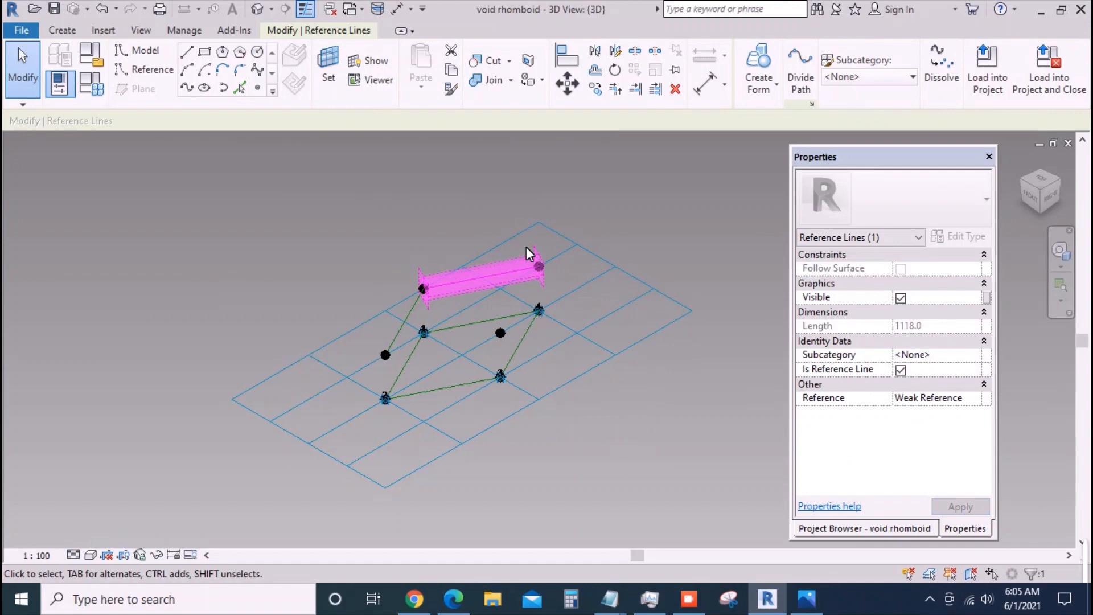
click(501, 334)
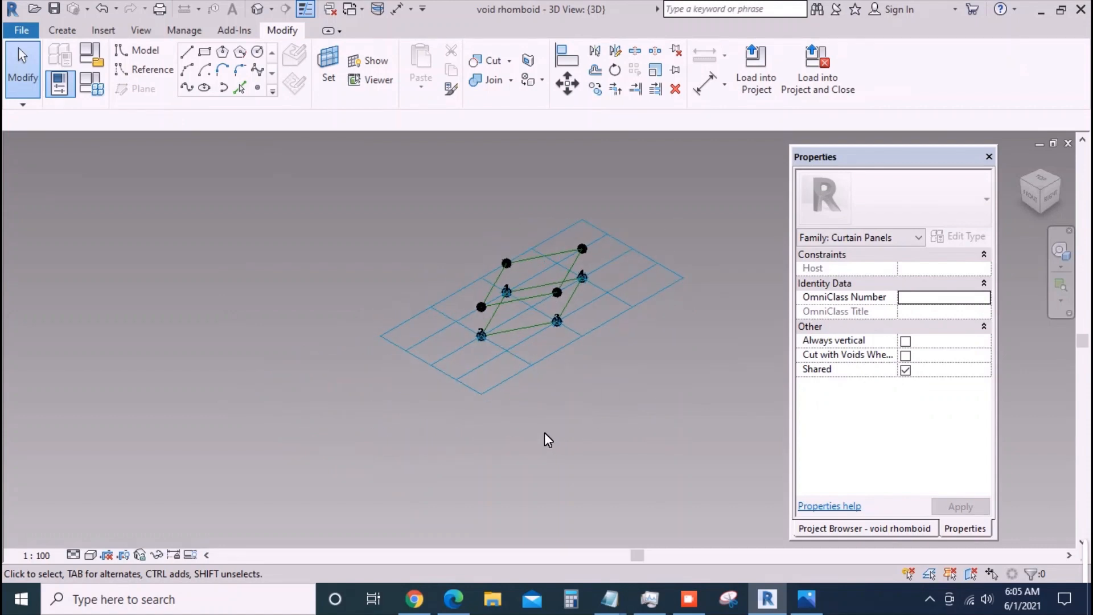
- Set the two edge-hosted points' Normalized Curve Parameter to 0.5 and place a centre point
drag(547, 440, 620, 481)
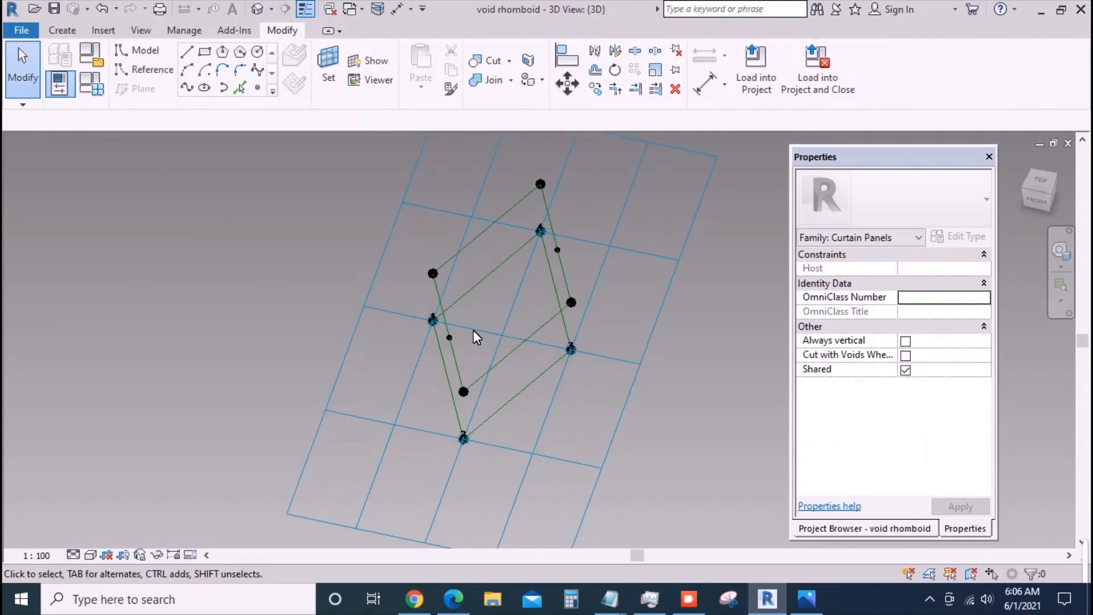
mouse_move(446, 340)
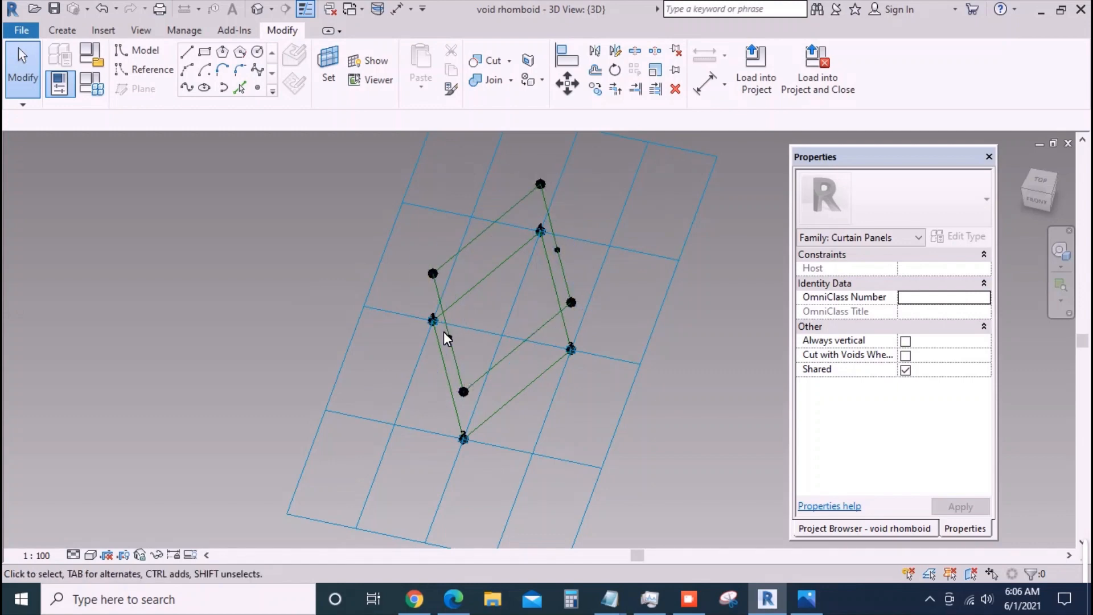
click(557, 250)
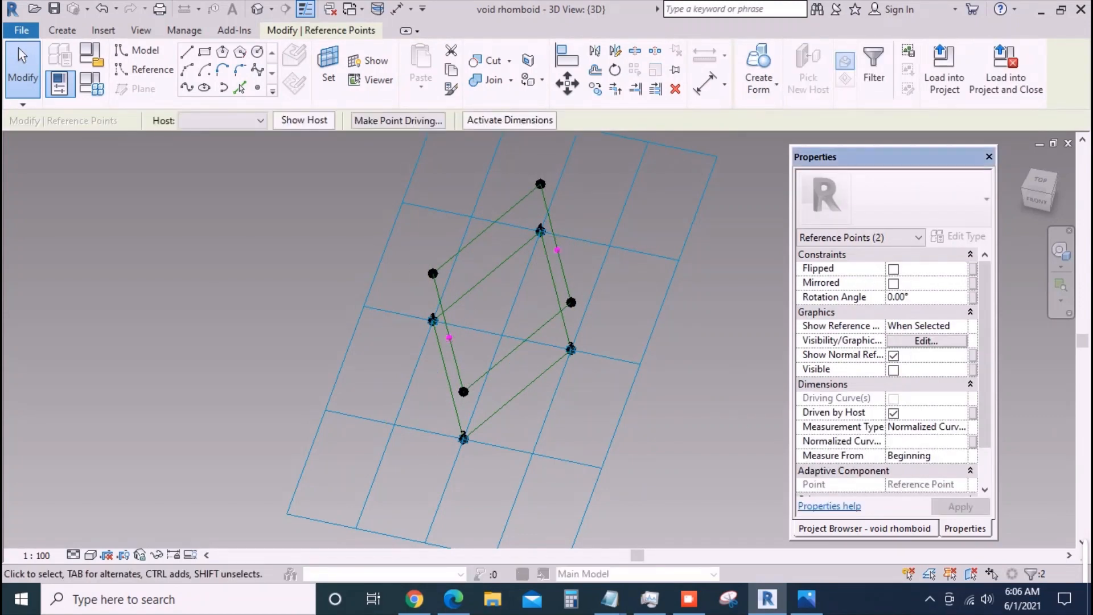
text(0.5)
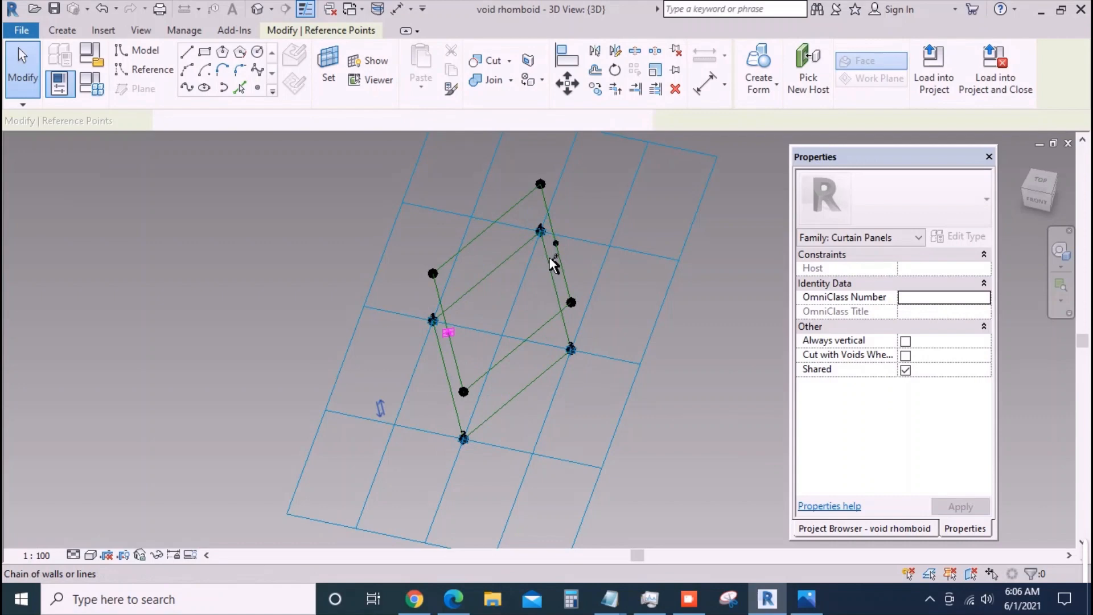
click(556, 244)
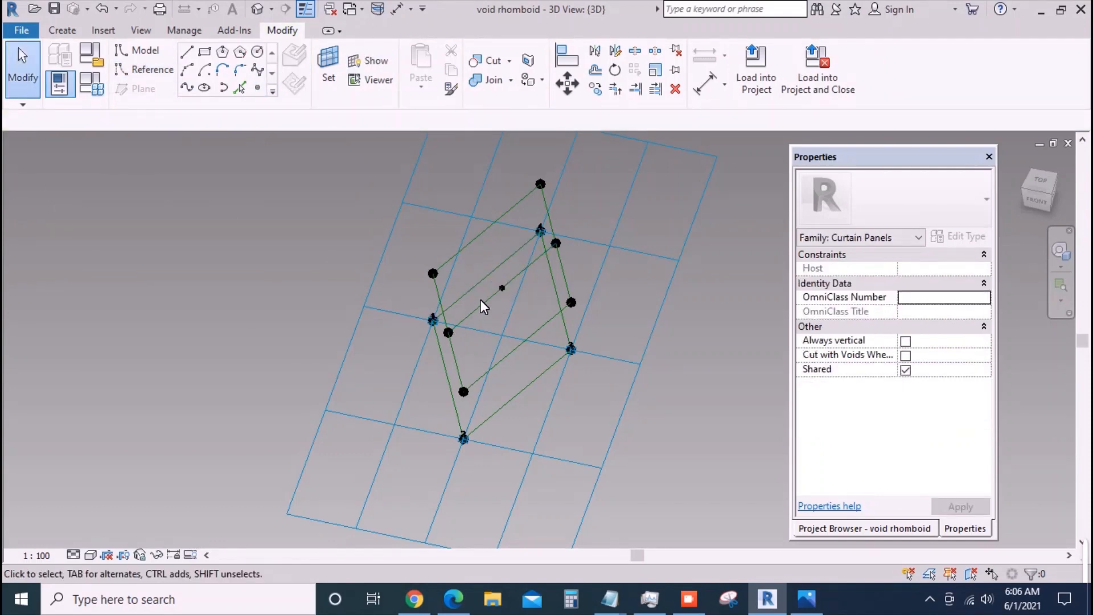
mouse_move(504, 311)
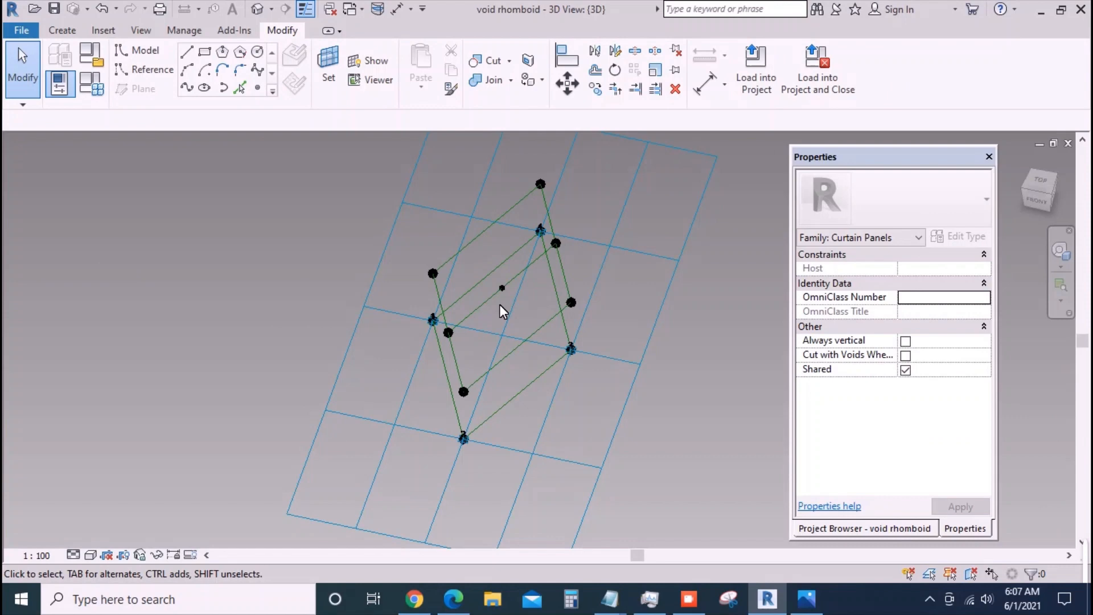
click(328, 68)
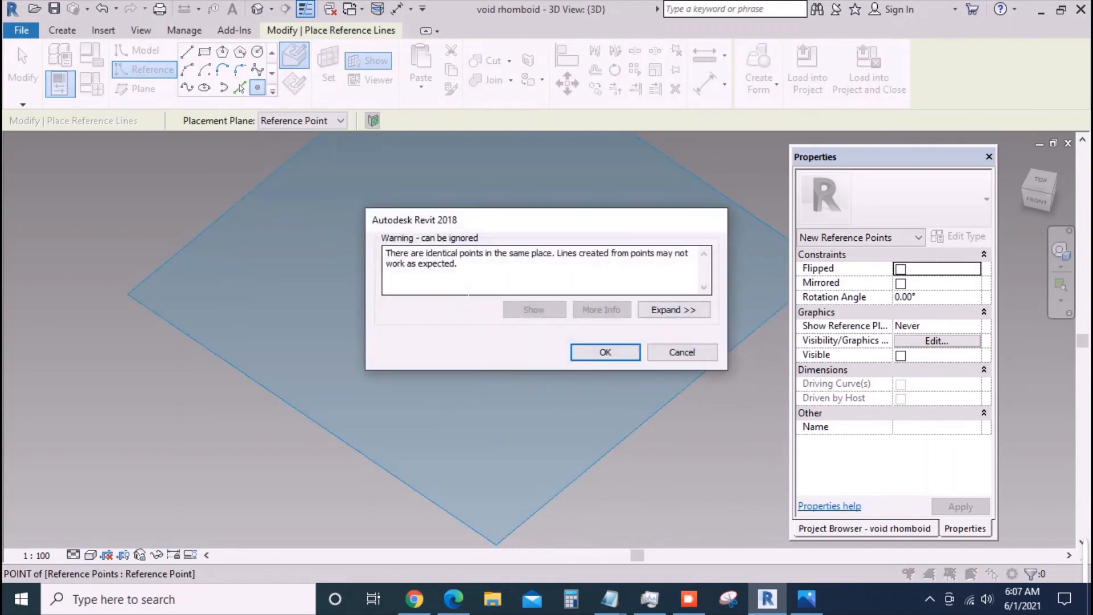
- Dismiss the identical-points warning and drive the hosted point's offset with new parameter off2
click(604, 352)
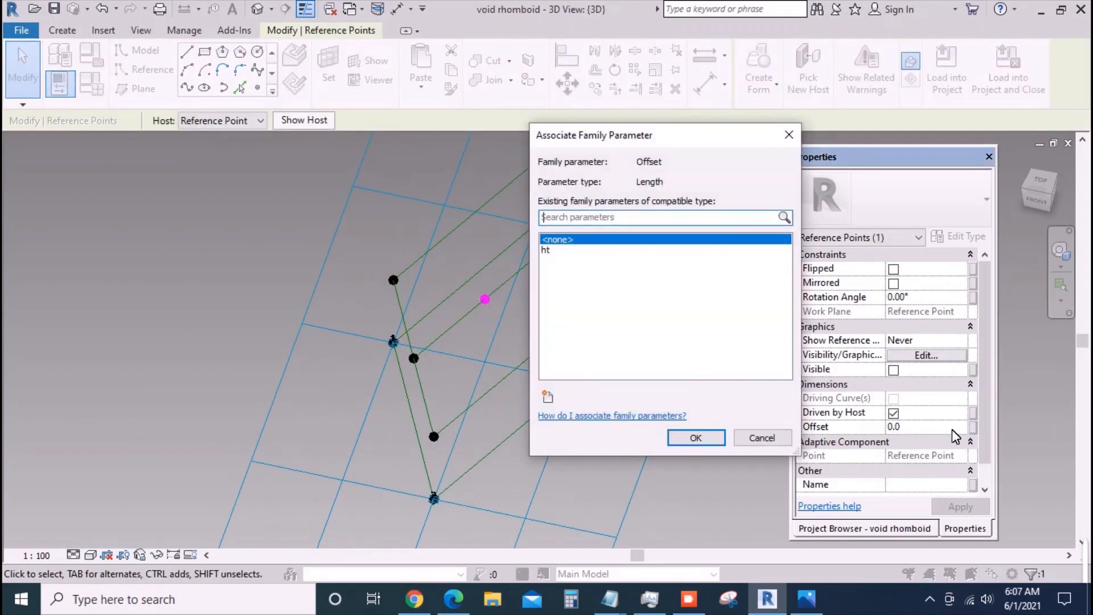
click(548, 396)
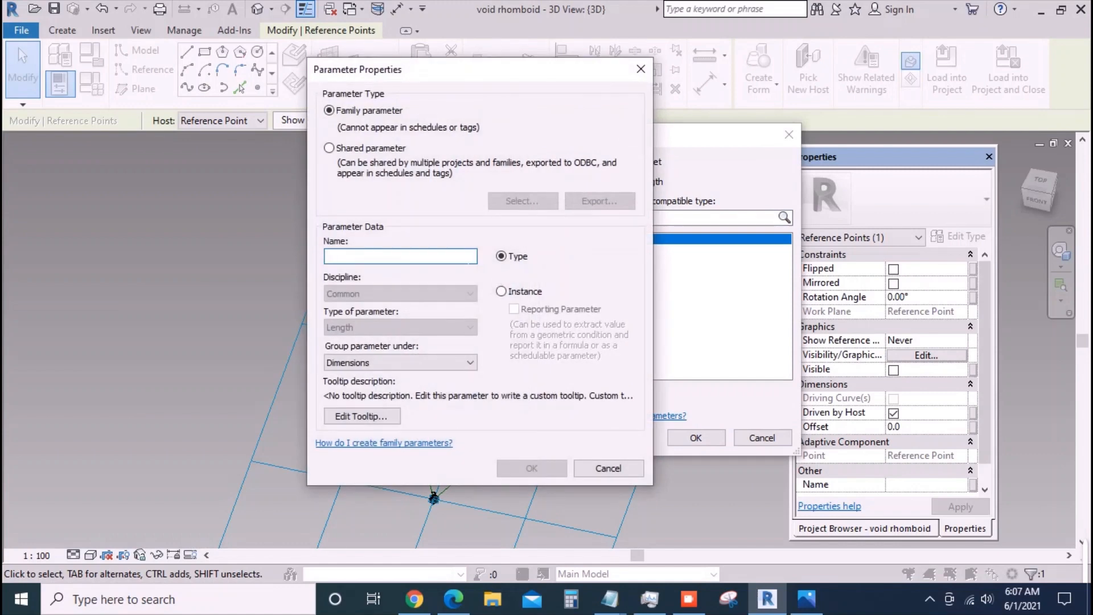
click(400, 256)
text(off2)
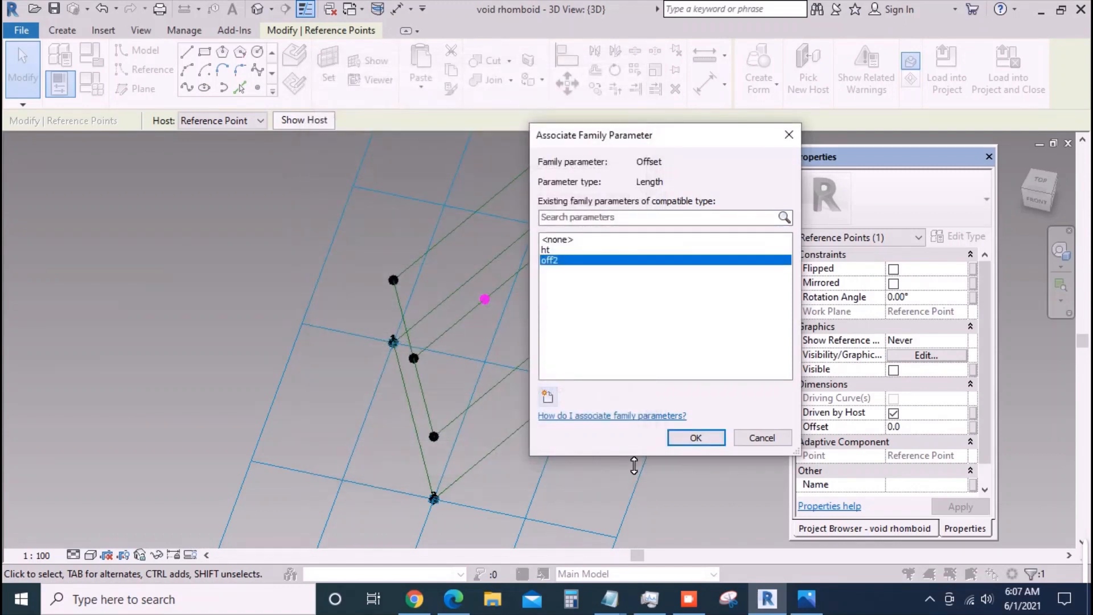
click(695, 437)
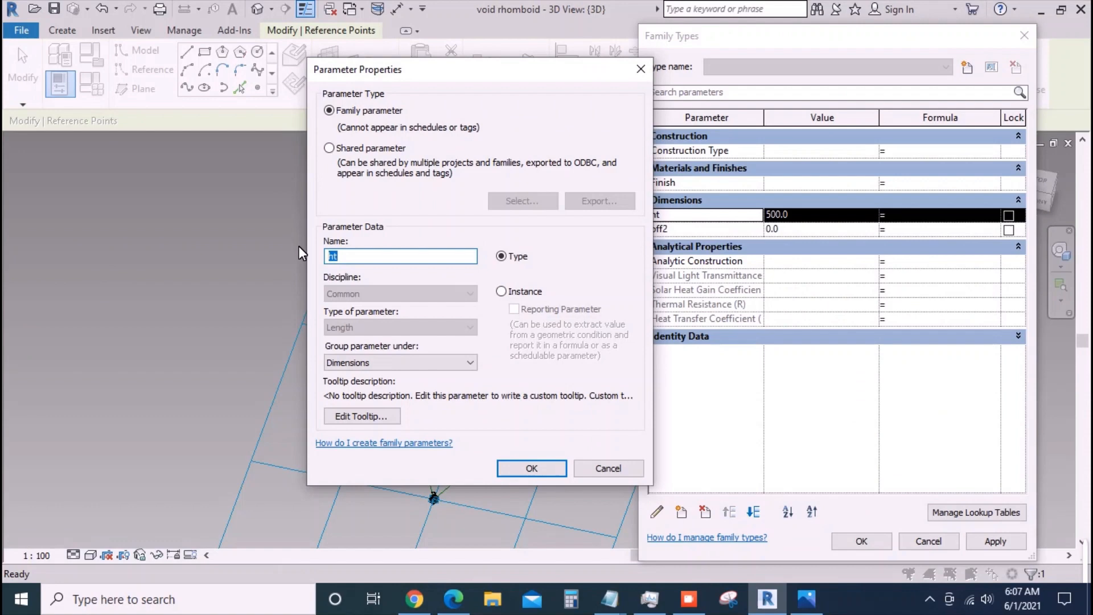
- Rename ht to off1 and enter -3 for the point offset
click(532, 469)
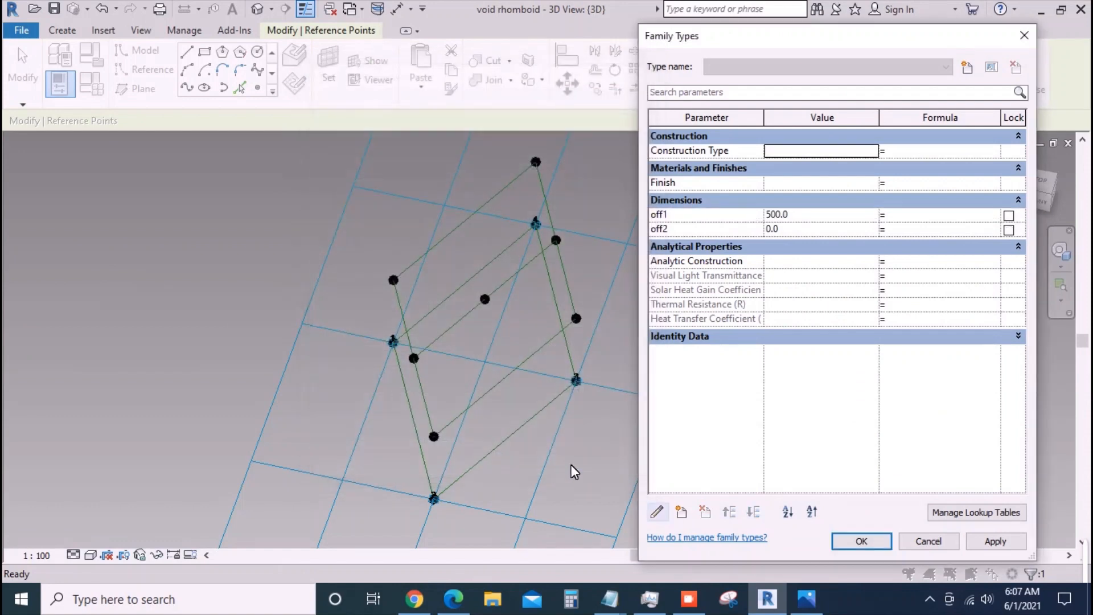
mouse_move(787, 254)
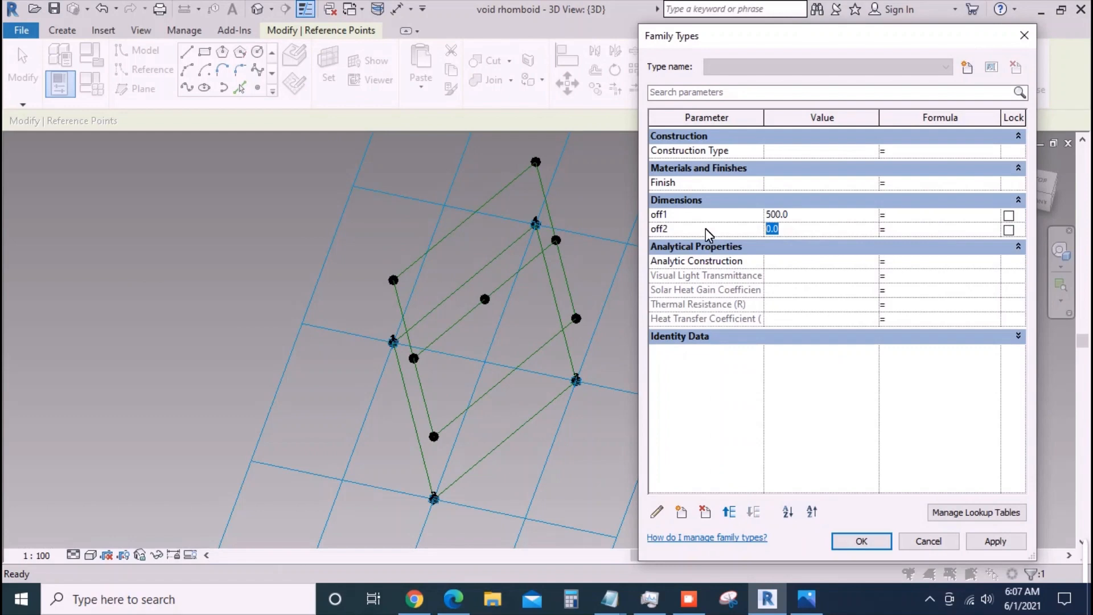
text(-3)
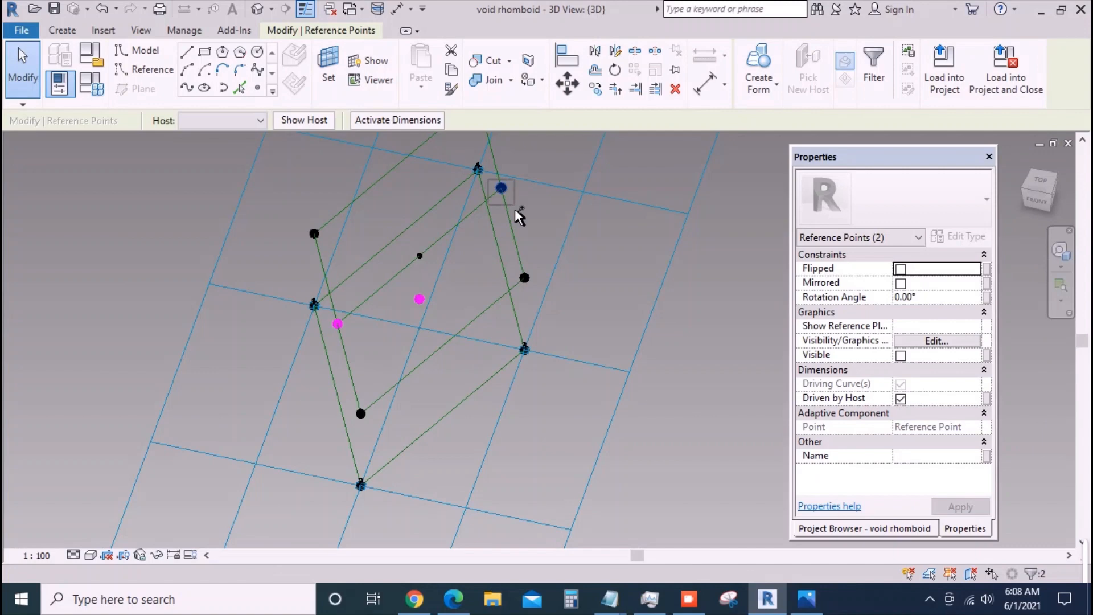
- Draw a spline through the selected points, then start placing more reference lines
click(418, 300)
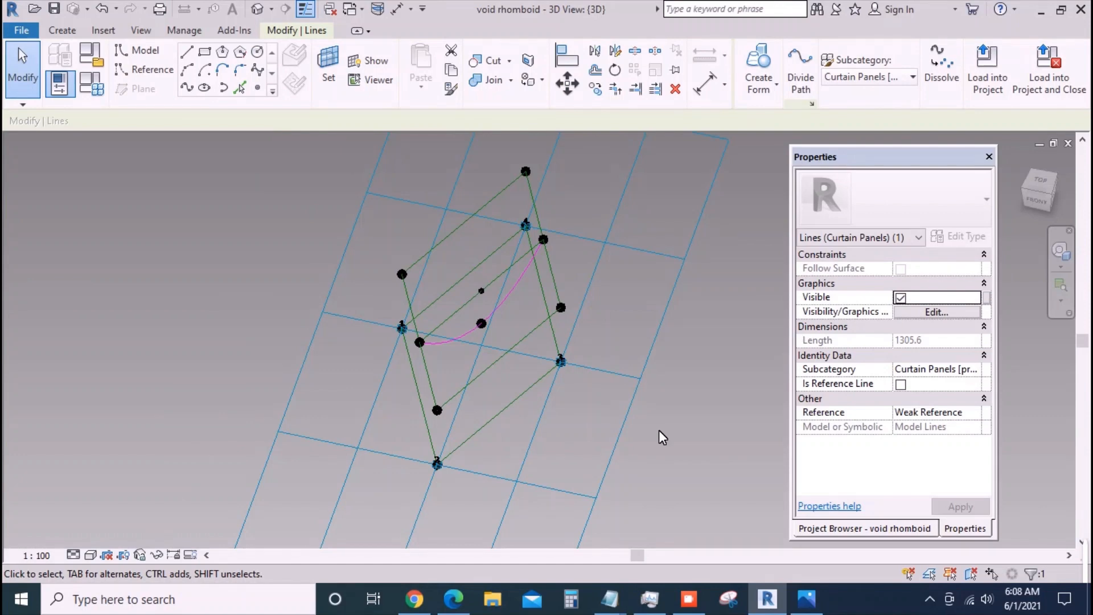
mouse_move(546, 389)
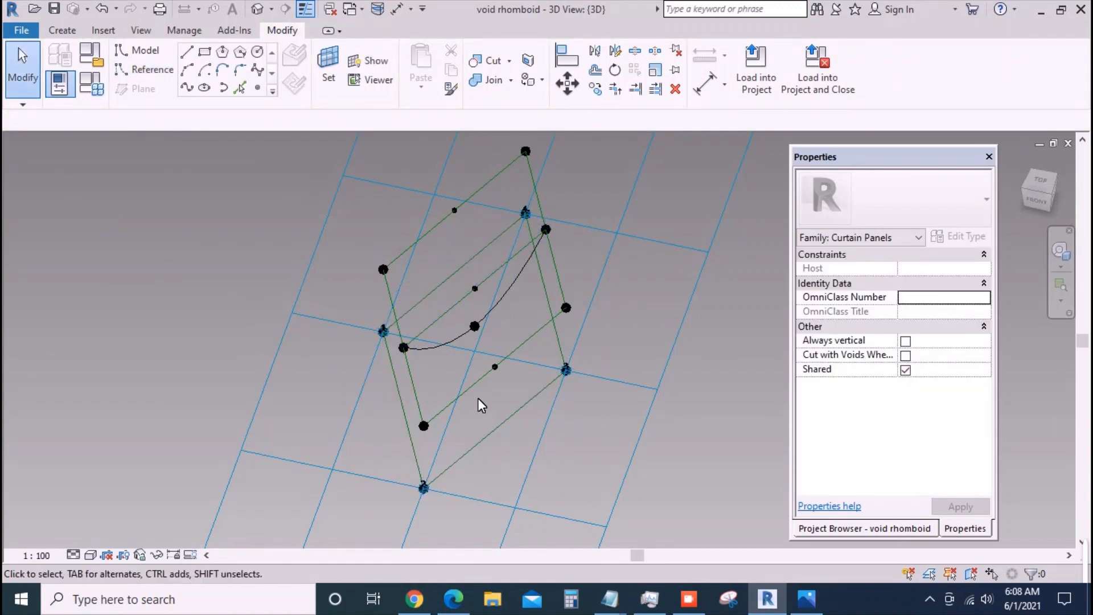
mouse_move(457, 244)
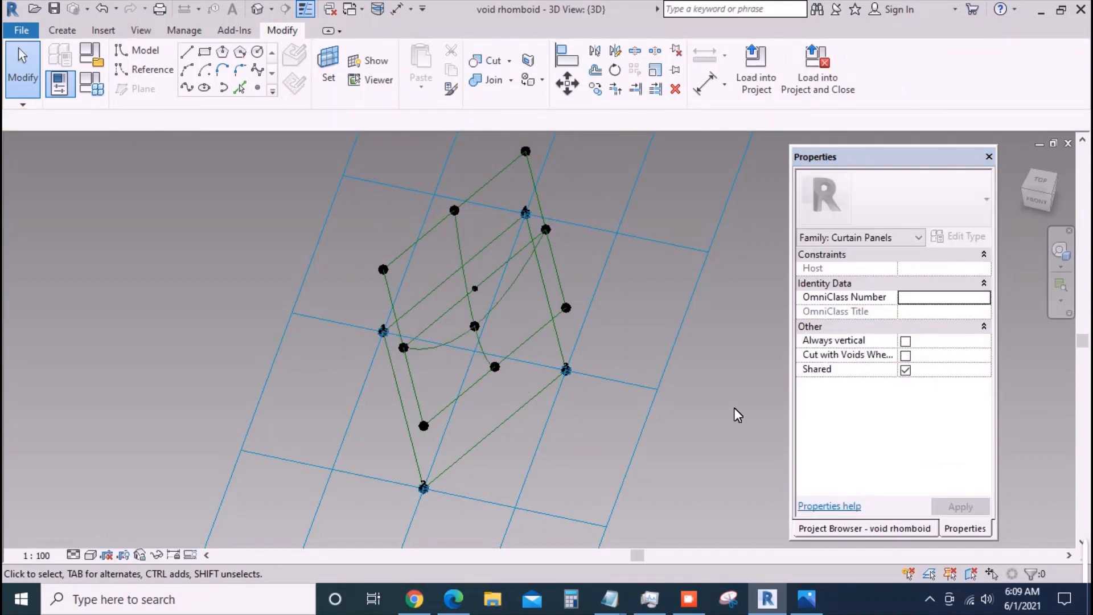
click(185, 52)
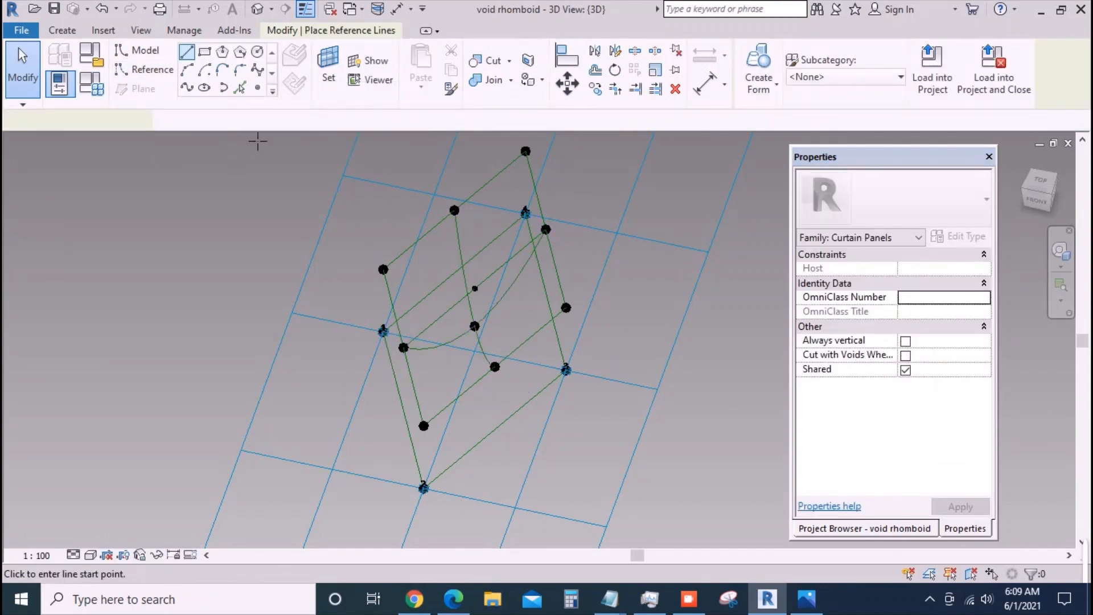
click(151, 70)
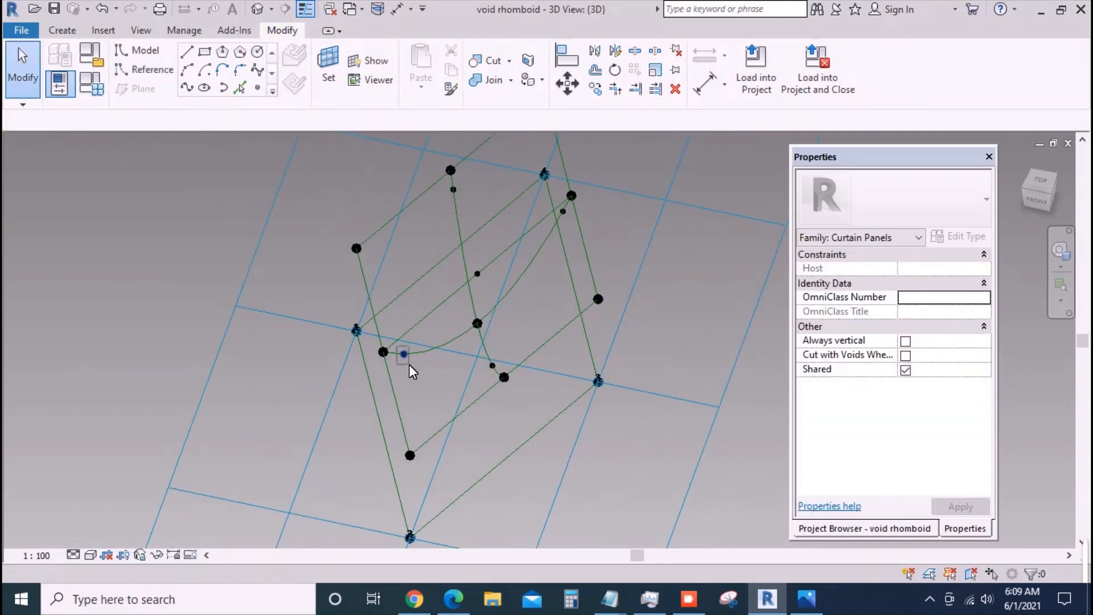
- Tie the lower curve point's Normalized Curve Parameter to n1
click(403, 354)
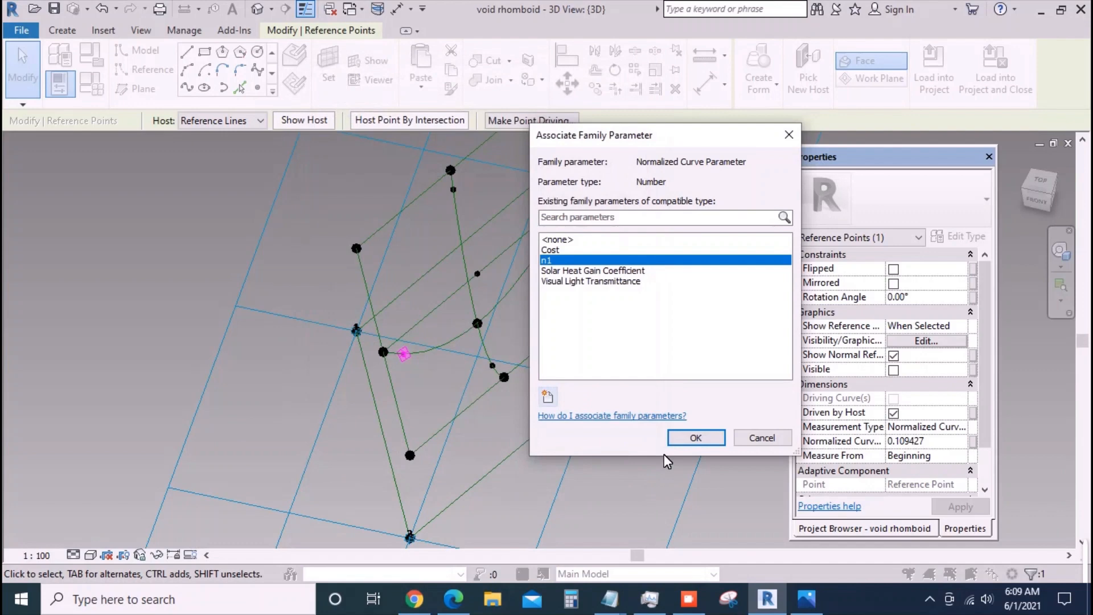
click(695, 438)
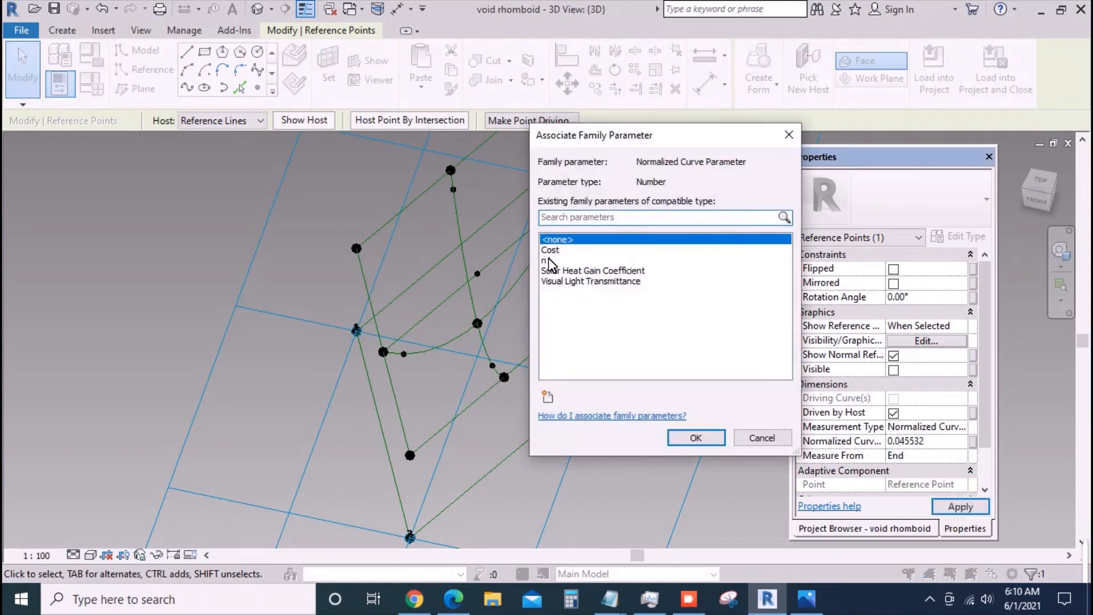
click(694, 437)
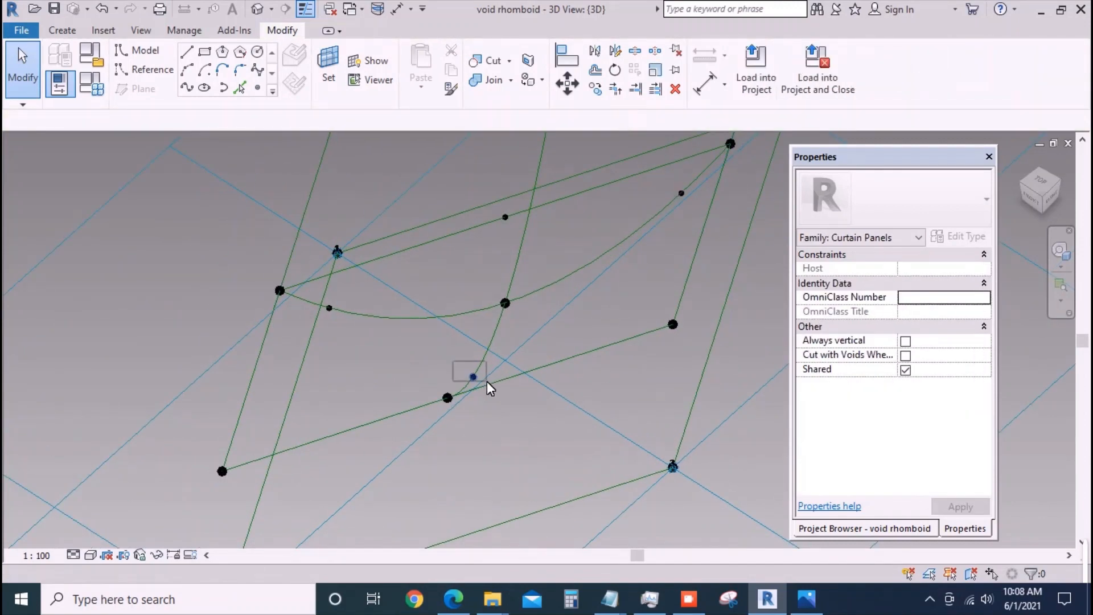
- Tie the crossing point's position to n1, measured from the other curve end
click(473, 377)
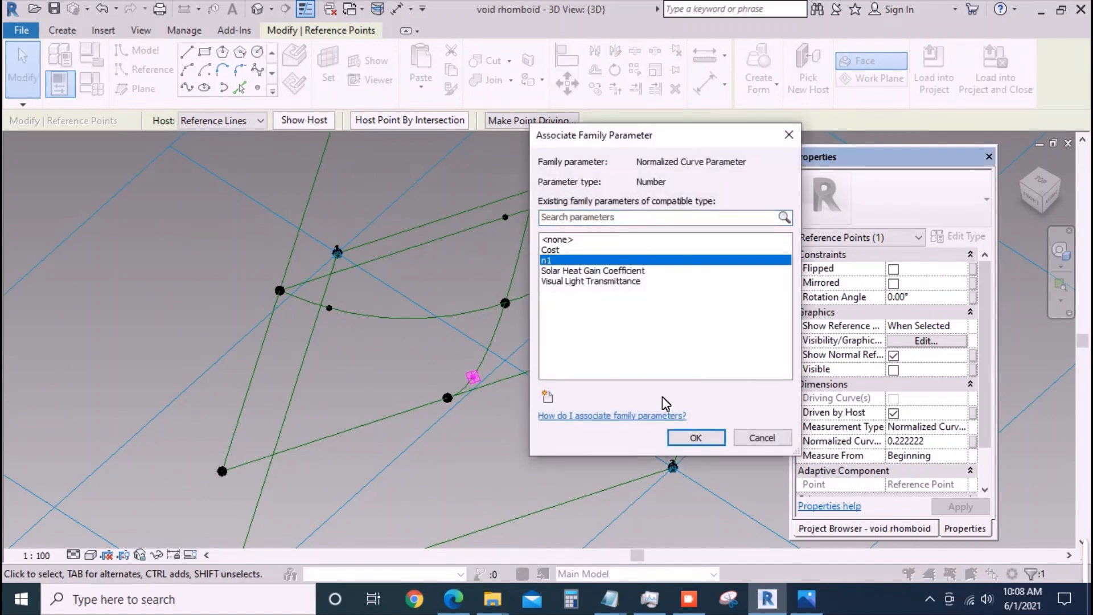
click(695, 438)
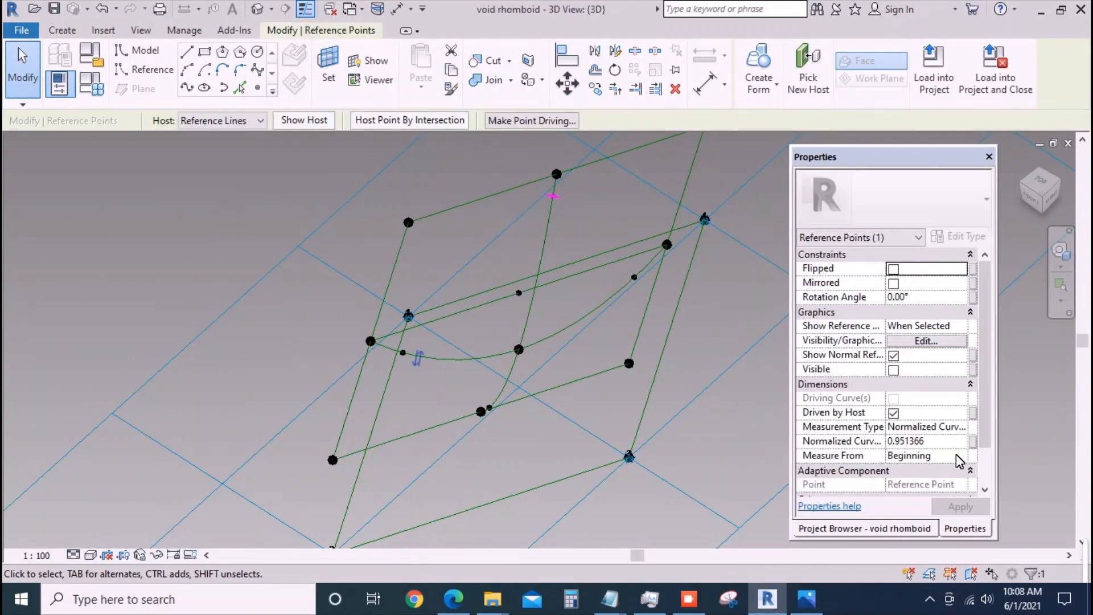
click(927, 455)
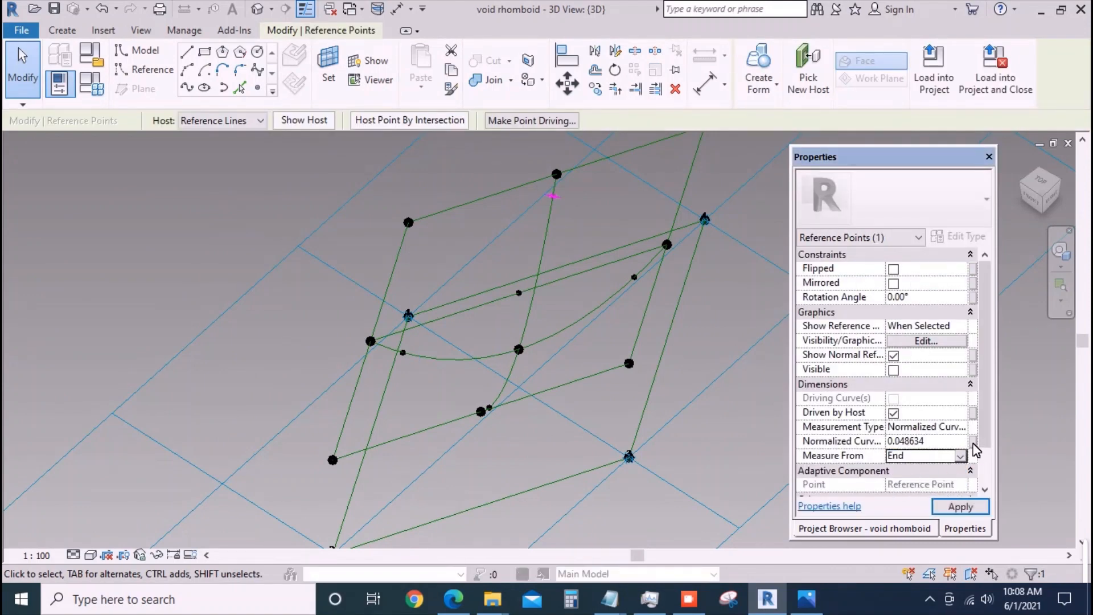
click(972, 441)
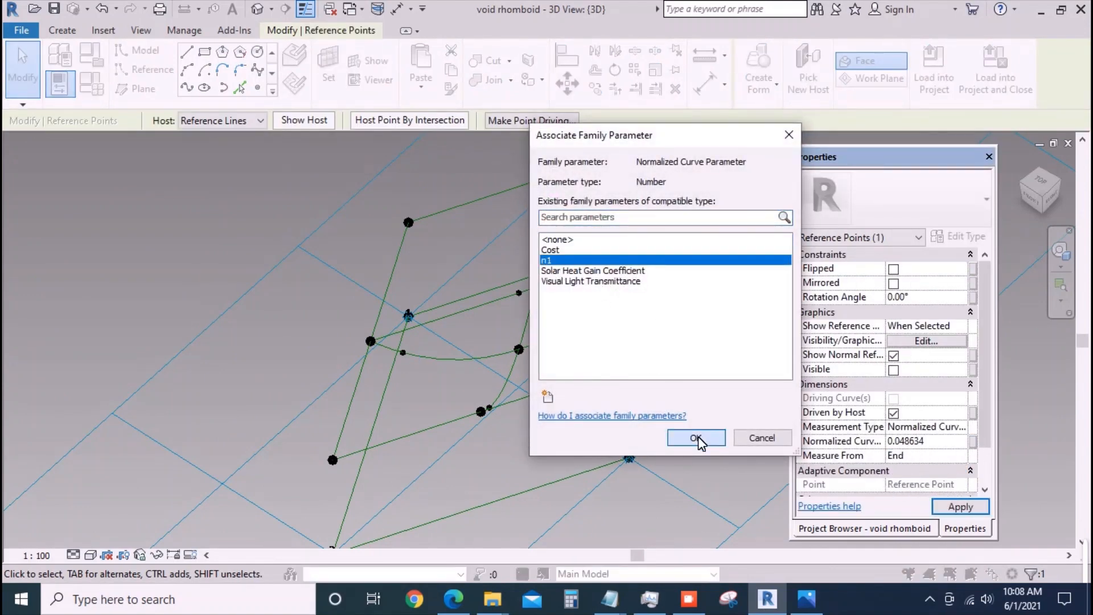
click(695, 438)
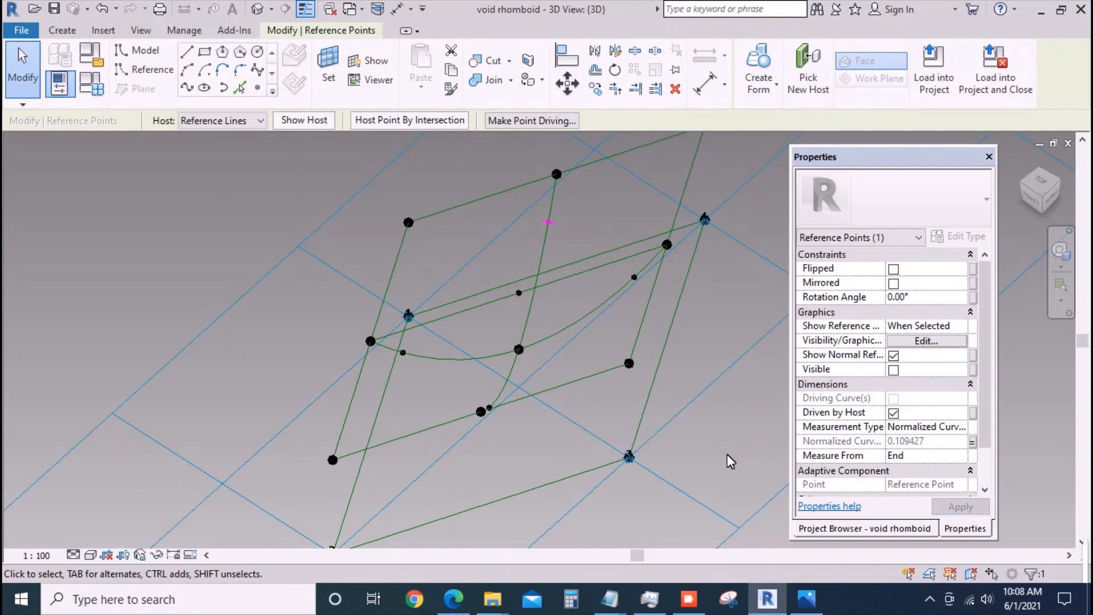
mouse_move(690, 377)
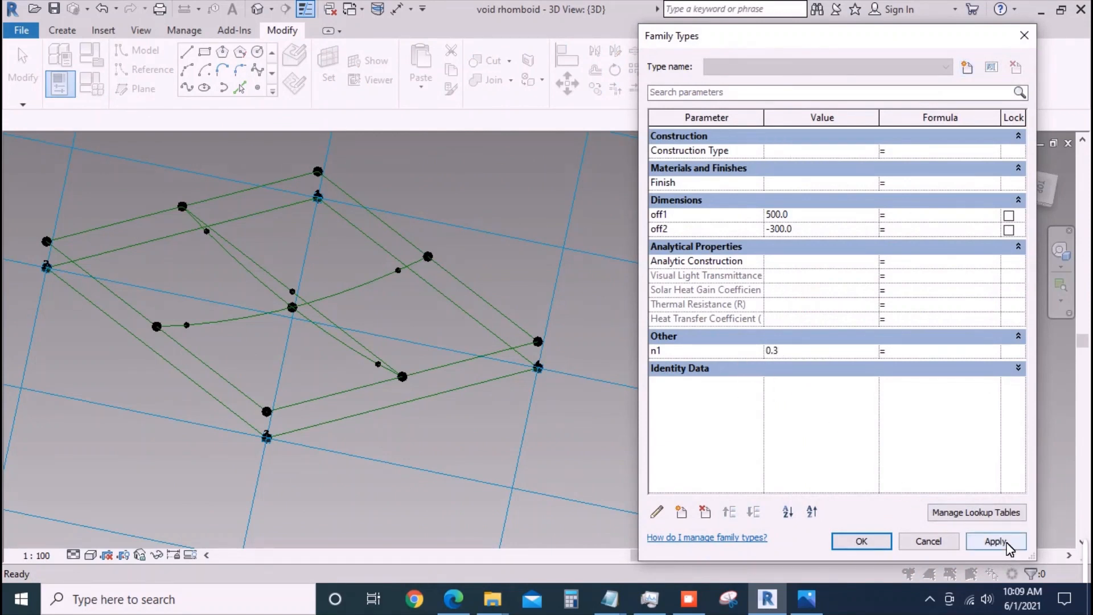
- Edit the n1 value in Family Types and apply it to flex the points
click(995, 541)
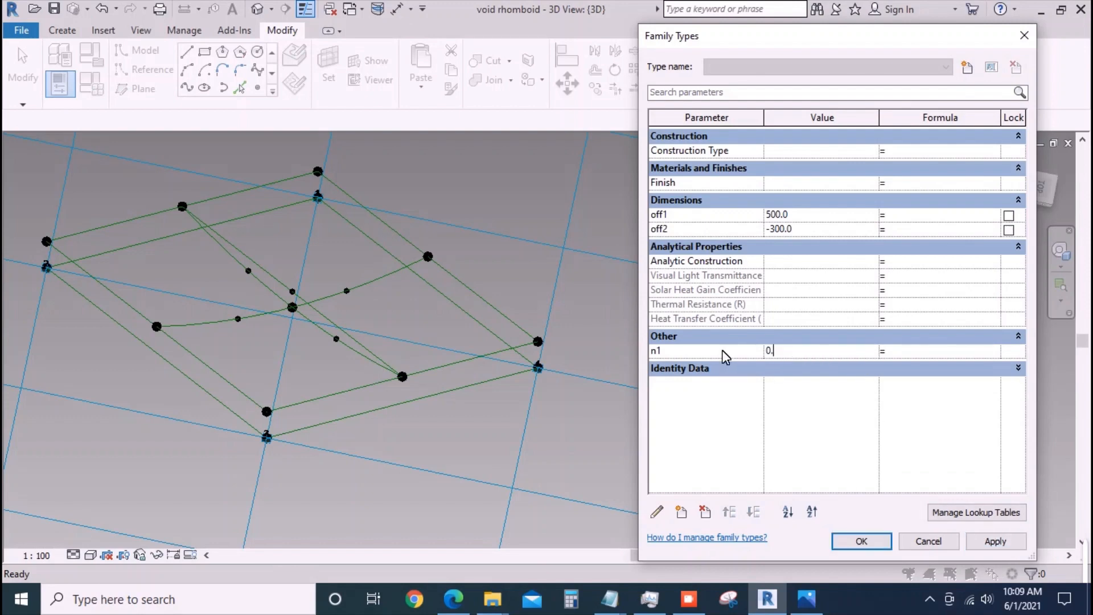
click(995, 541)
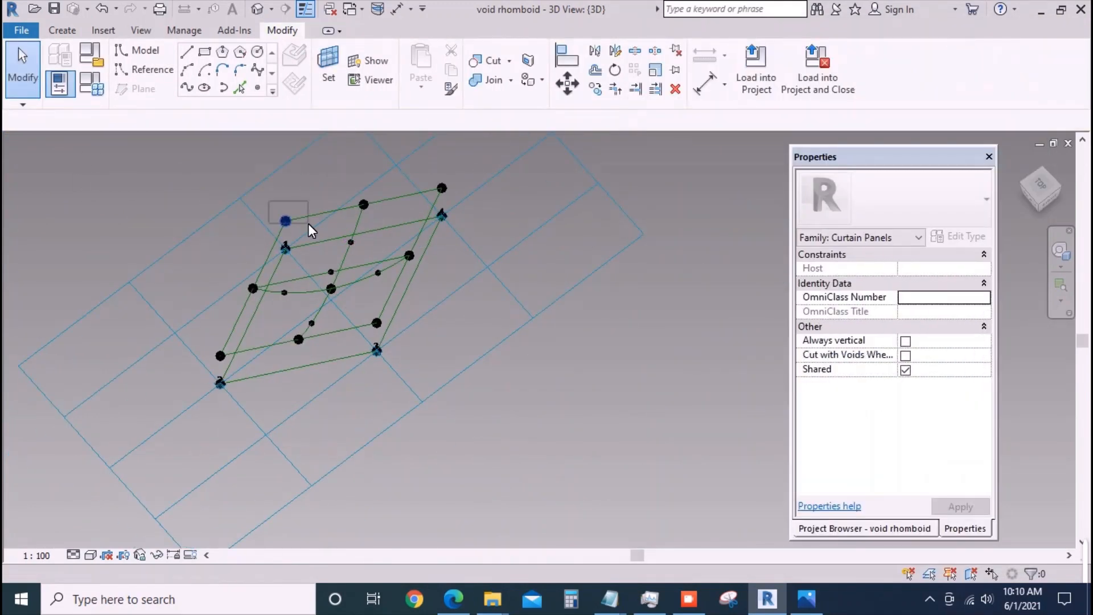
- Select the edge and mid reference points and draw splines through them for the upper and lower arcs
click(286, 220)
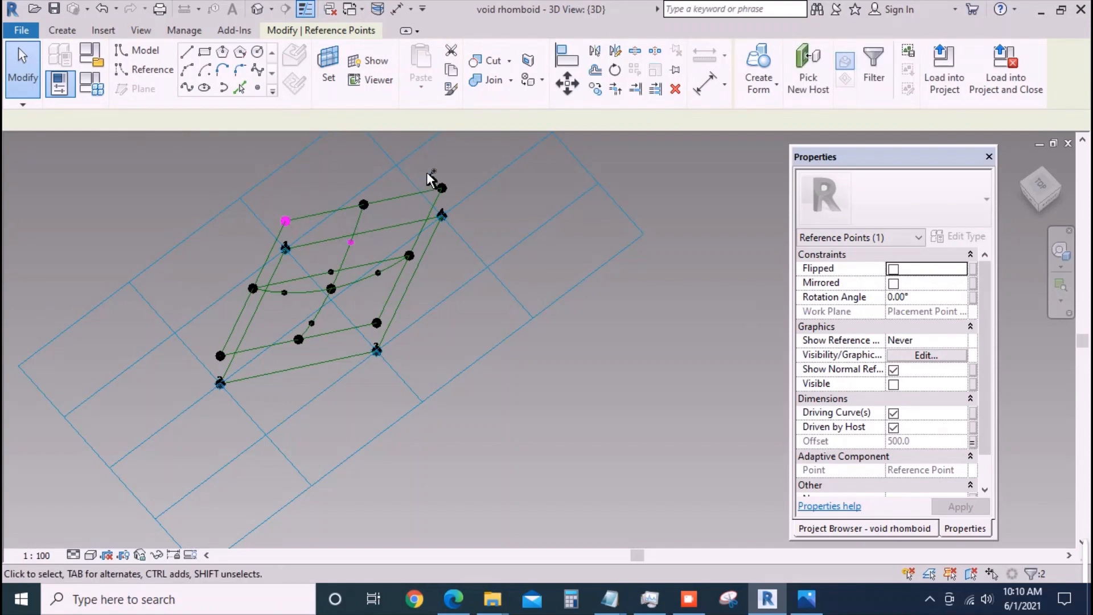
click(441, 184)
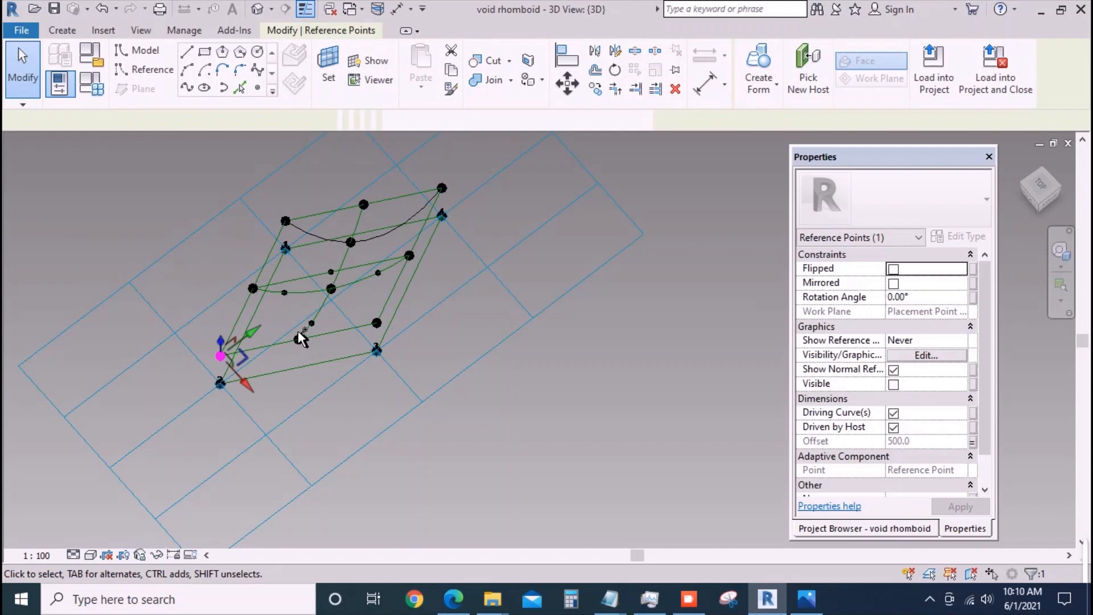
click(310, 324)
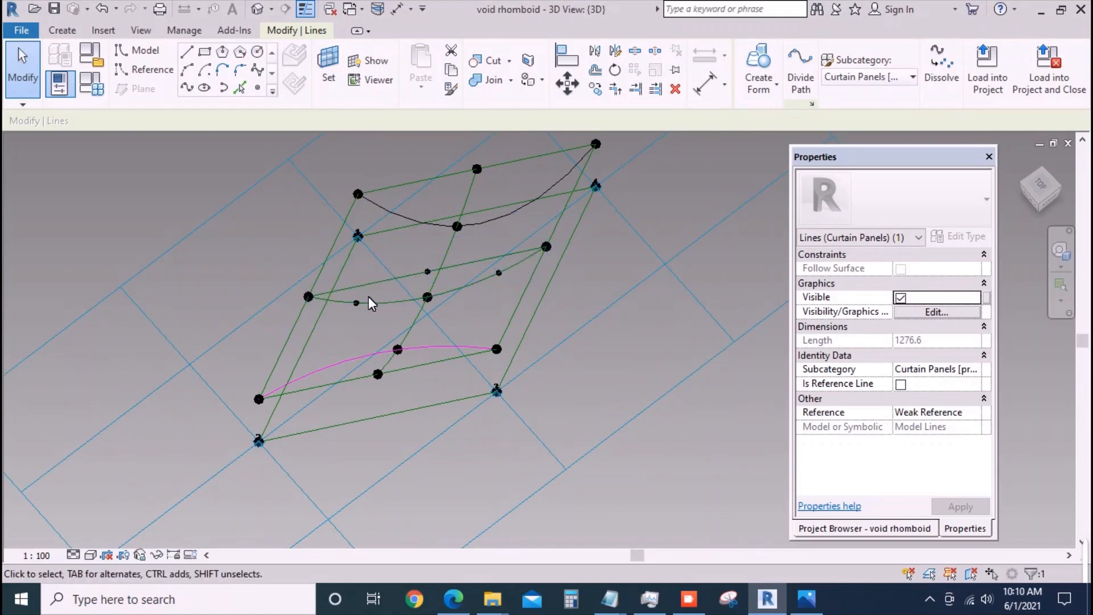
click(425, 296)
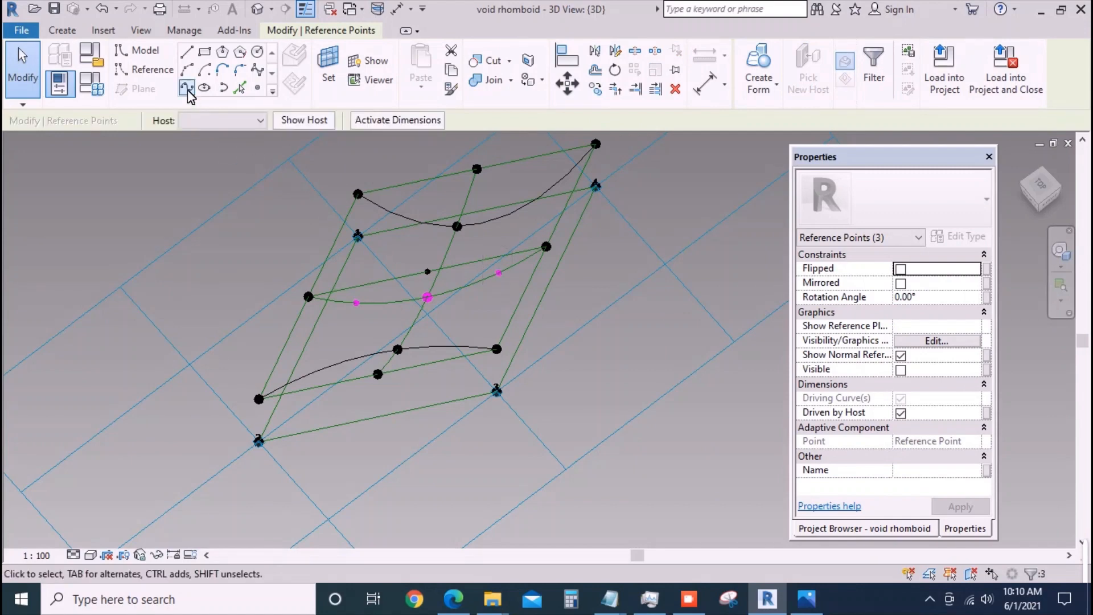
click(412, 224)
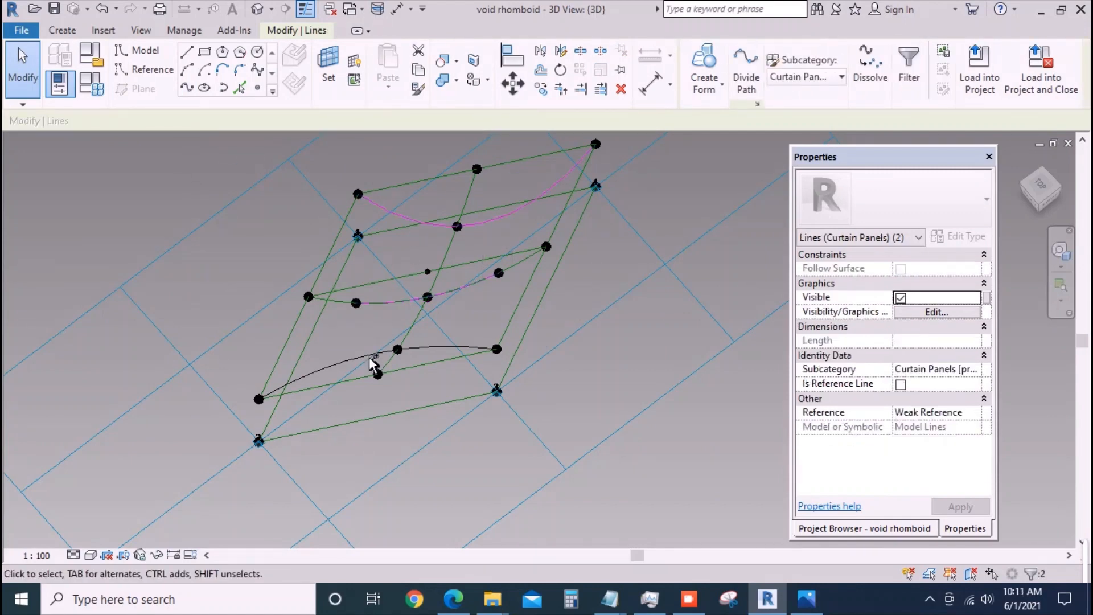
- Loft the three arcs into a solid form and give its Material a new type parameter 'material'
click(704, 70)
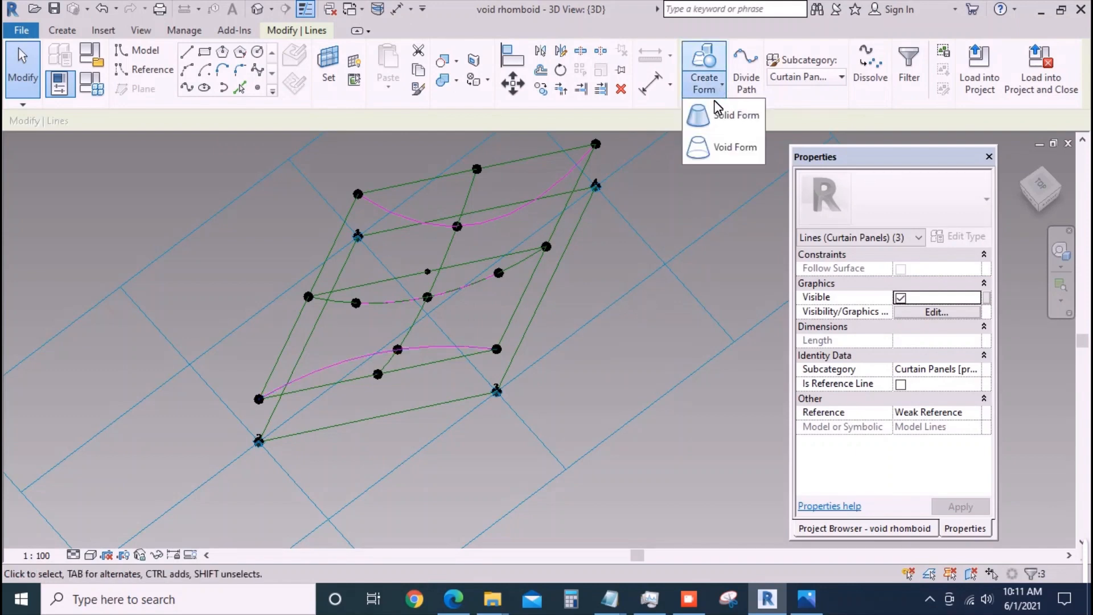
click(737, 115)
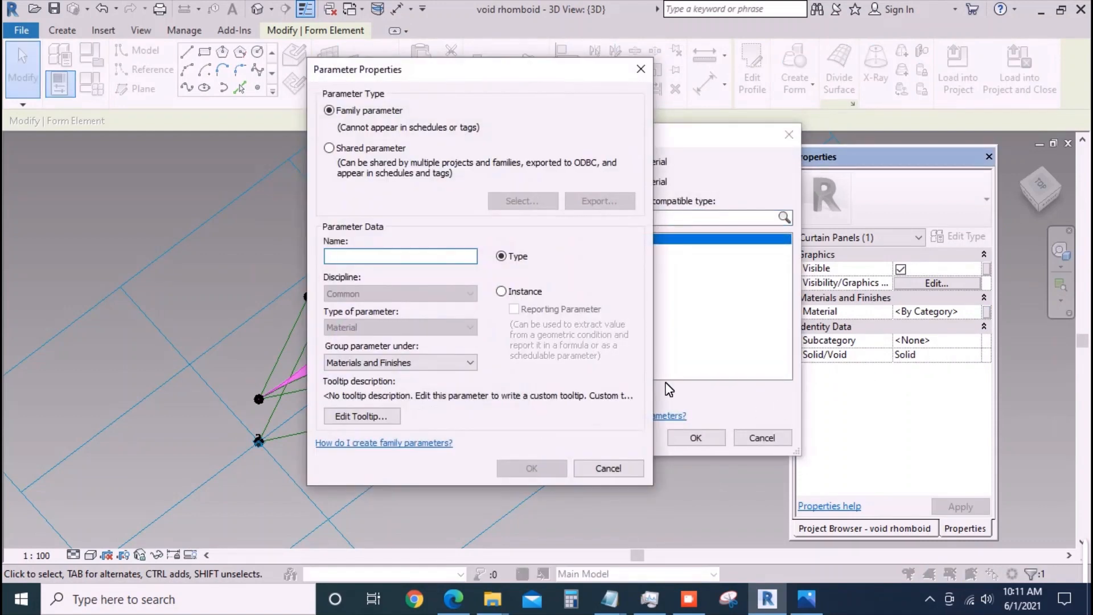
text(material)
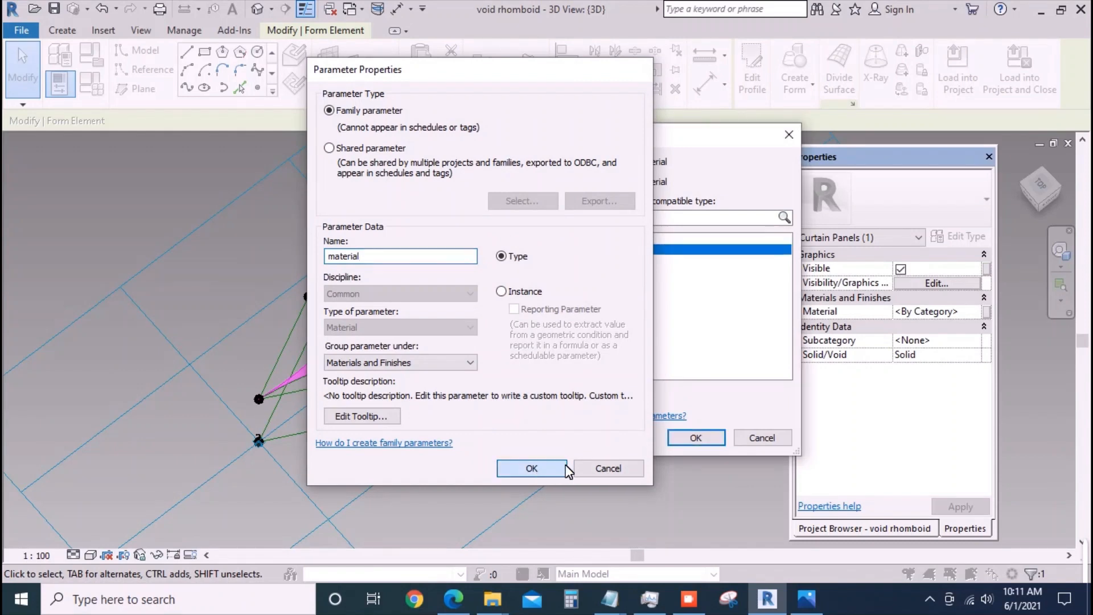
click(532, 468)
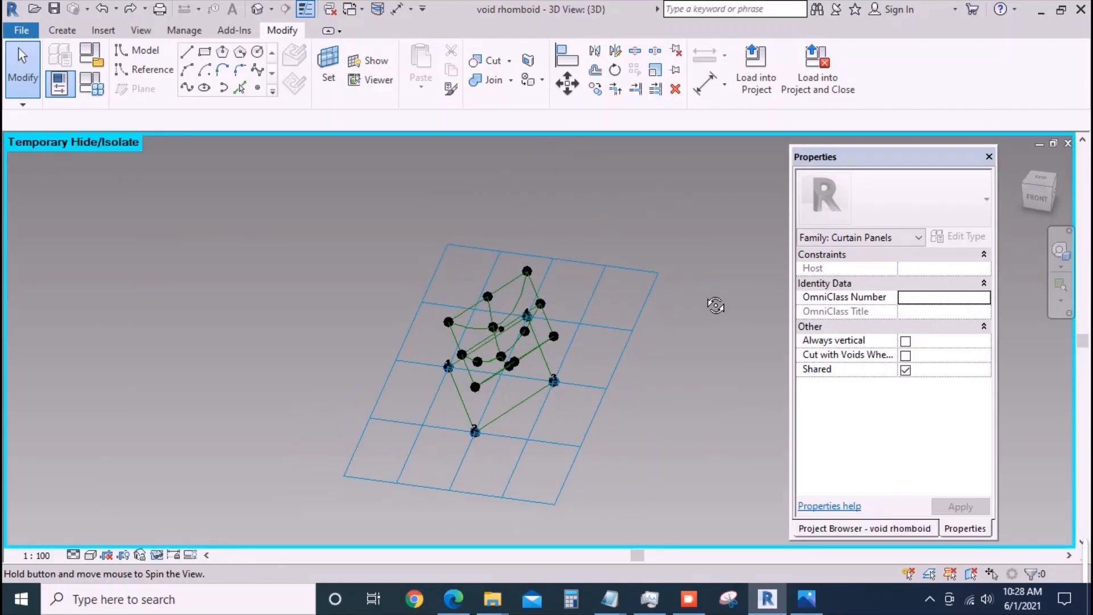
- Mark the selected curves as reference lines after orbiting around the panel
drag(716, 305, 601, 330)
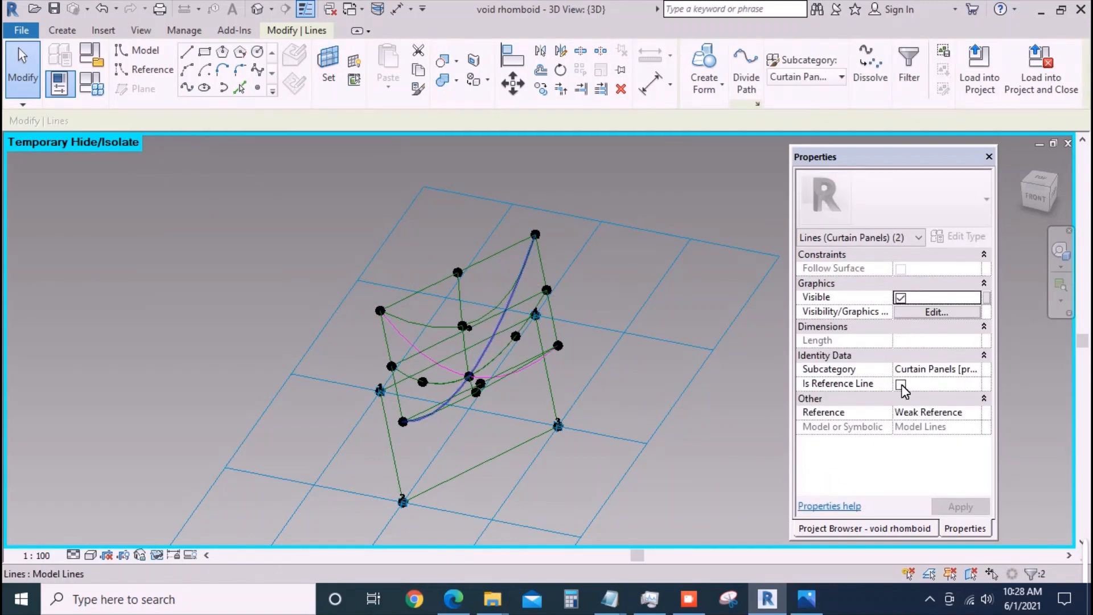
click(902, 384)
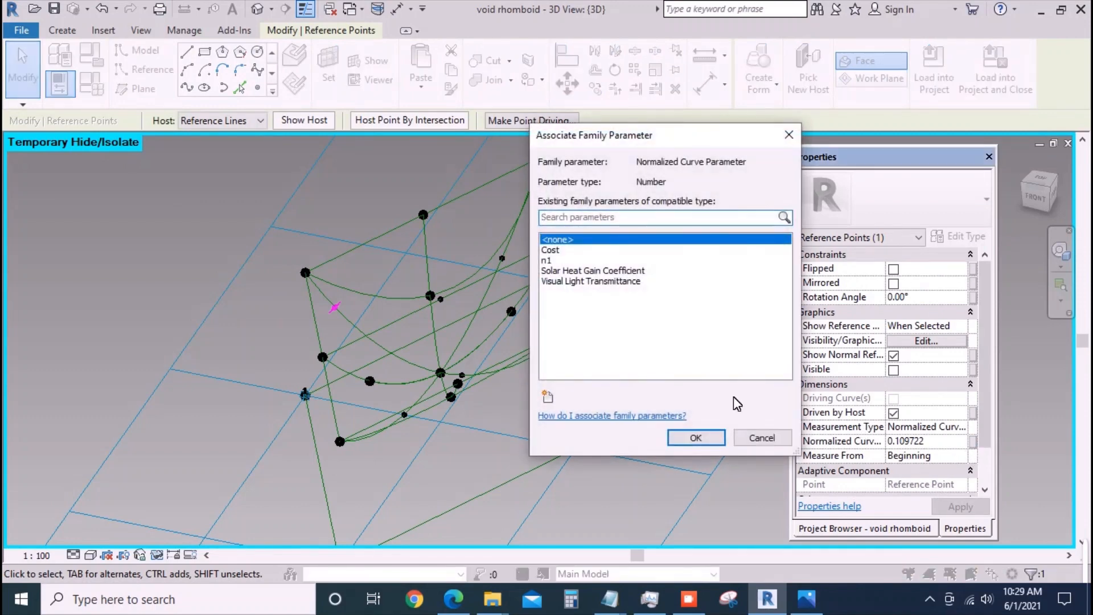
- Create parameter N2 and link the inner point's position, measured from the curve end, to it
click(548, 396)
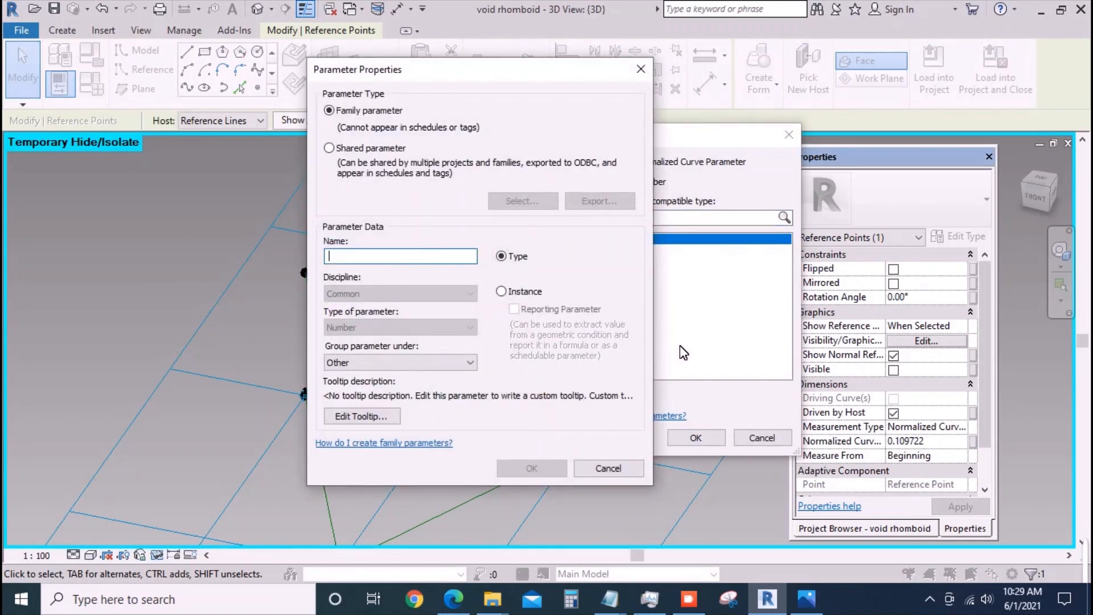
text(N2)
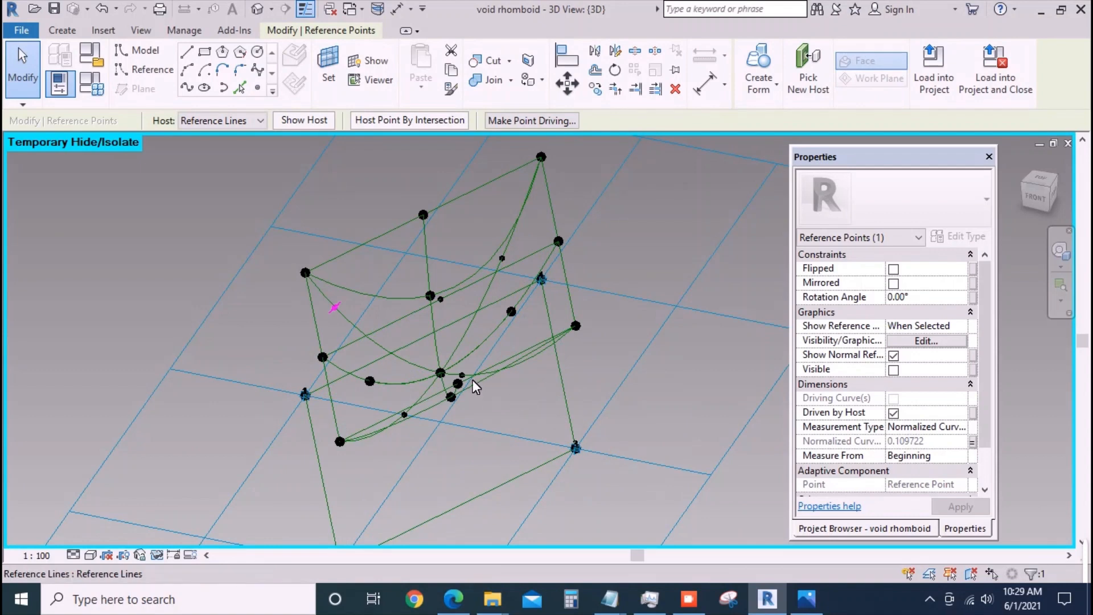
click(463, 375)
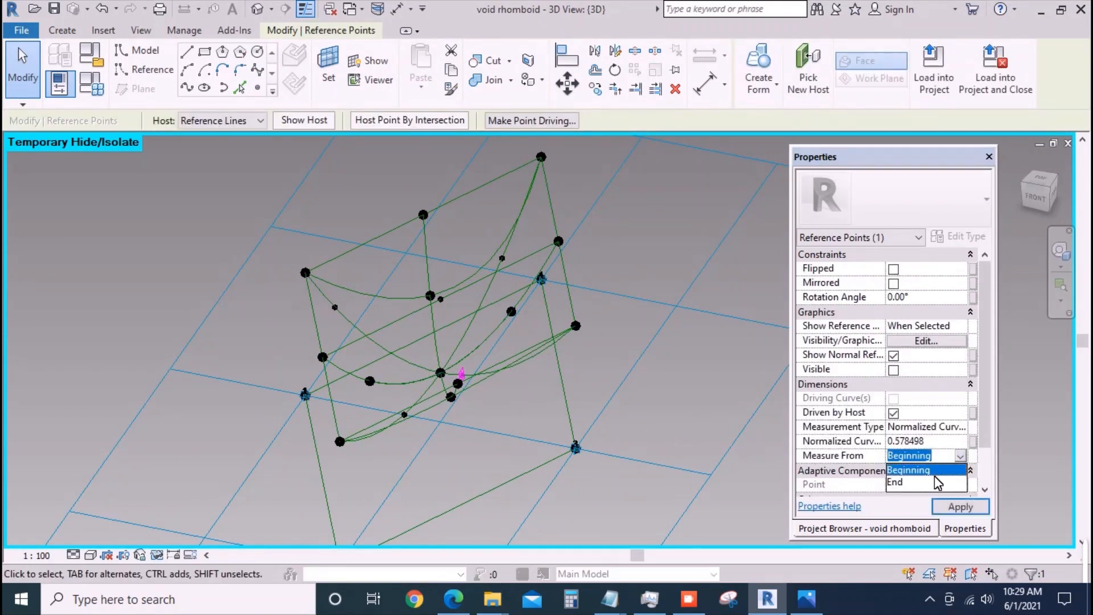
click(896, 482)
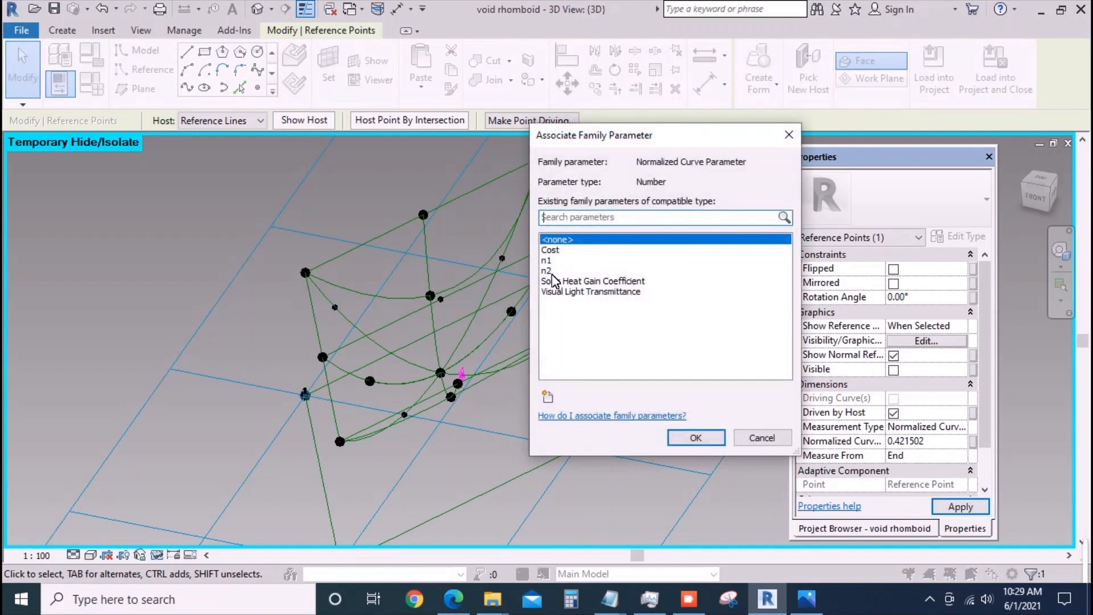
click(695, 437)
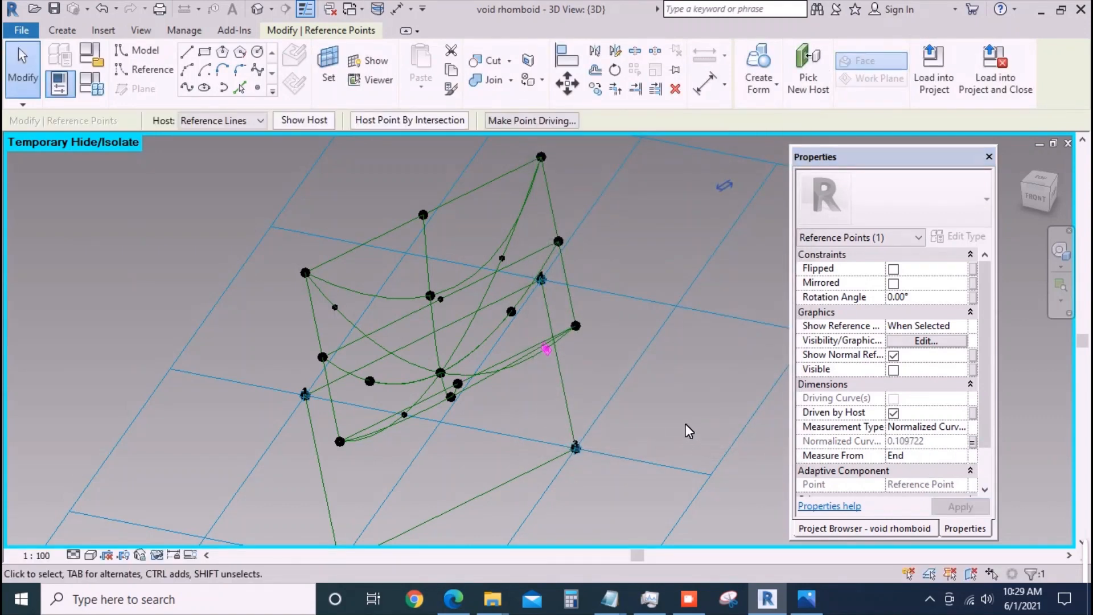
- Link the lower curve point's position to n2 and select the inner reference lines
click(403, 414)
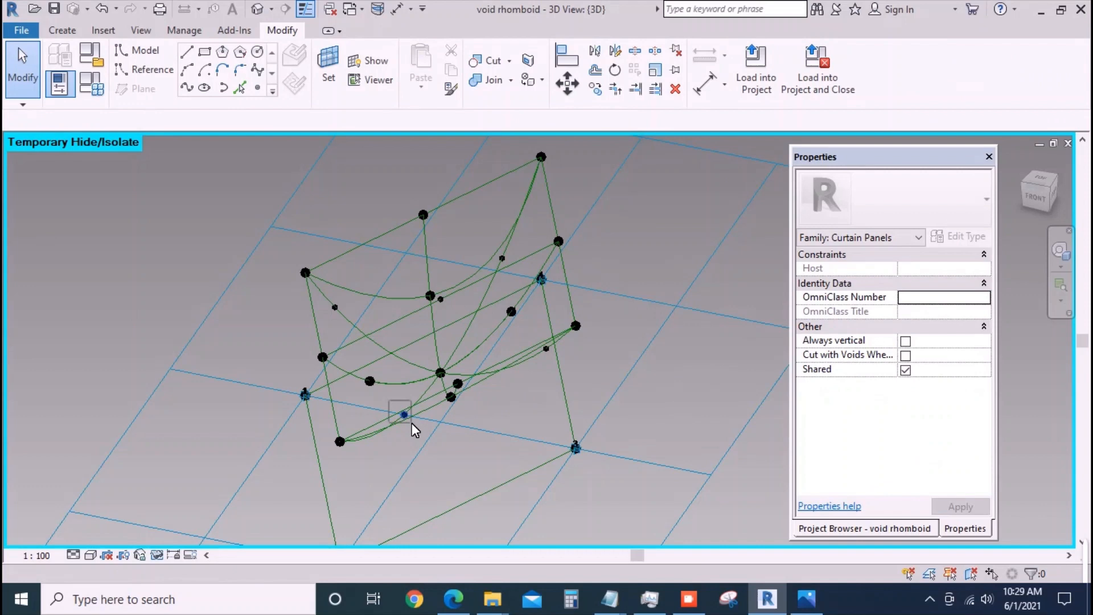
click(404, 415)
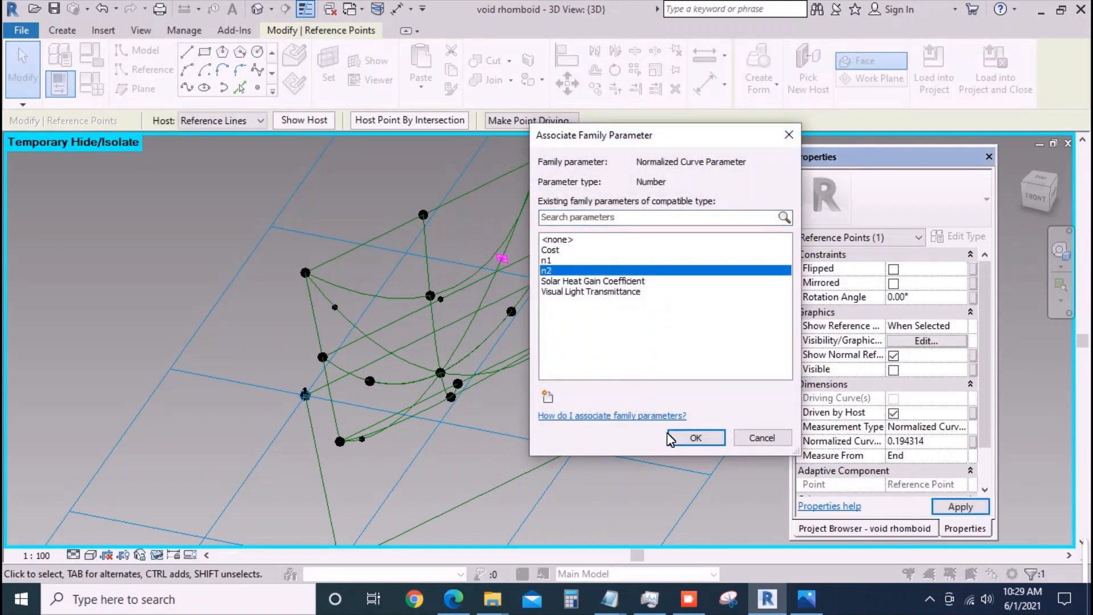
click(695, 438)
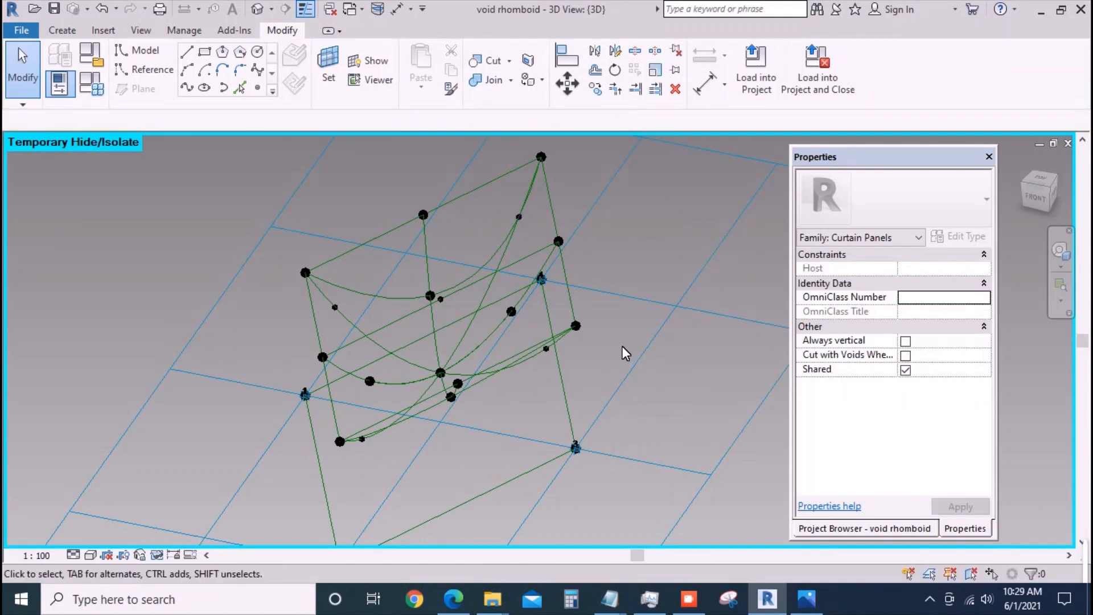
click(520, 217)
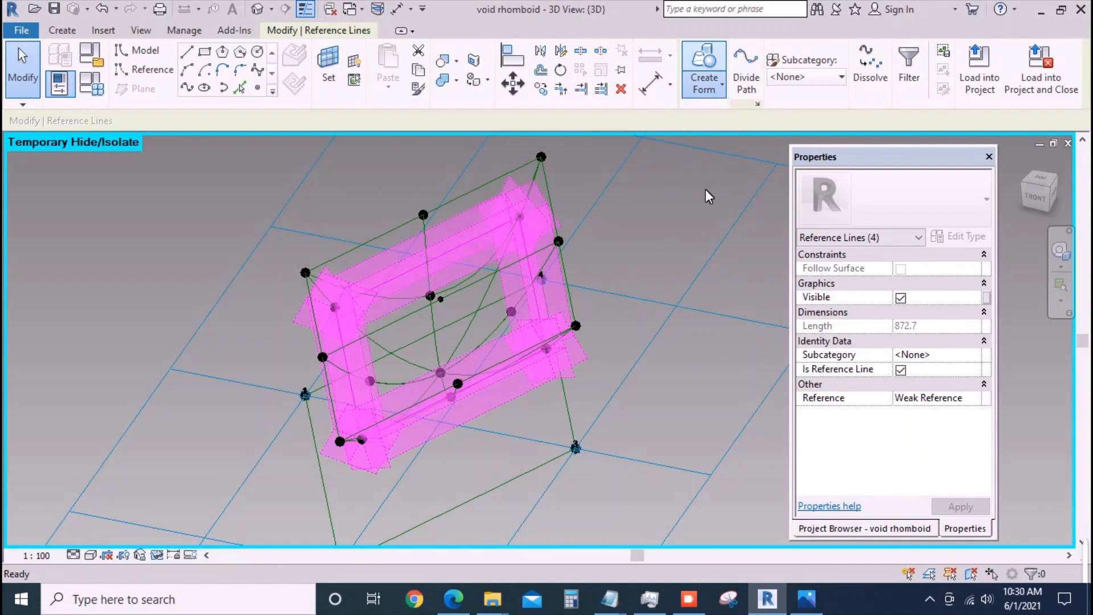
- Create a void form from the four inner lines with Positive Offset driven by new parameter th
click(704, 70)
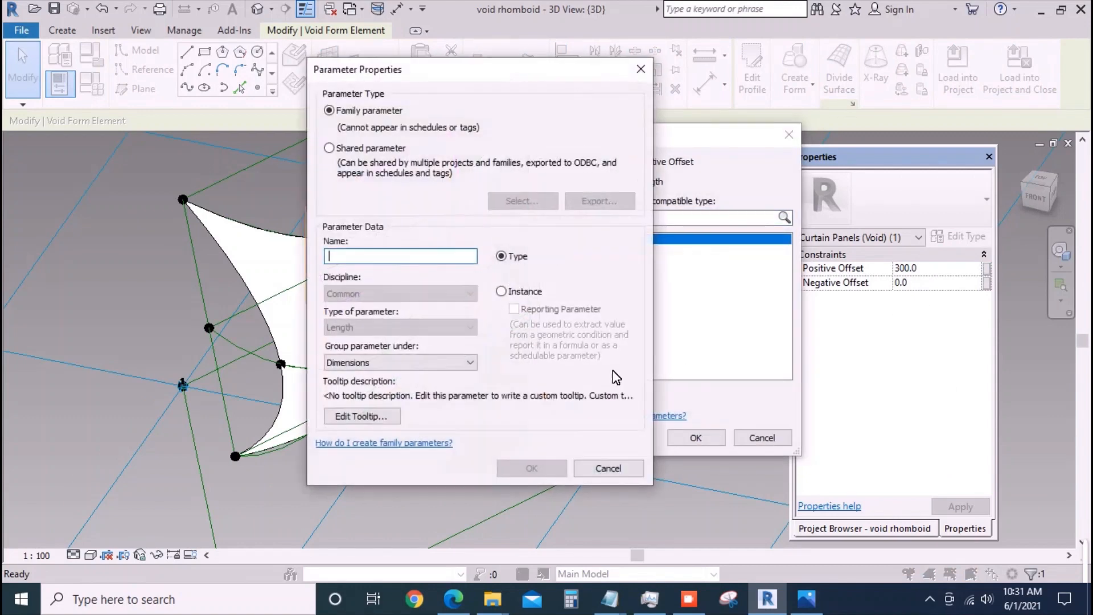
text(th)
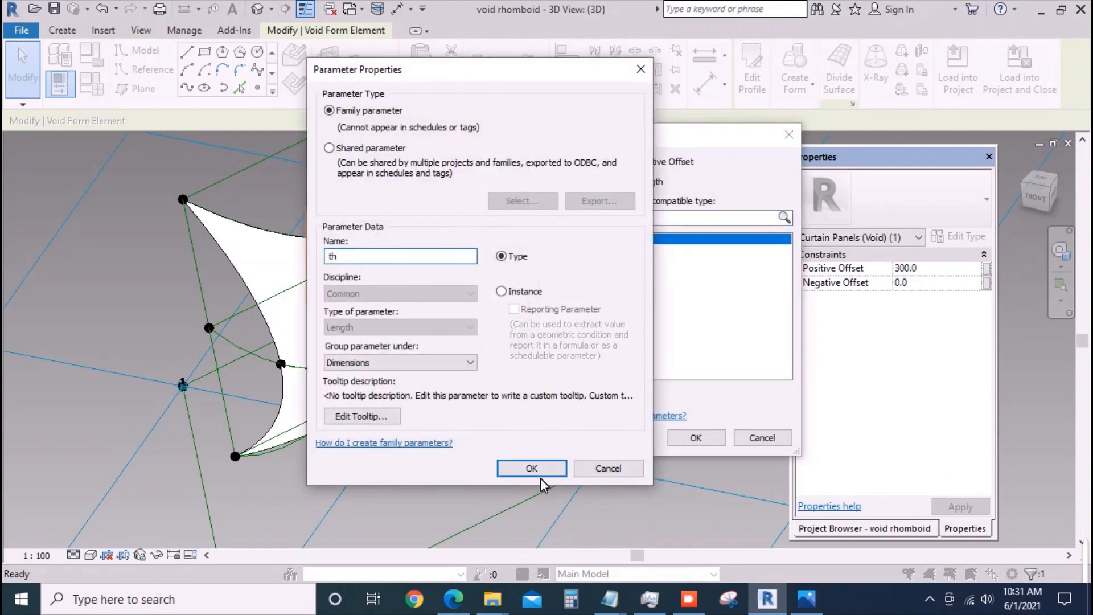
click(532, 468)
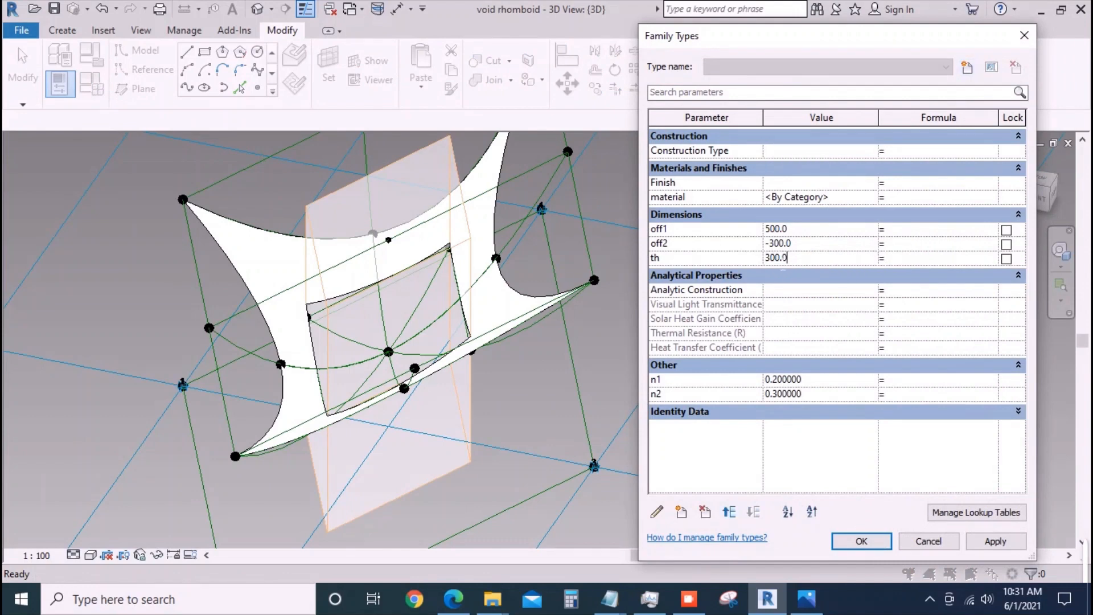
- Change th to 200 then 100 in Family Types and accept
text(20)
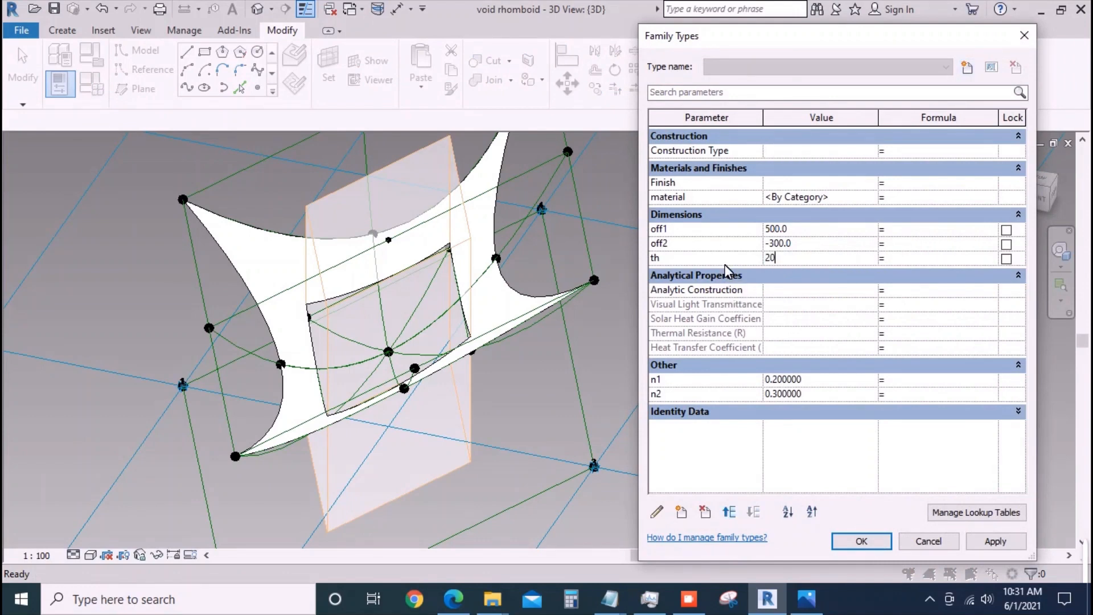
click(996, 541)
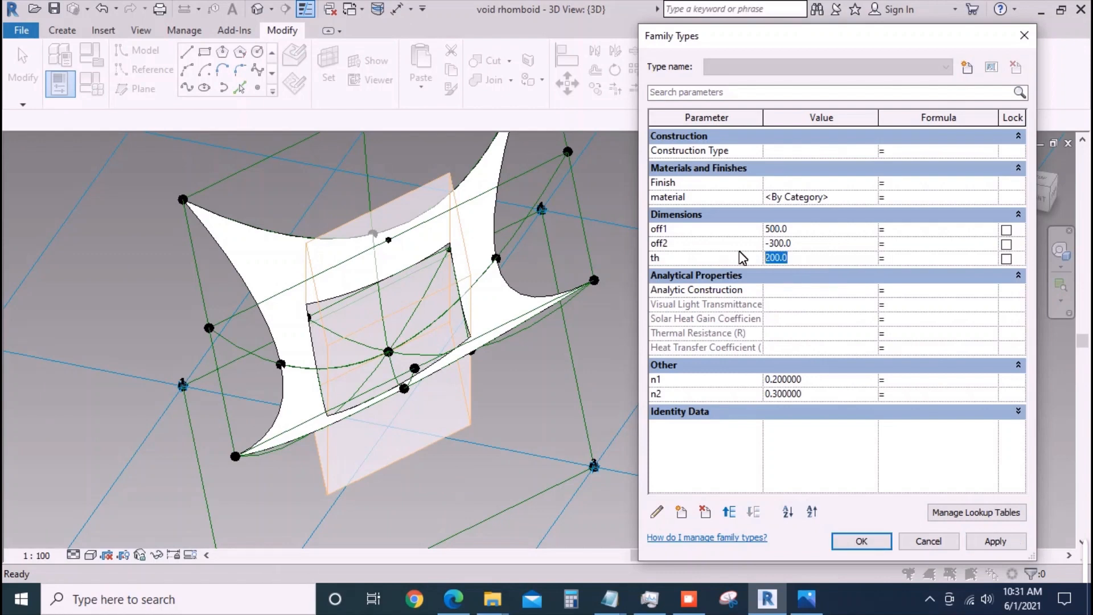
click(996, 541)
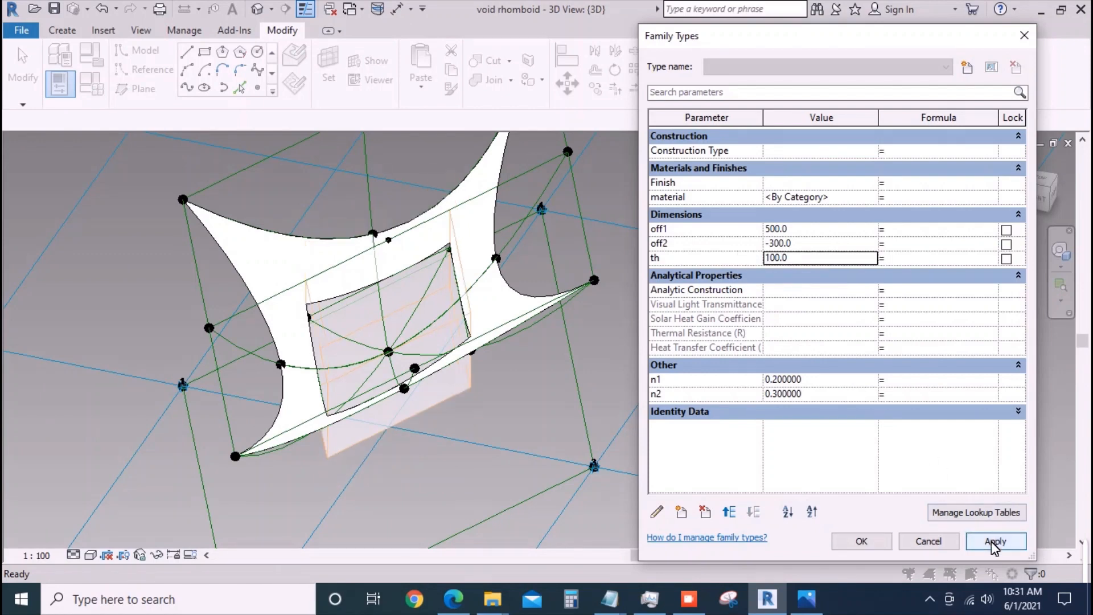
click(861, 541)
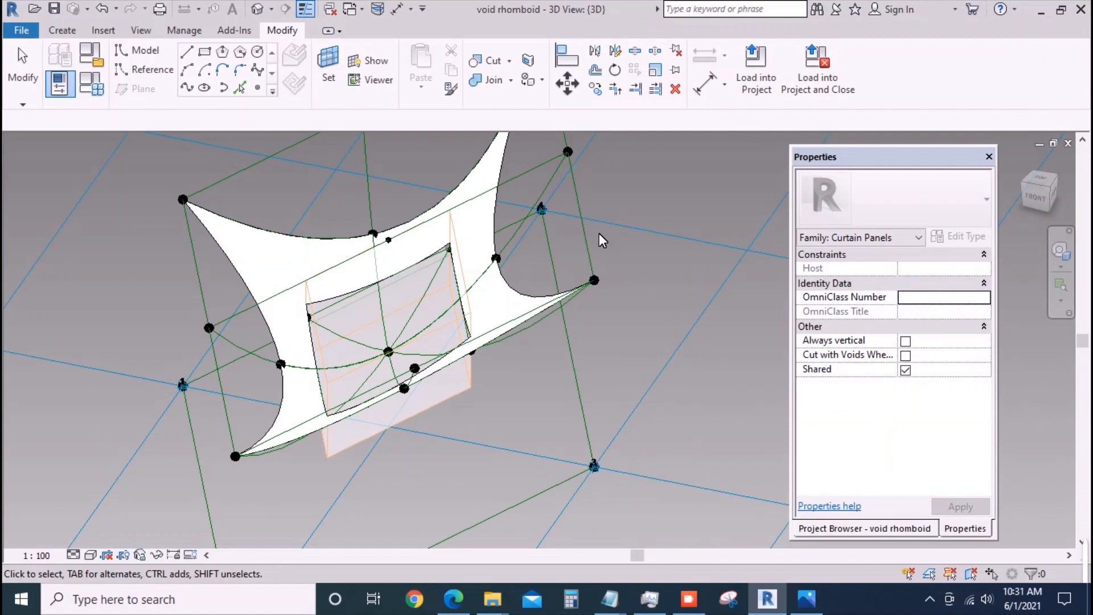
- Orbit the panel to inspect the void from the side and above, then reopen Family Types
drag(600, 240, 647, 418)
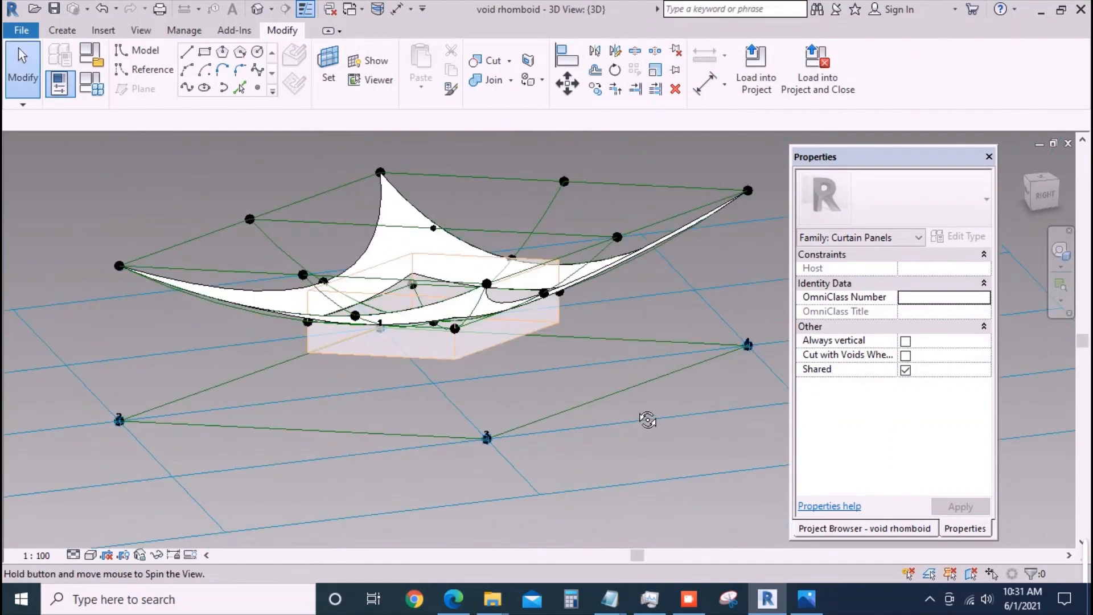
drag(648, 419, 740, 440)
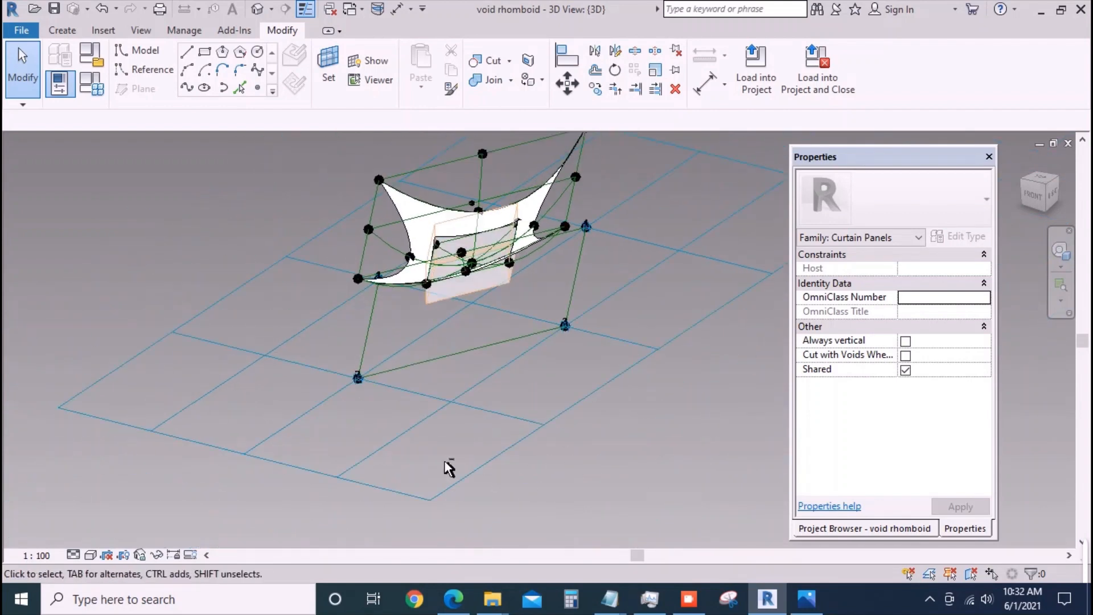
drag(446, 467, 488, 394)
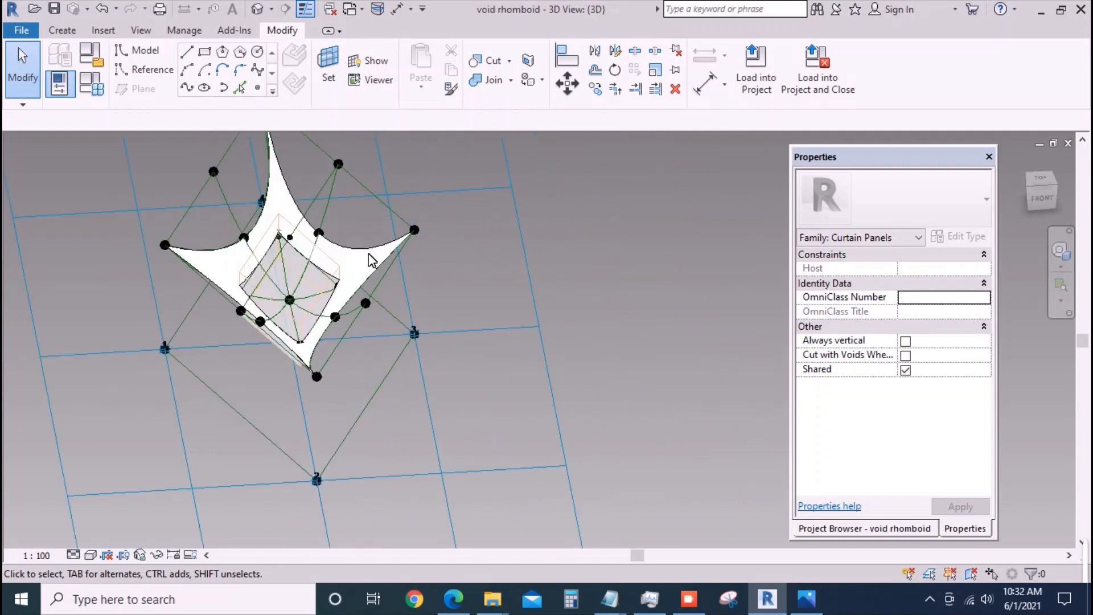
click(300, 362)
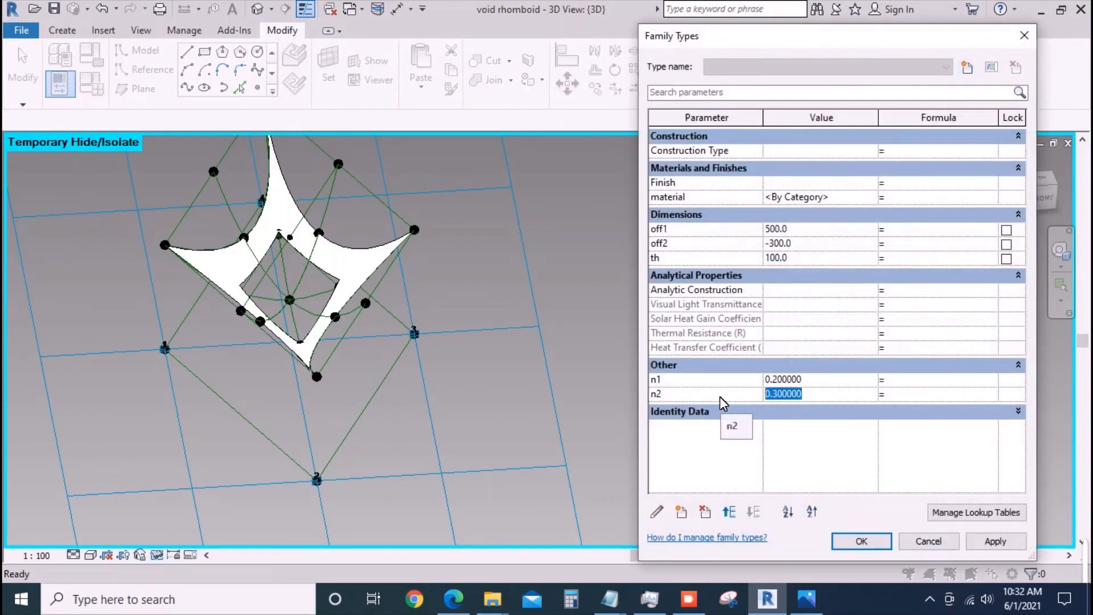
- Set n2 to 0.4, off2 to -200 and n1 to 0.1, then accept
click(995, 542)
text(-200)
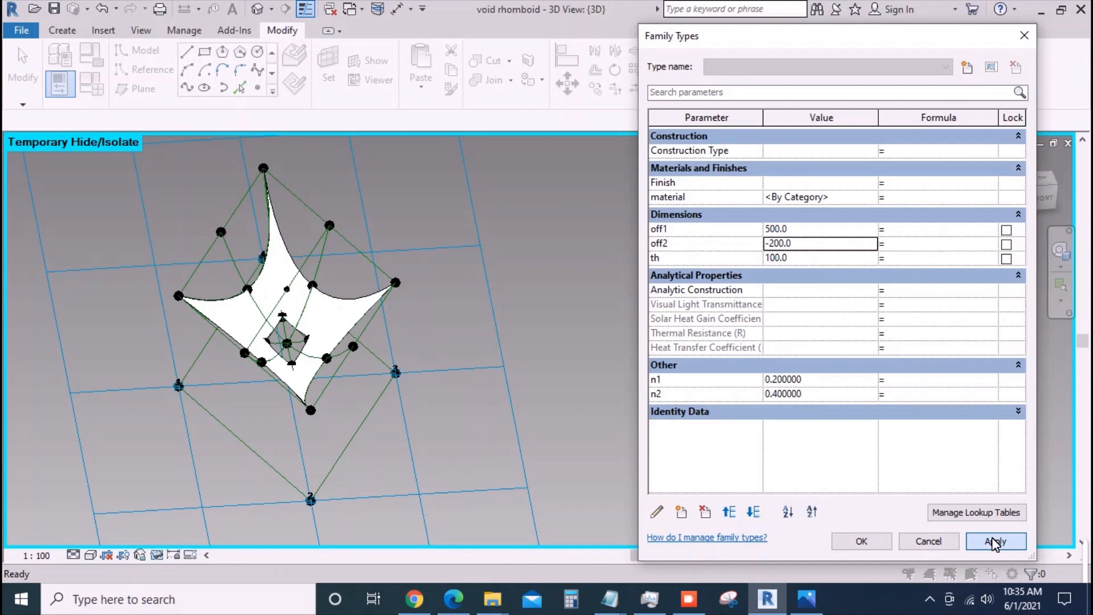
click(995, 541)
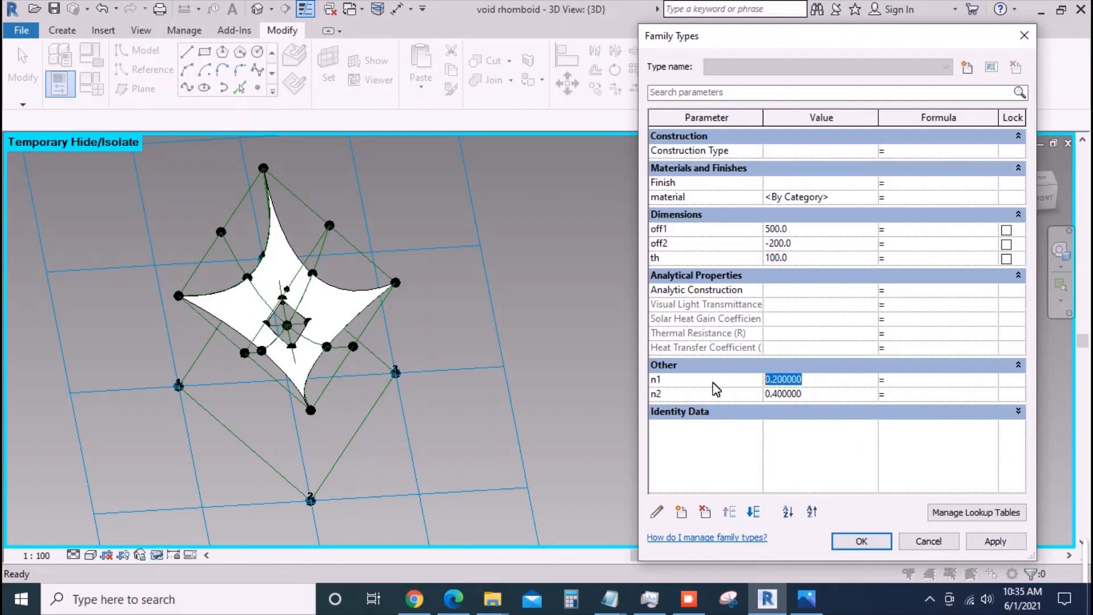
text(0.1)
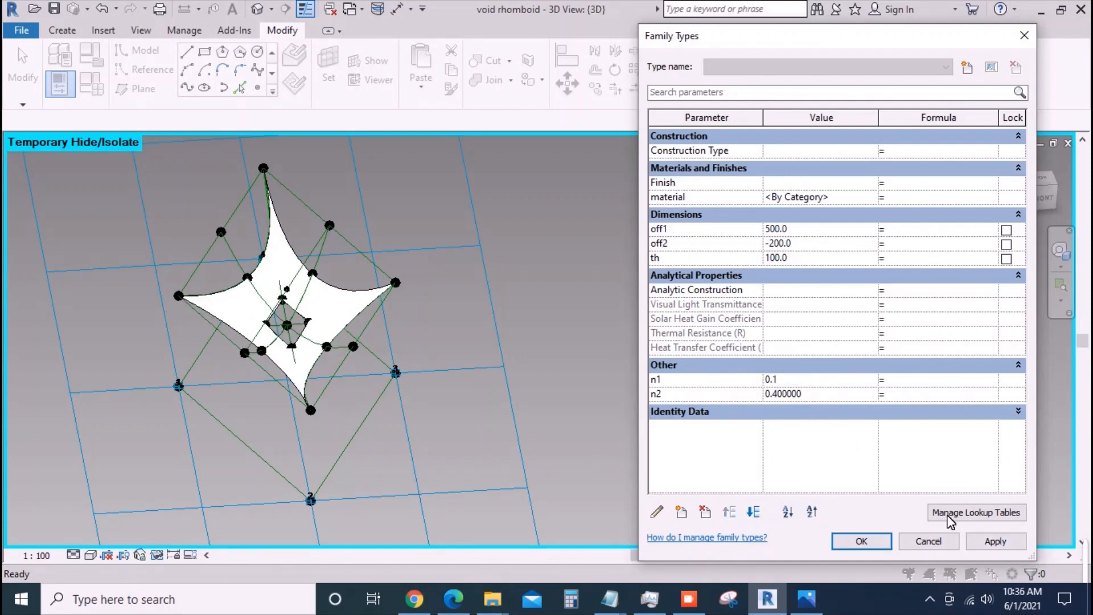
click(819, 379)
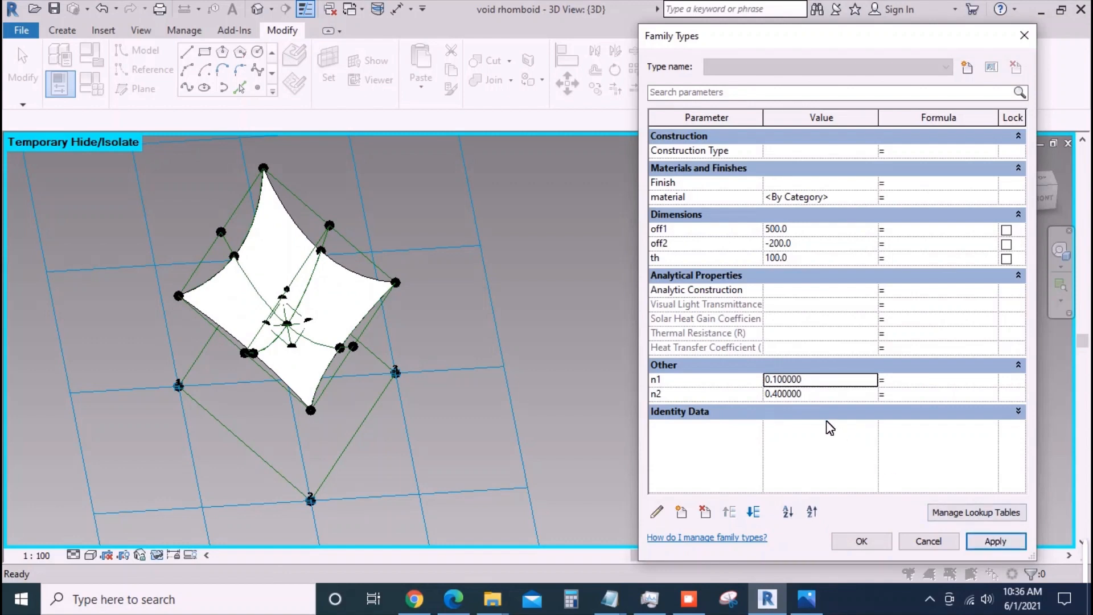
click(861, 541)
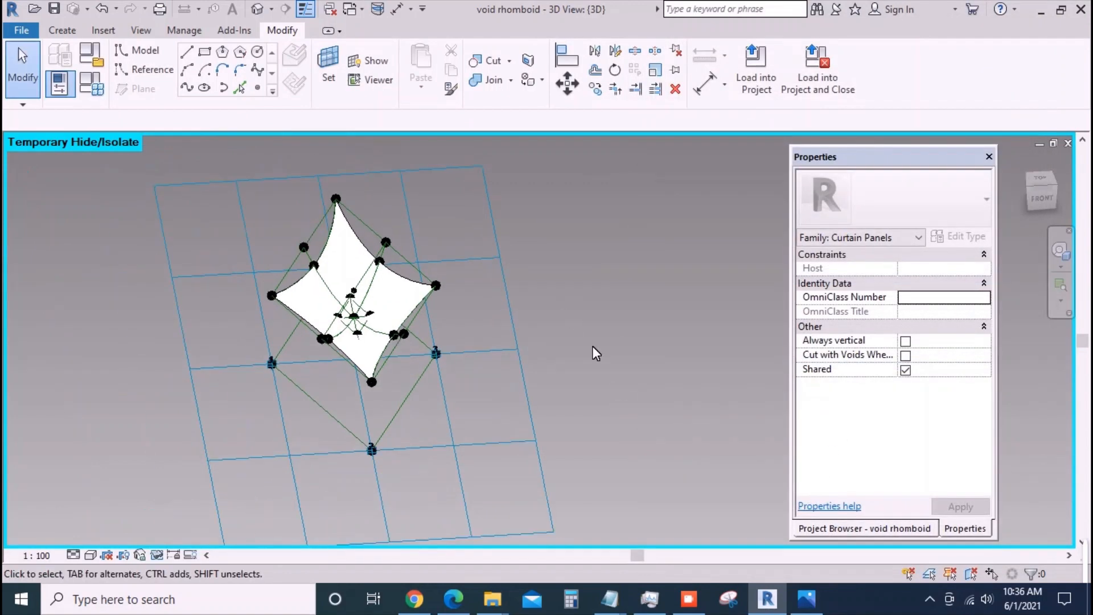
- Set th back to 300, reopening the rhombus void in the panel
drag(592, 352, 613, 425)
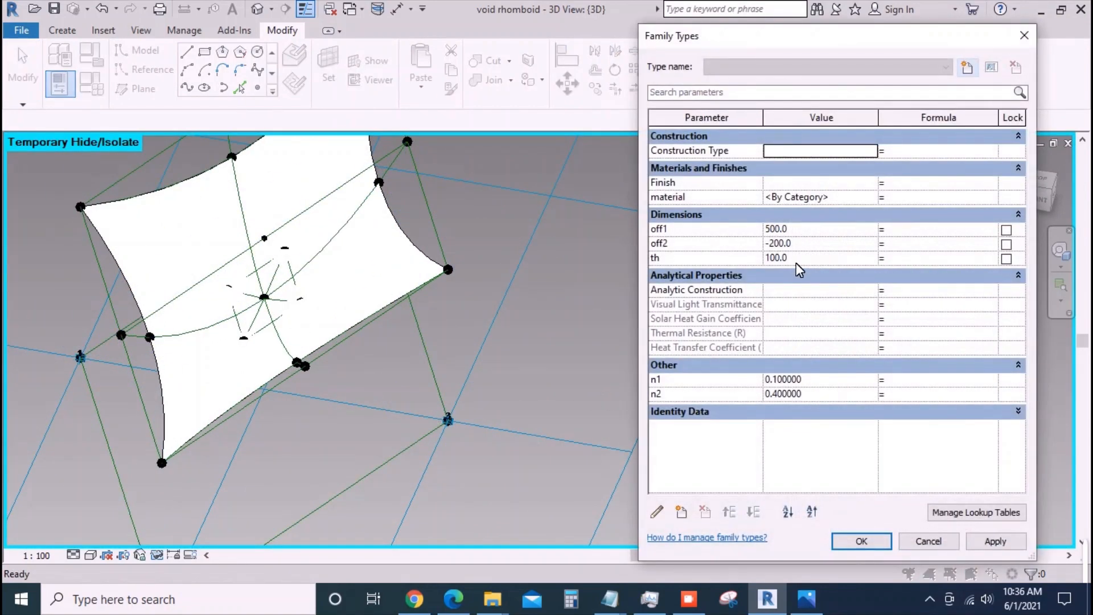
text(3)
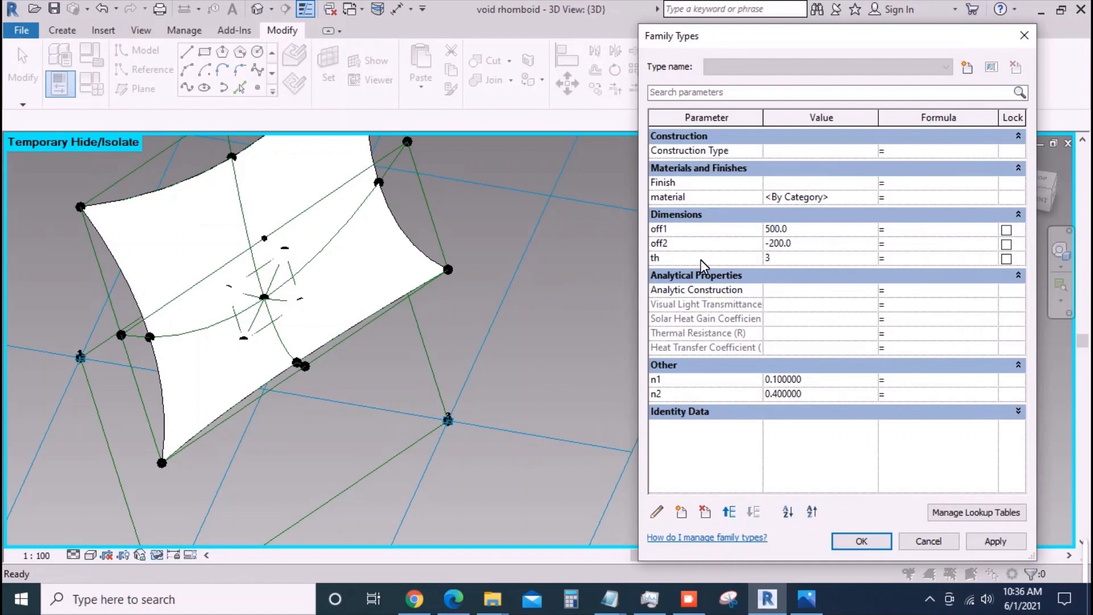
text(300.0)
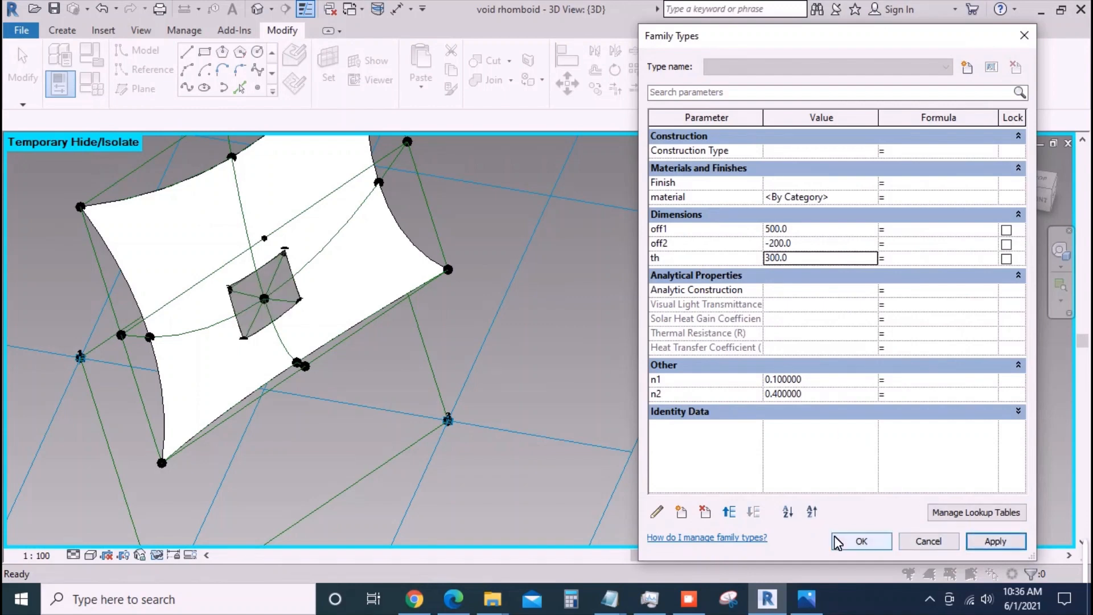
click(861, 541)
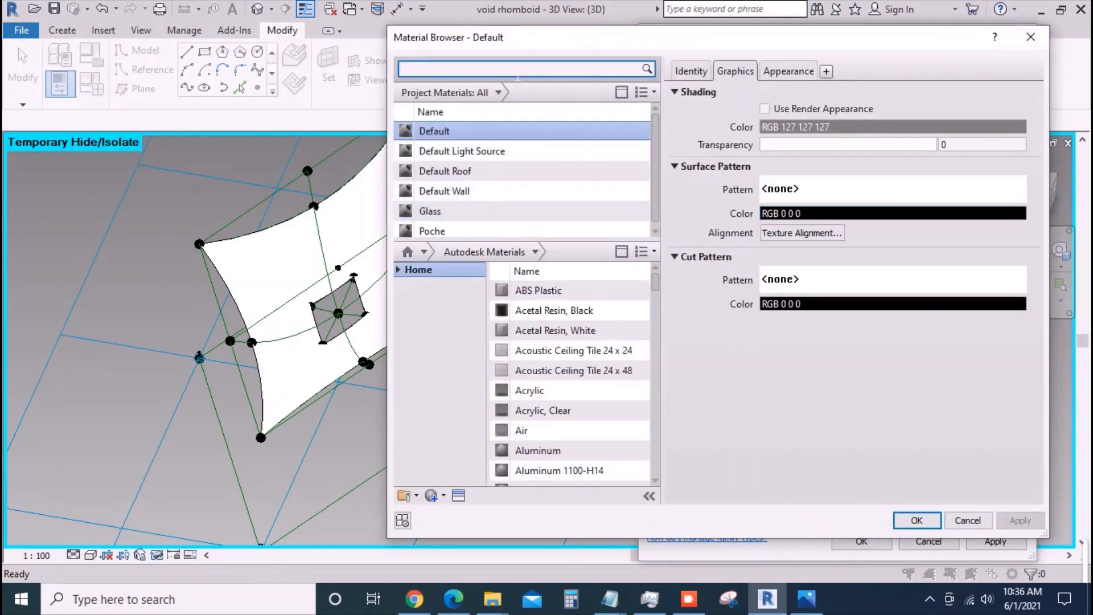
- Add PVC, Flexible from the material browser and tint its appearance RGB 255 197 138
text(p)
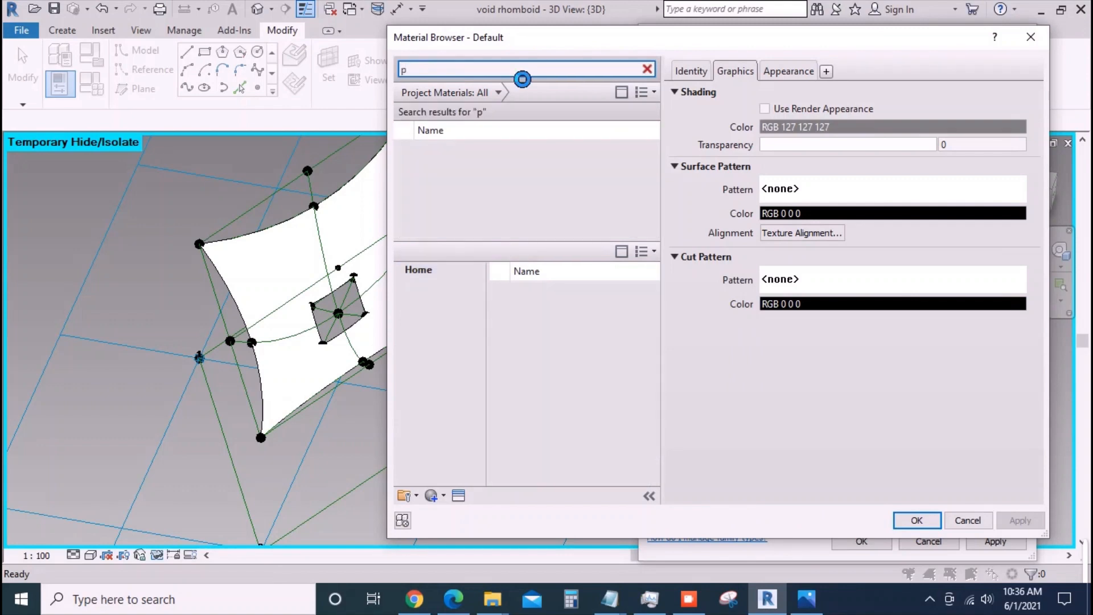
text(vc)
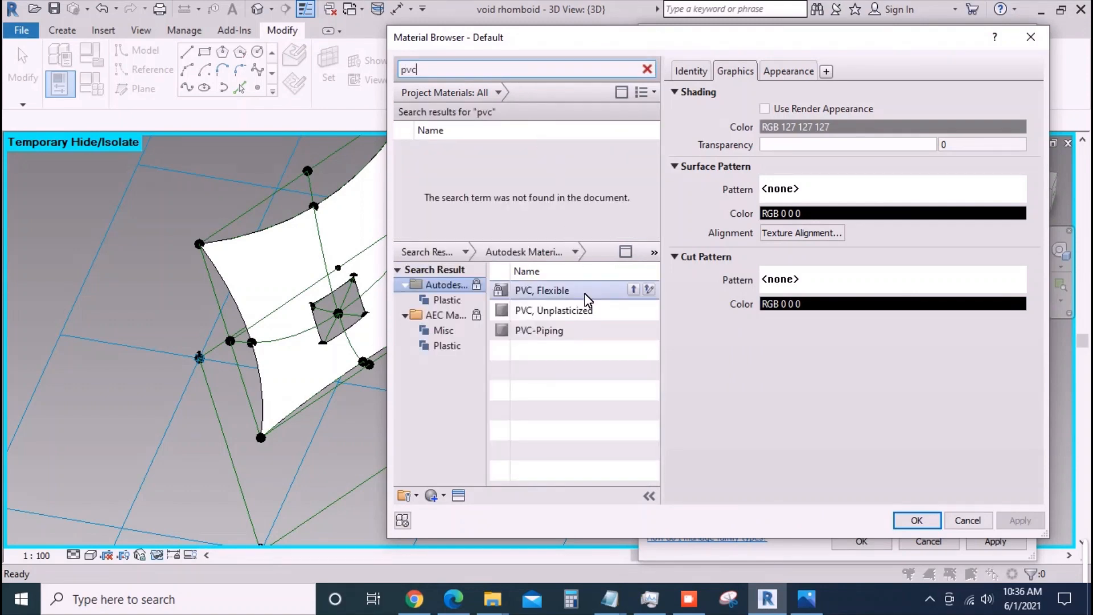
double_click(542, 290)
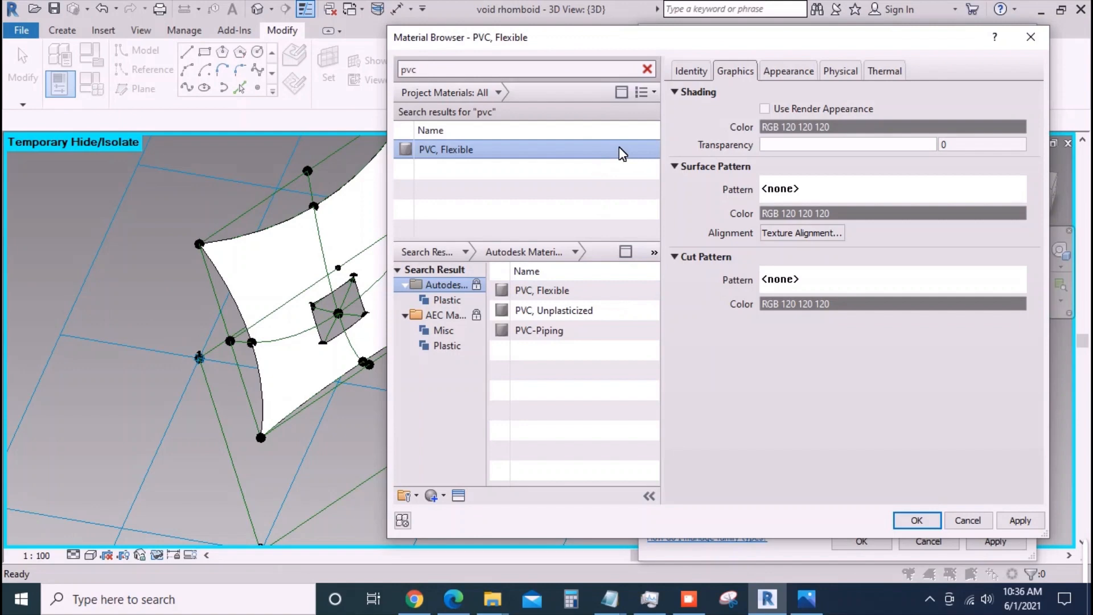
click(788, 70)
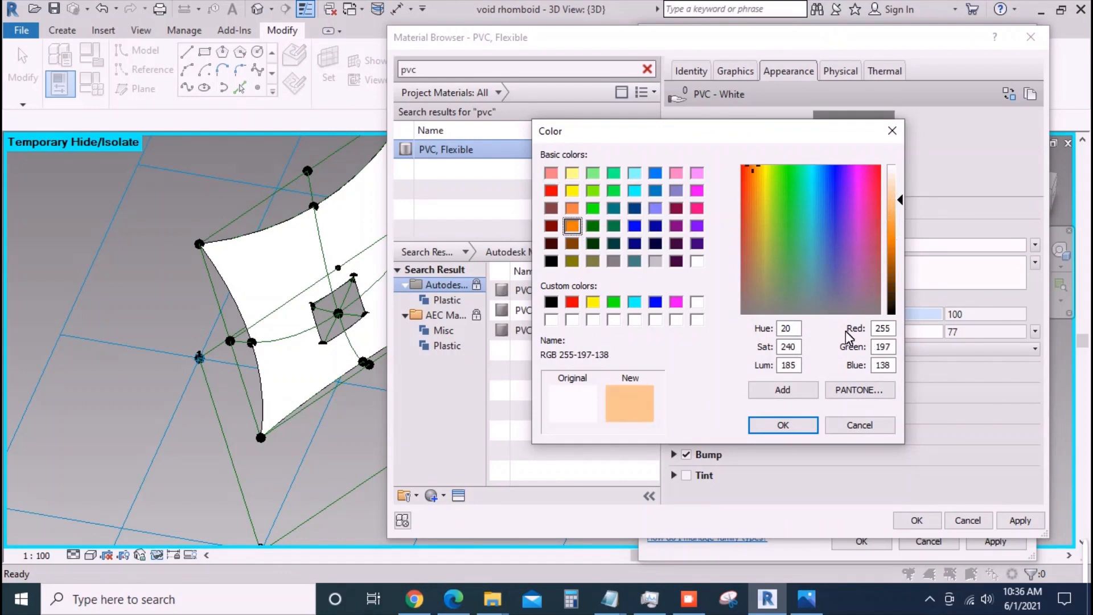
click(783, 425)
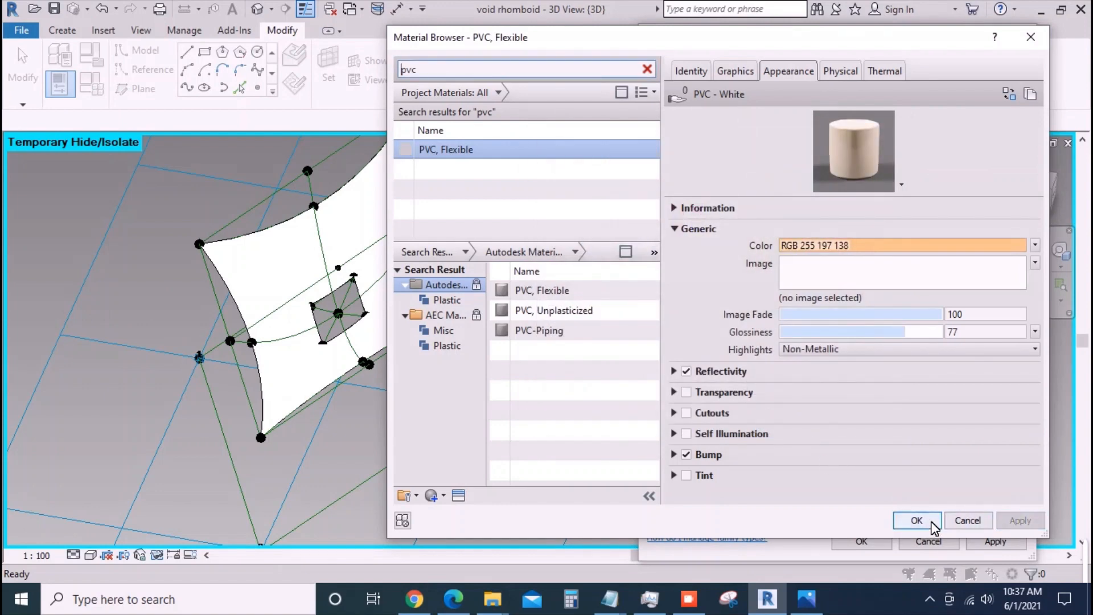
click(915, 521)
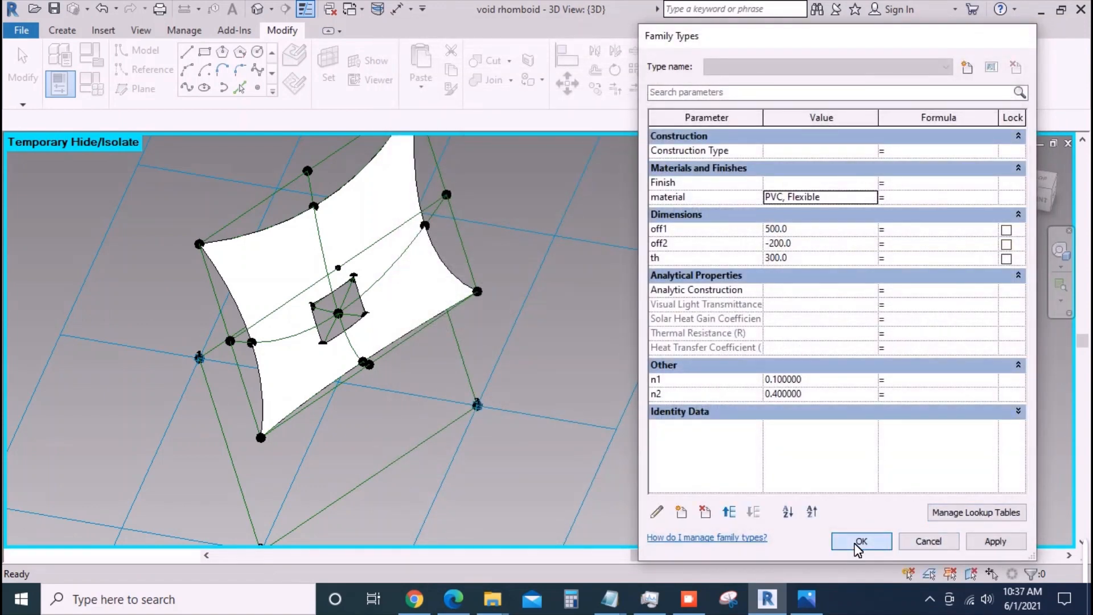
- Confirm the material parameter and change the 3D view's visual style
click(861, 543)
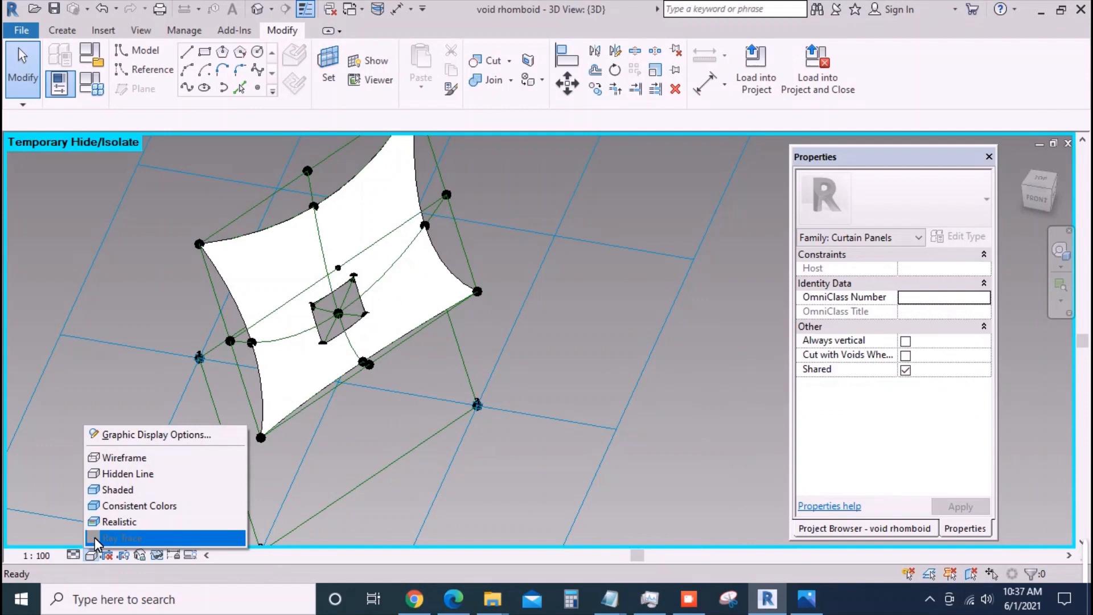
click(122, 538)
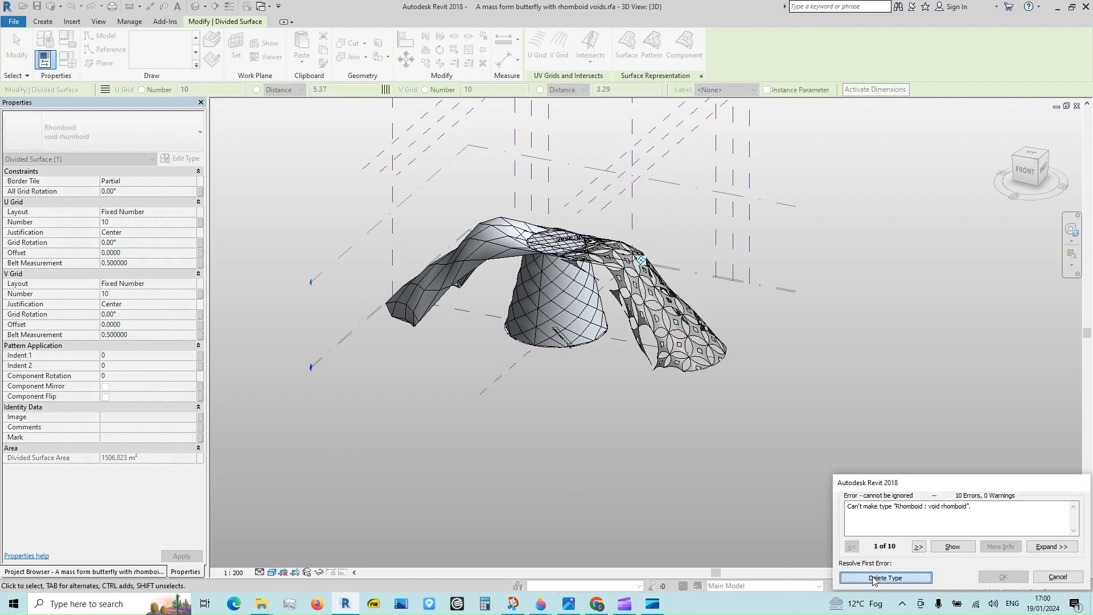
- Resolve the type error and raise the rhomboid panel thickness th from 0.1 to 0.3
click(885, 578)
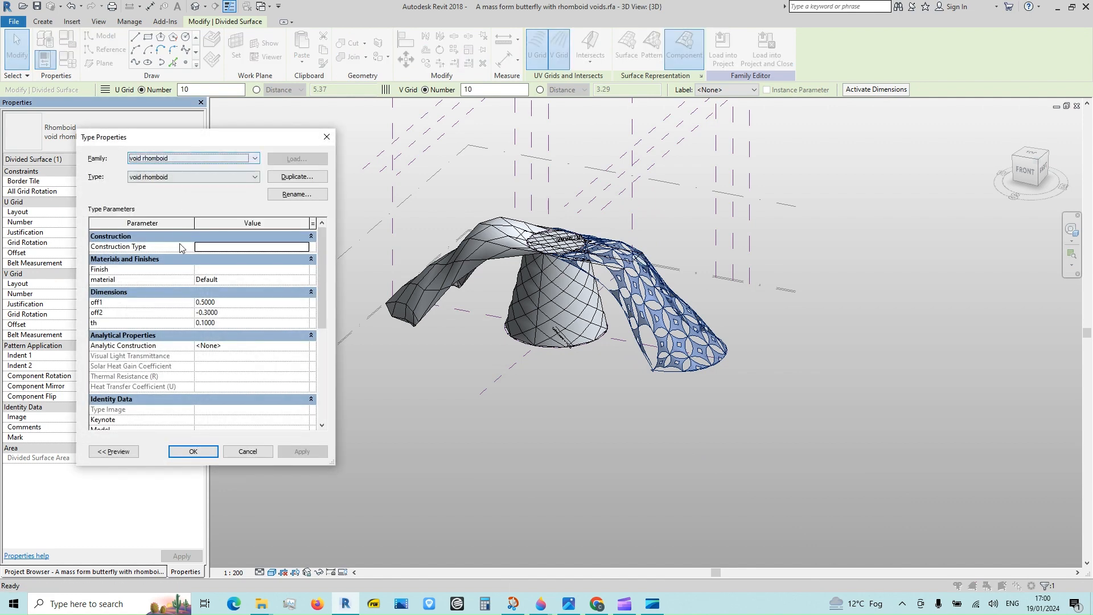
click(250, 322)
text(0.3000)
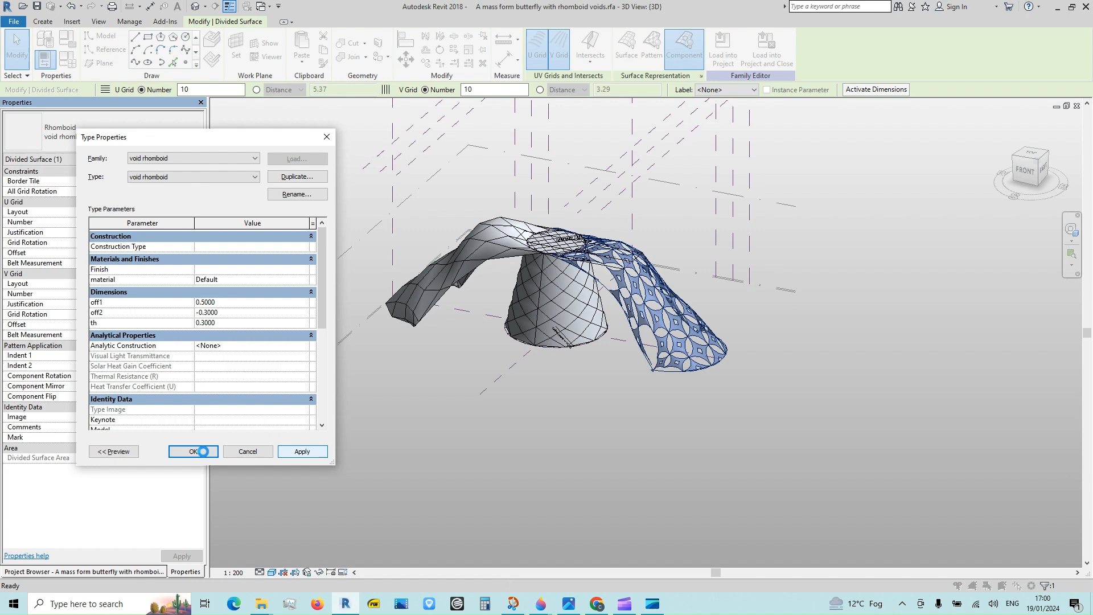
click(194, 451)
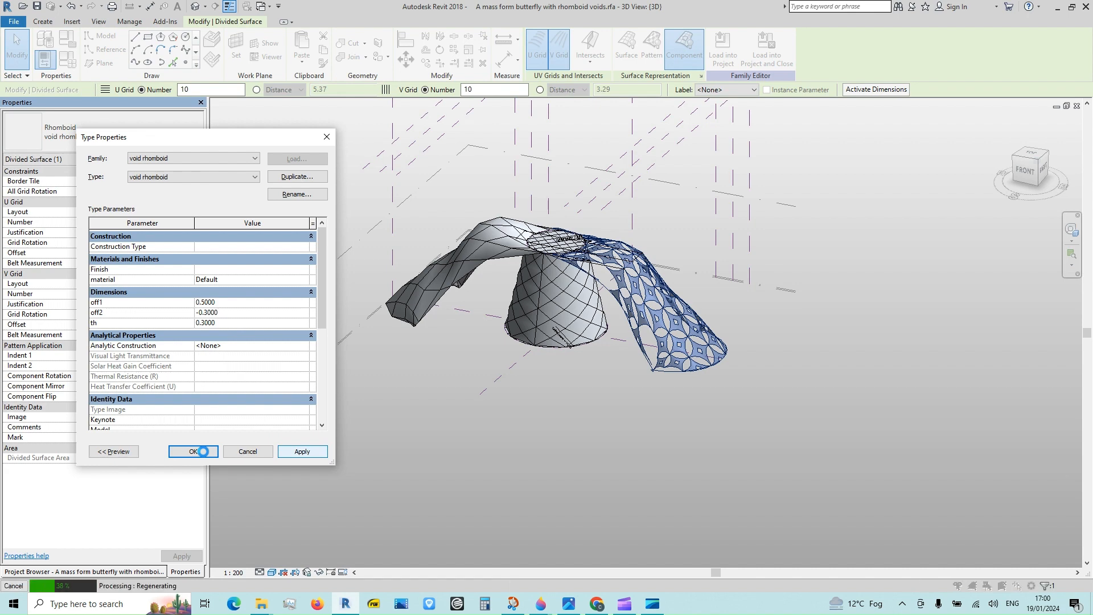
click(193, 451)
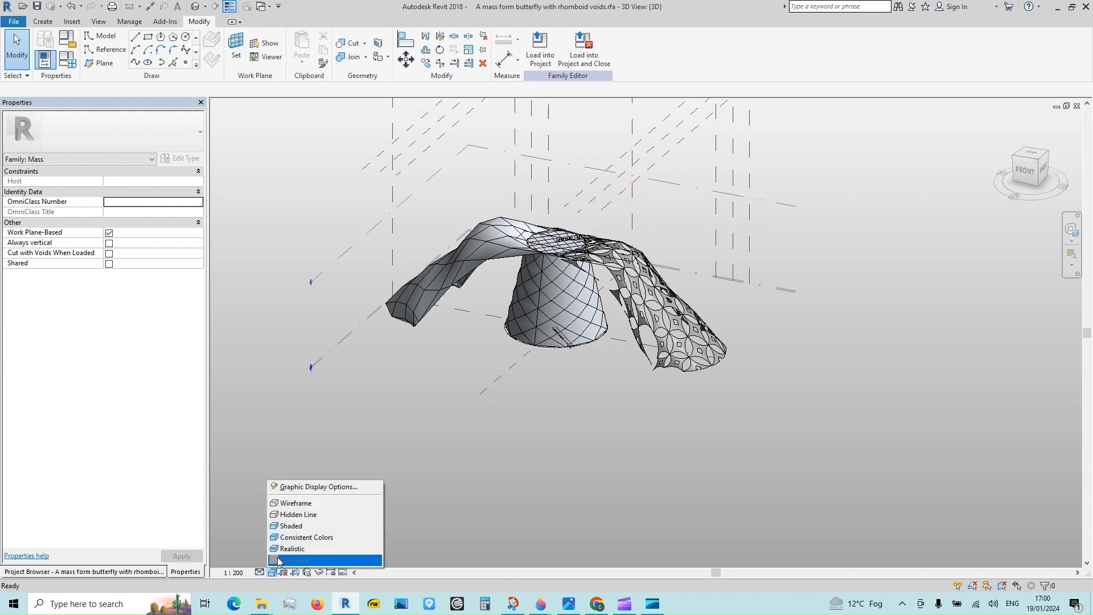
click(293, 560)
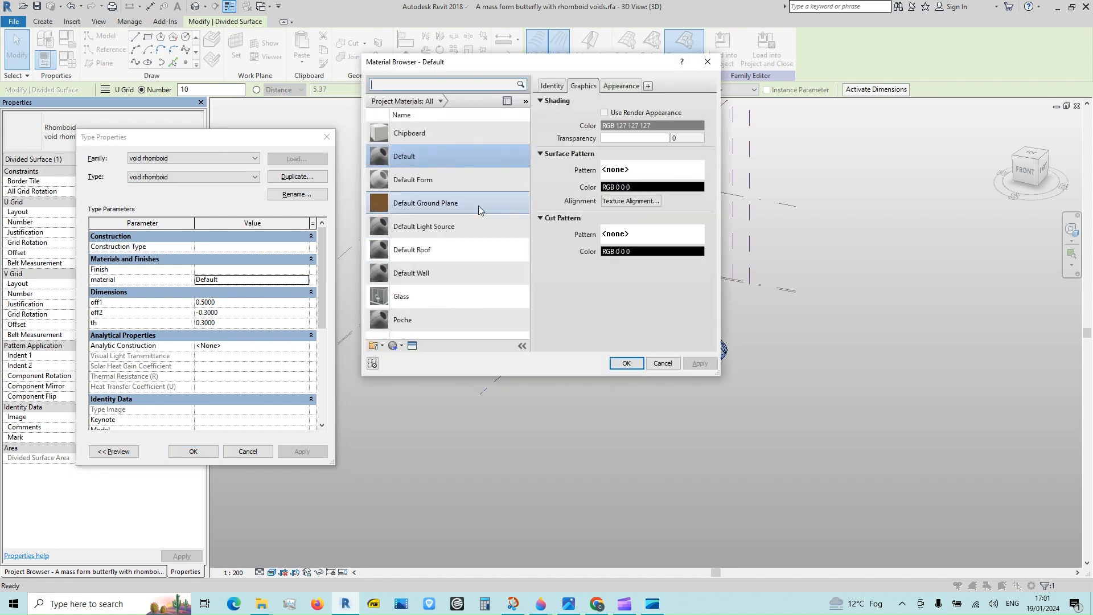
- Give the panels' Default material an orange appearance colour, RGB 255 164 72
click(620, 85)
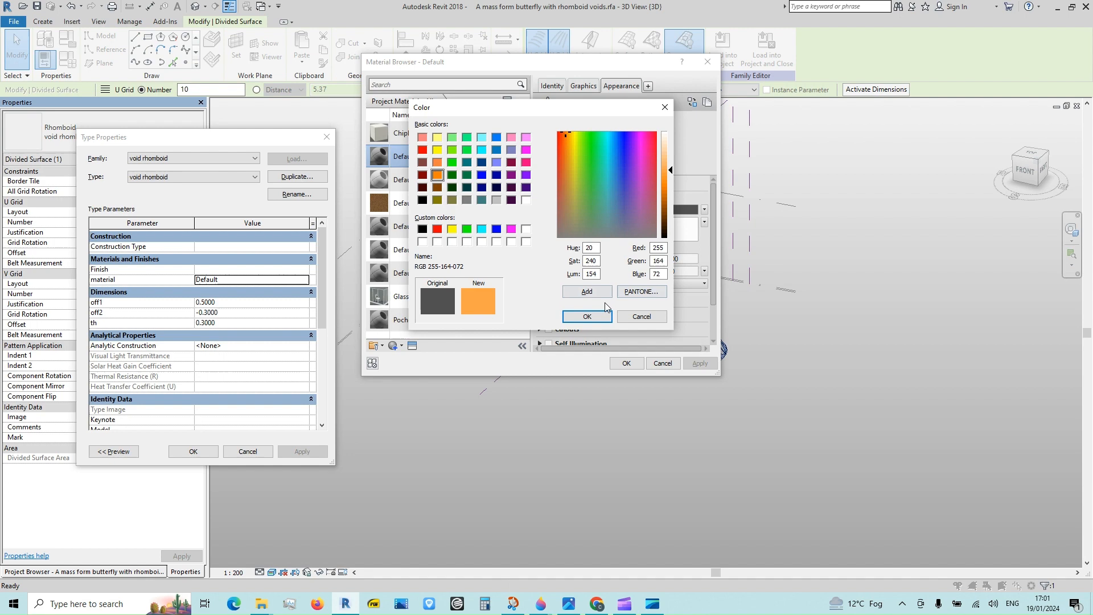
click(586, 315)
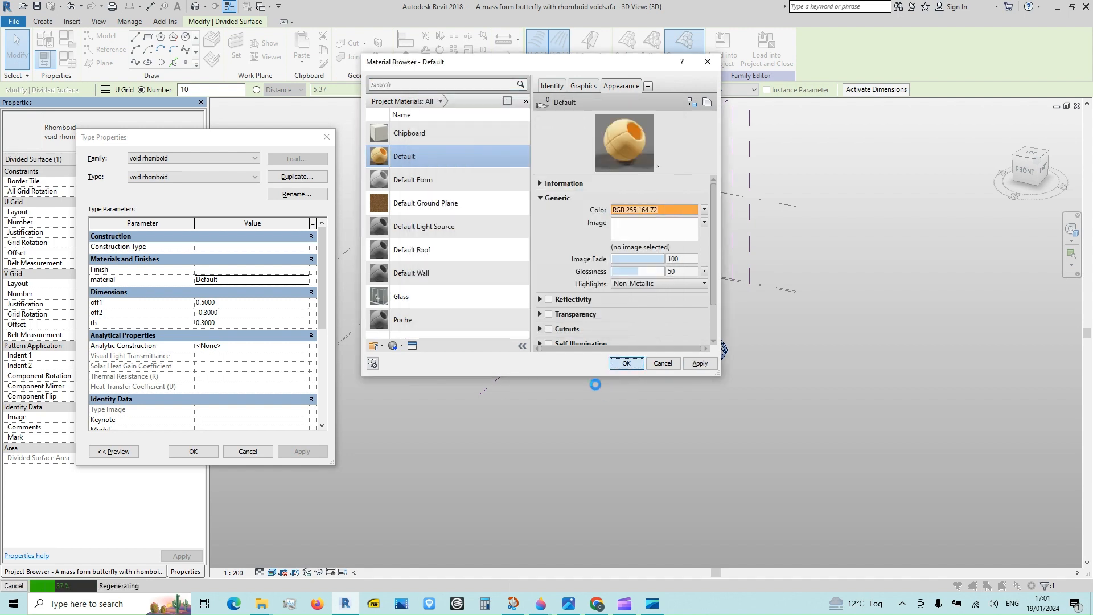
click(626, 364)
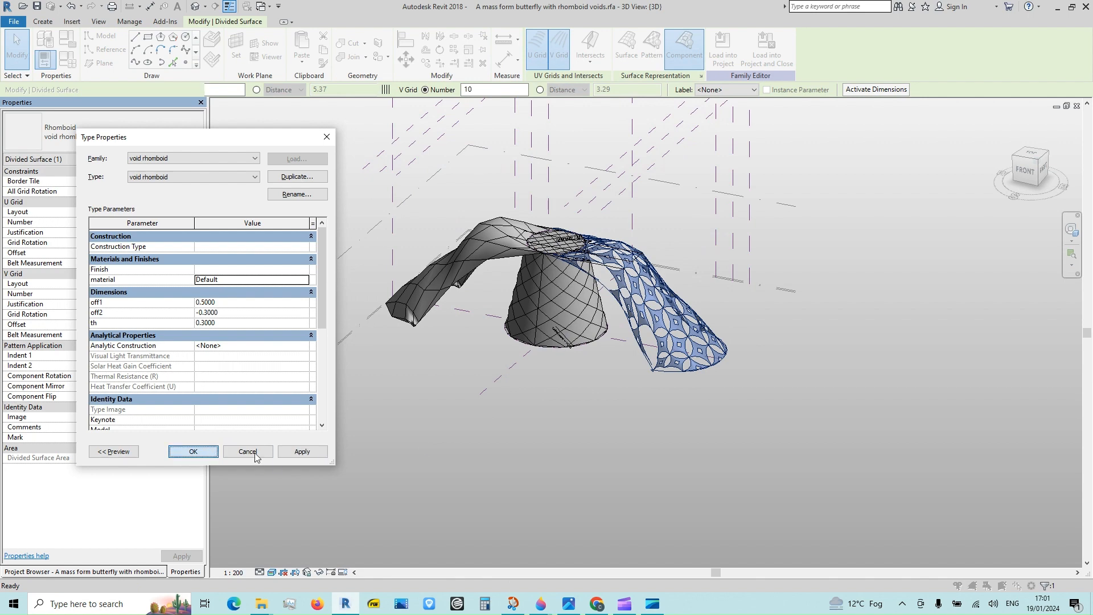
click(193, 452)
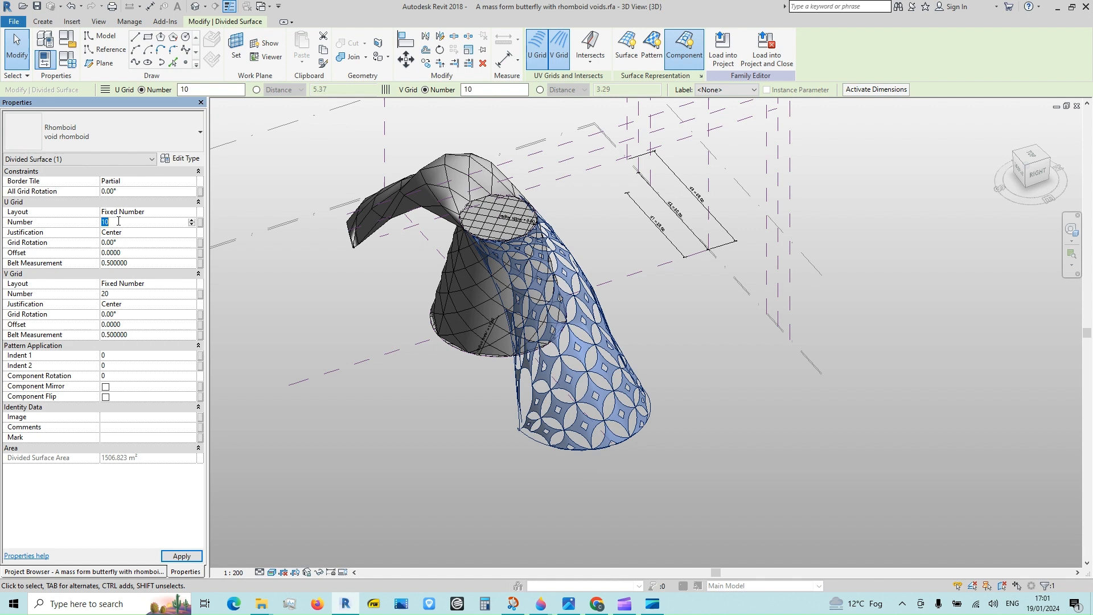
- Set the right canopy's U Grid Number to 12 divisions
text(12)
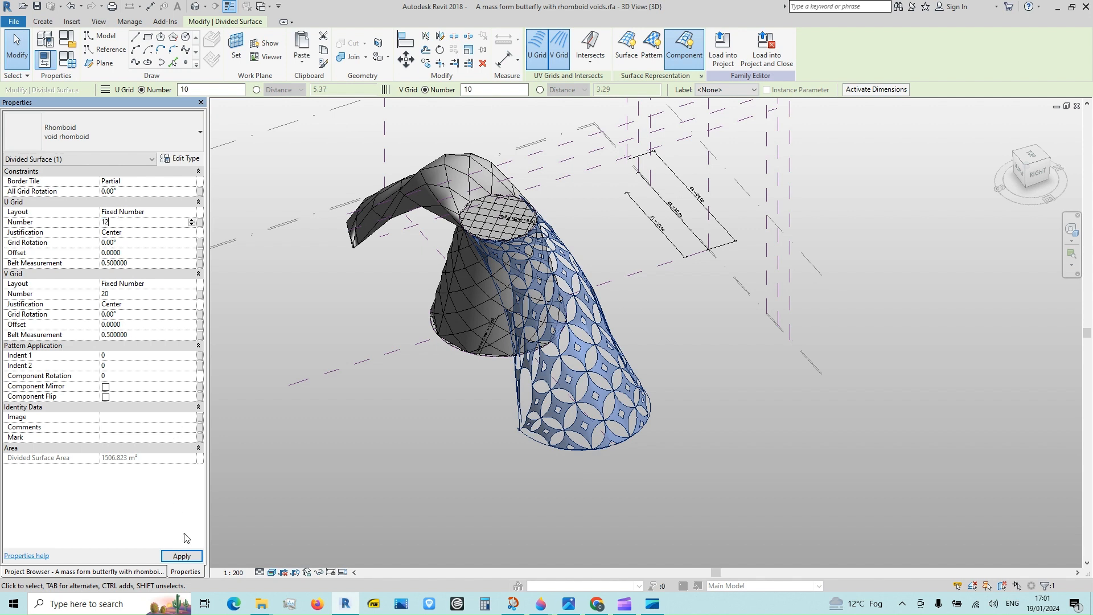
click(181, 556)
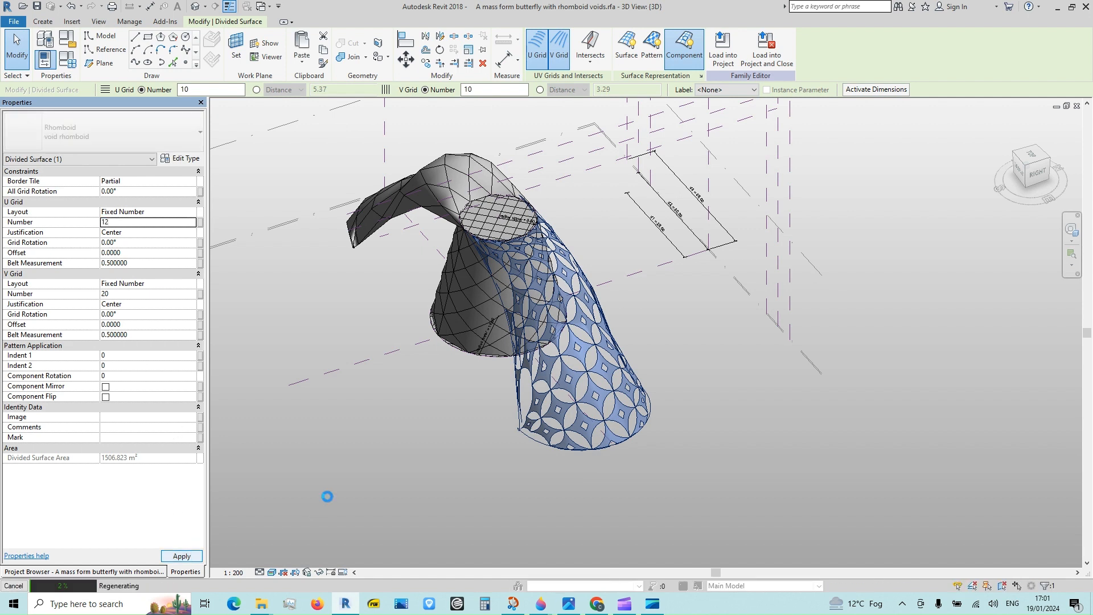
click(182, 556)
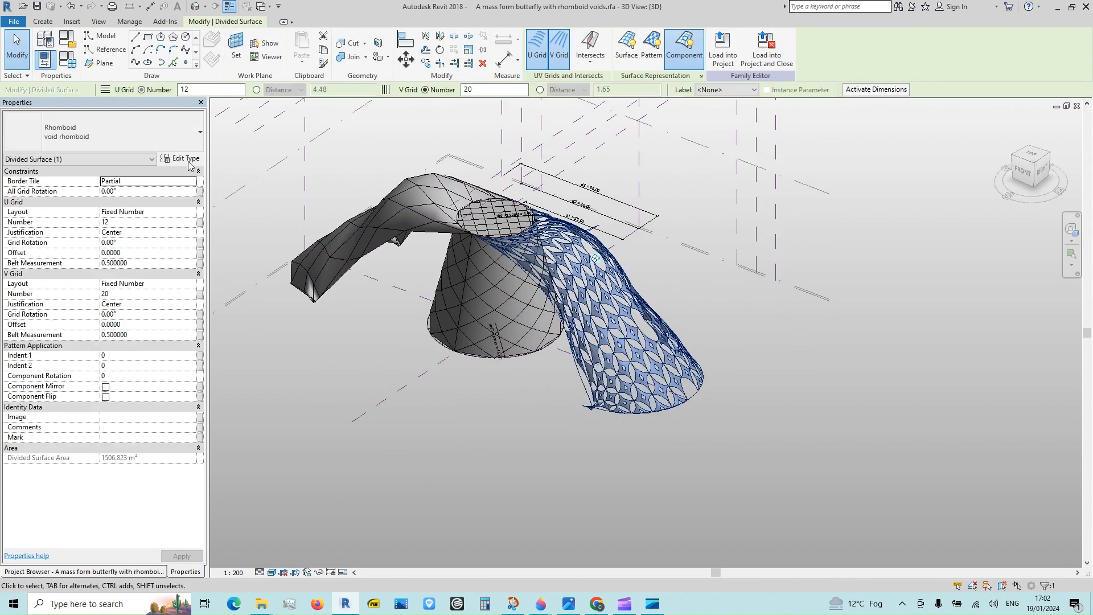
- Widen the rhomboid panel's off1 offset to 0.6 in its type parameters
click(184, 158)
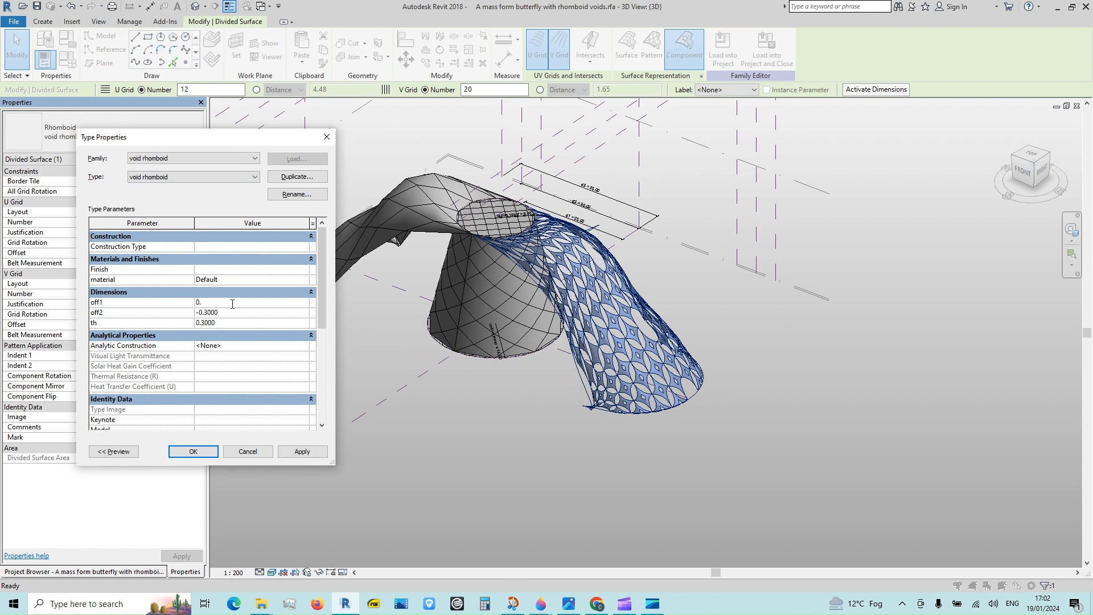
click(302, 451)
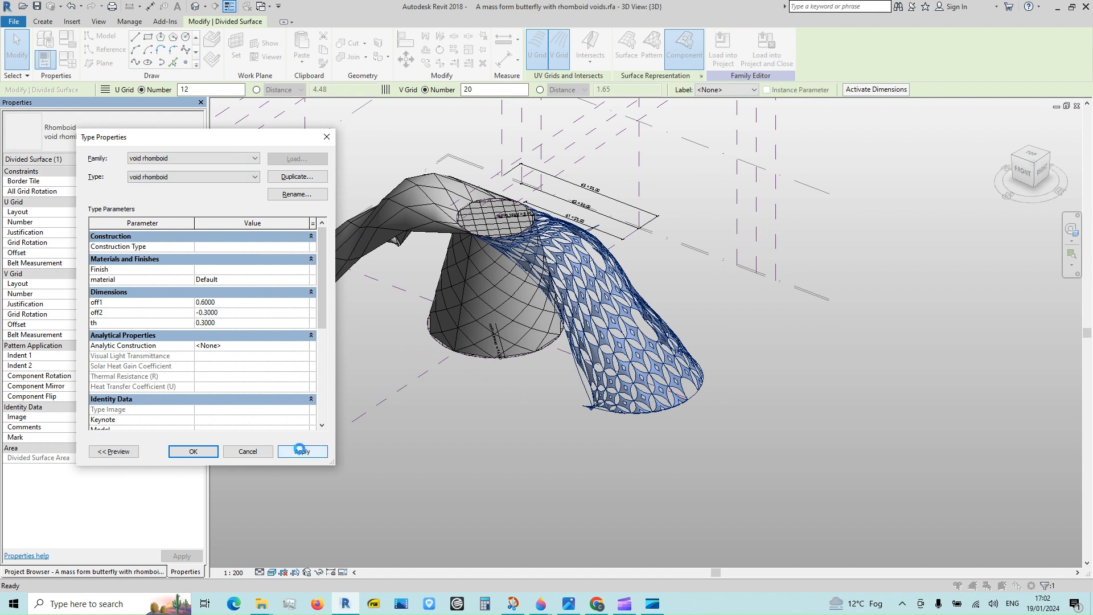
click(302, 451)
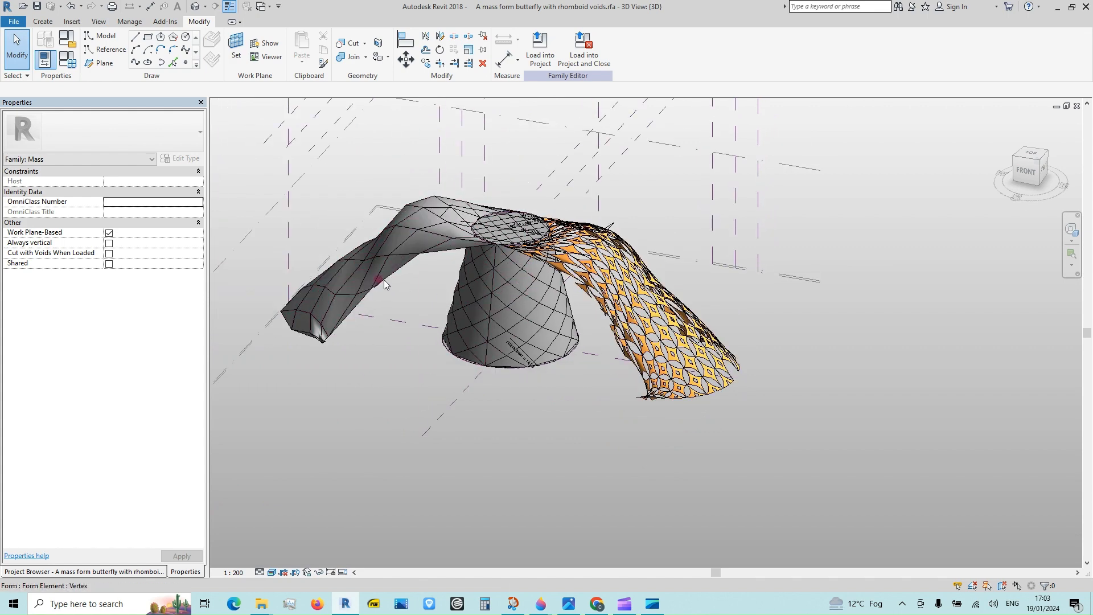
- Apply the void rhomboid panel type to the left canopy with 12 U divisions, dismissing the error
click(384, 284)
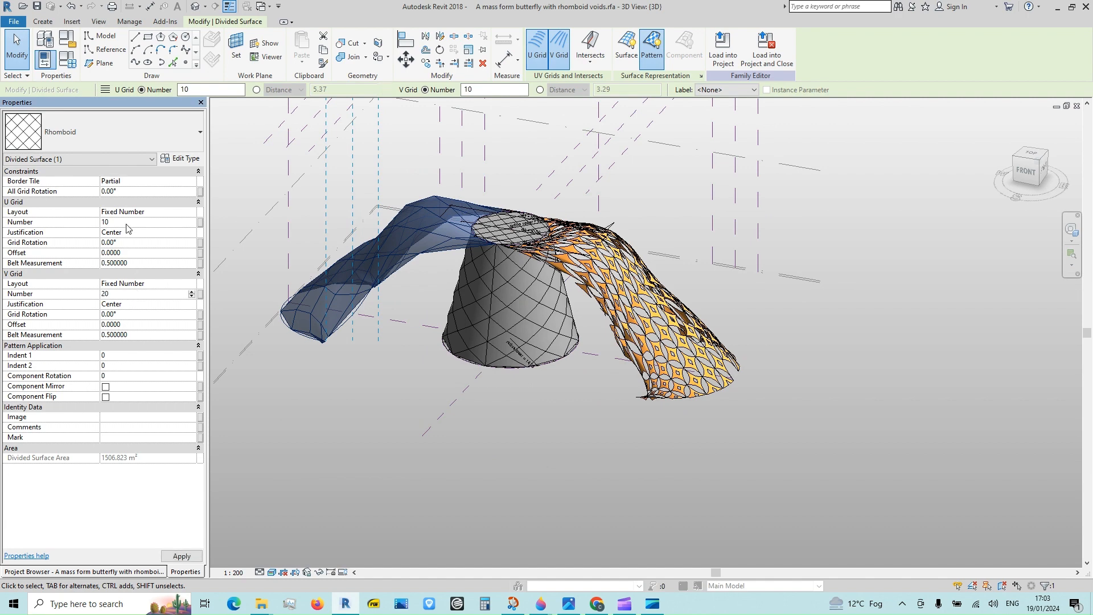
text(12)
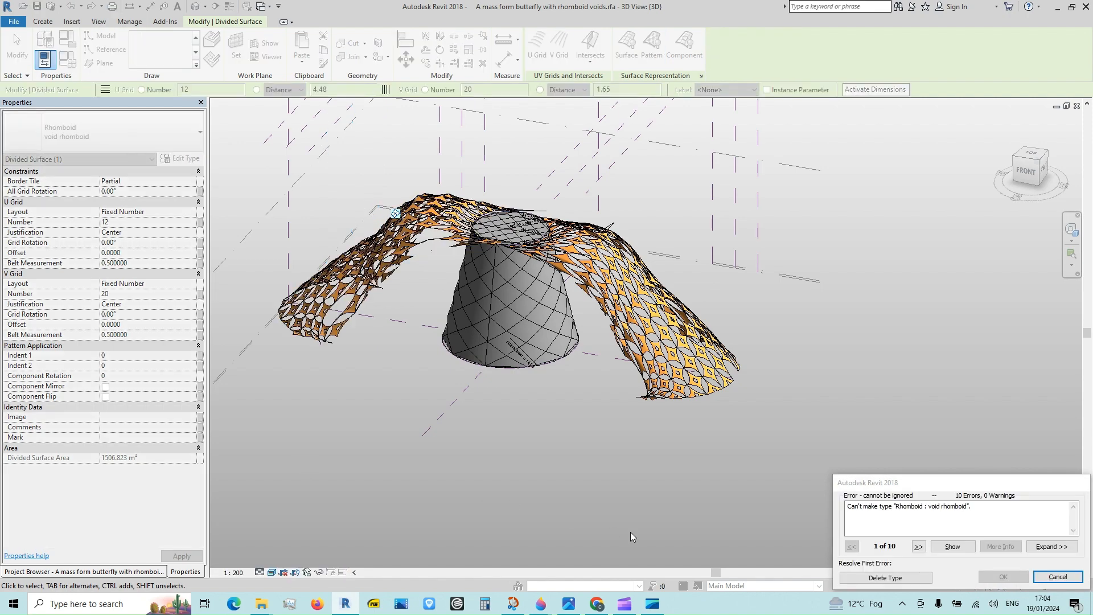
click(1057, 577)
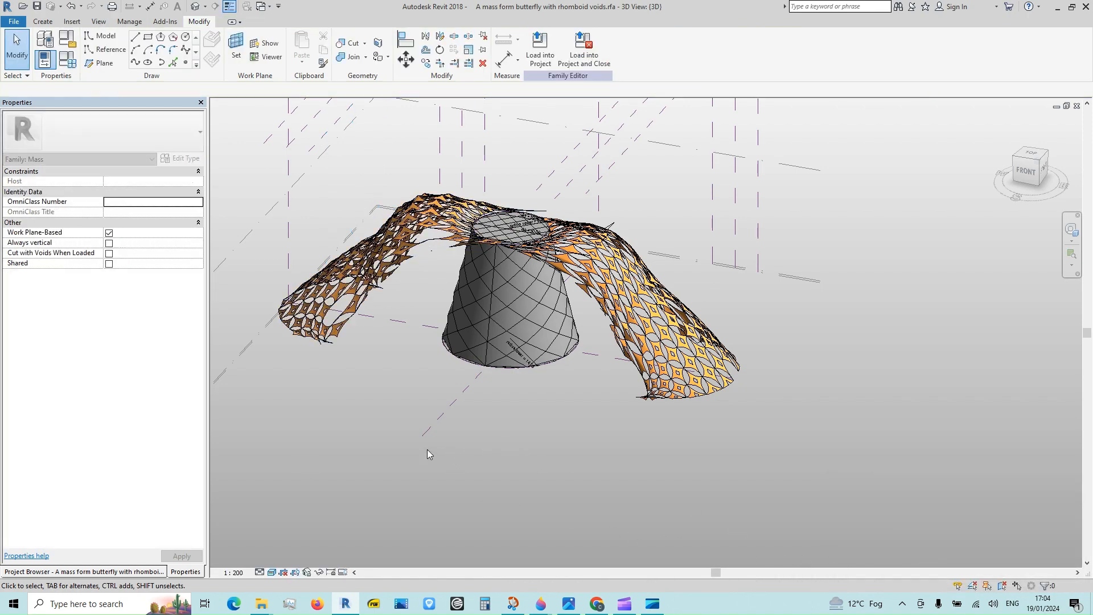